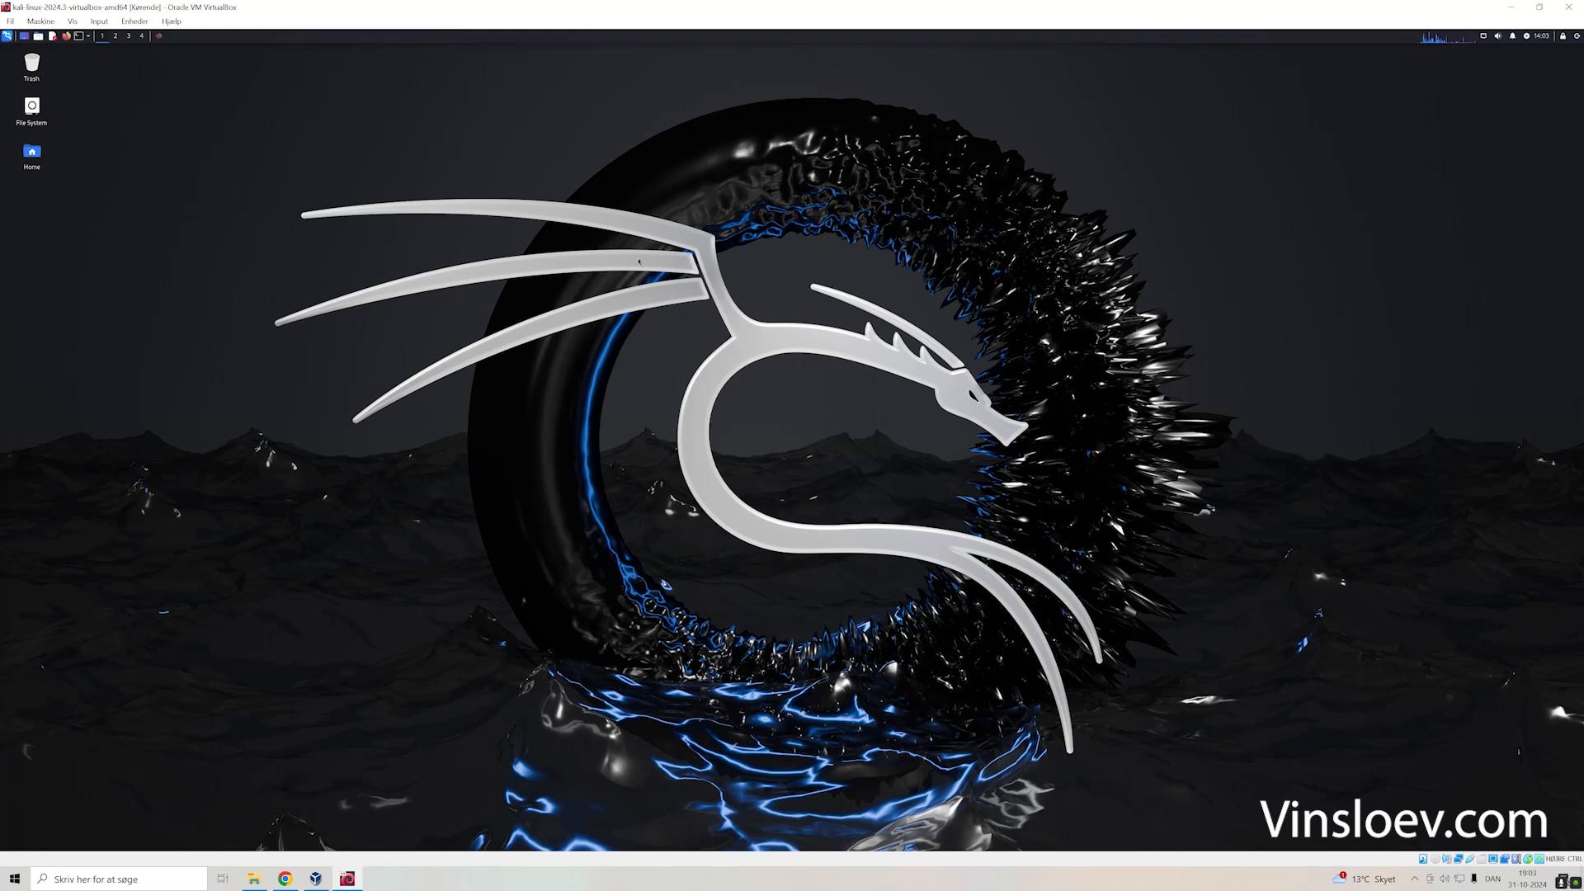
mouse_move(106, 128)
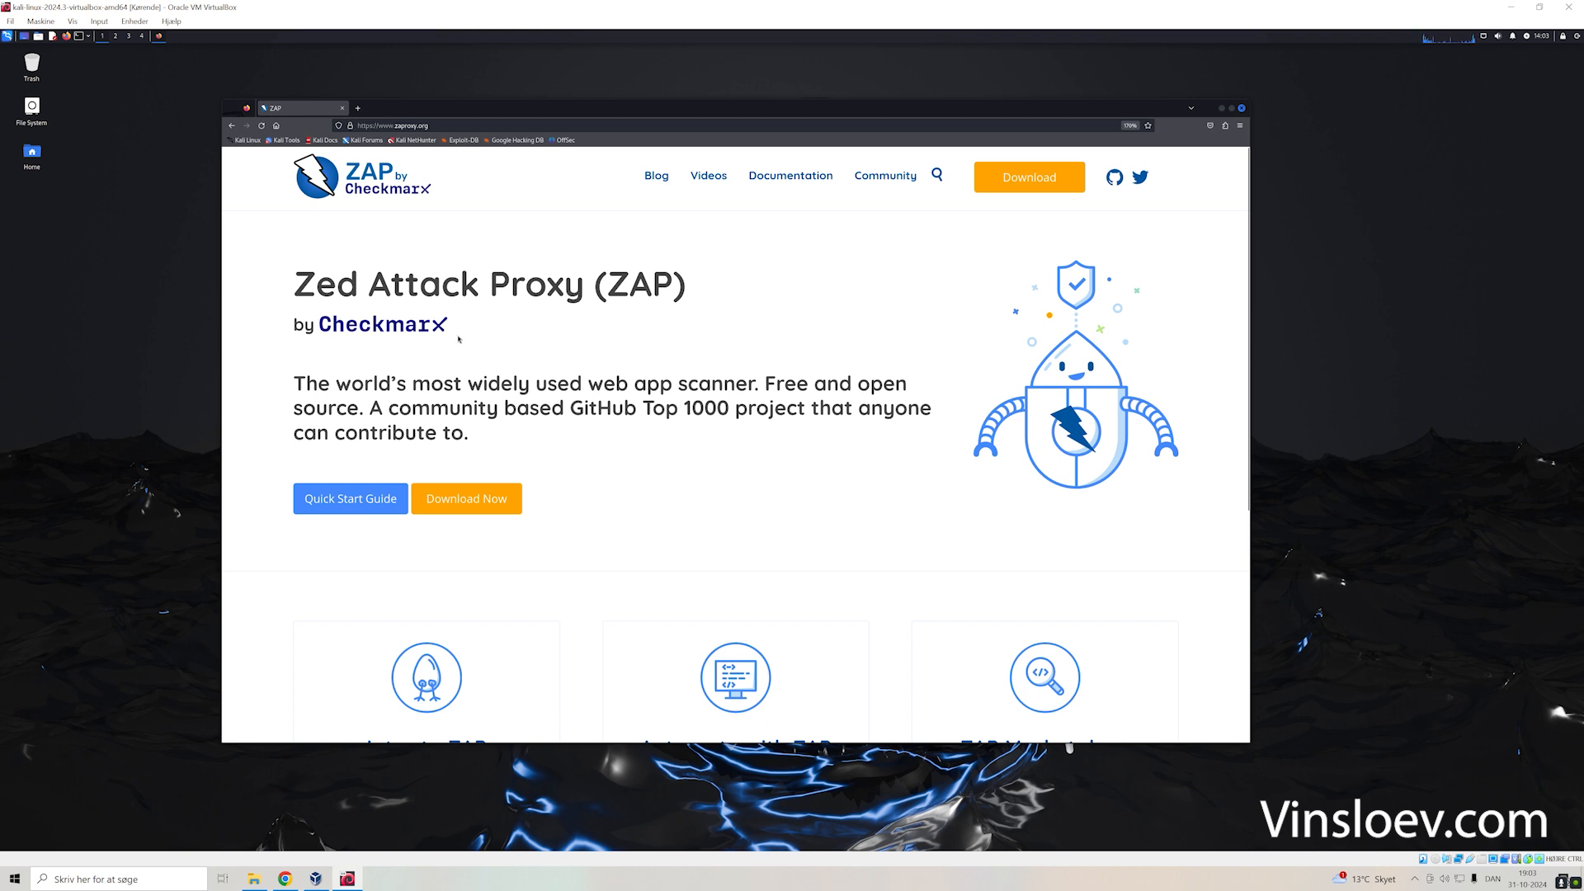
- Go to the ZAP downloads page and request the ZAP 2.15.0 Linux installer
left_click(1030, 177)
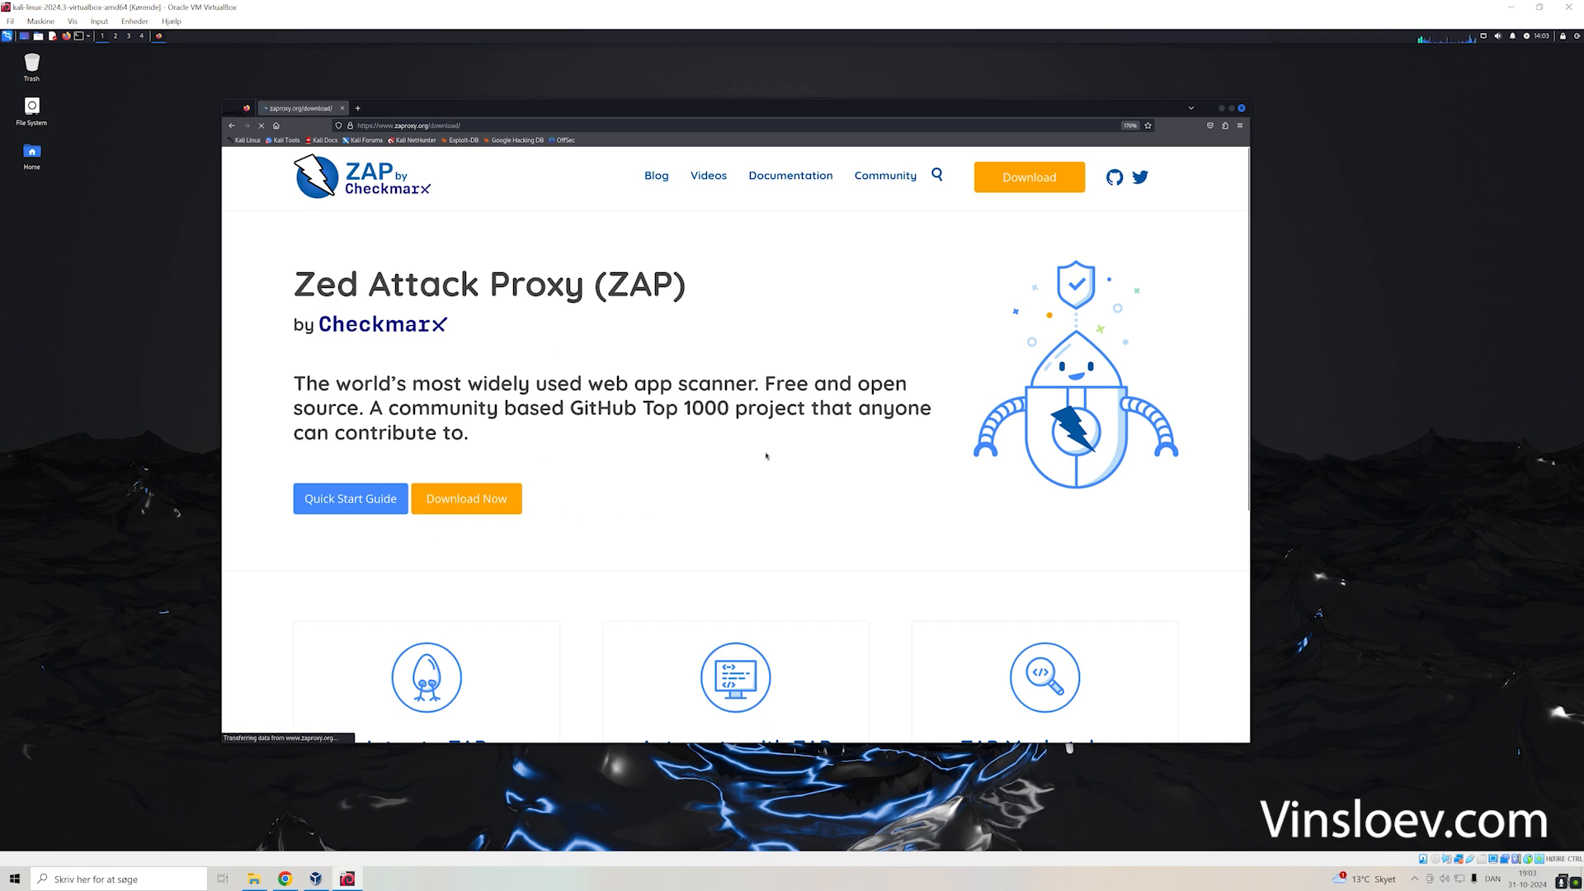
scroll("down", 3)
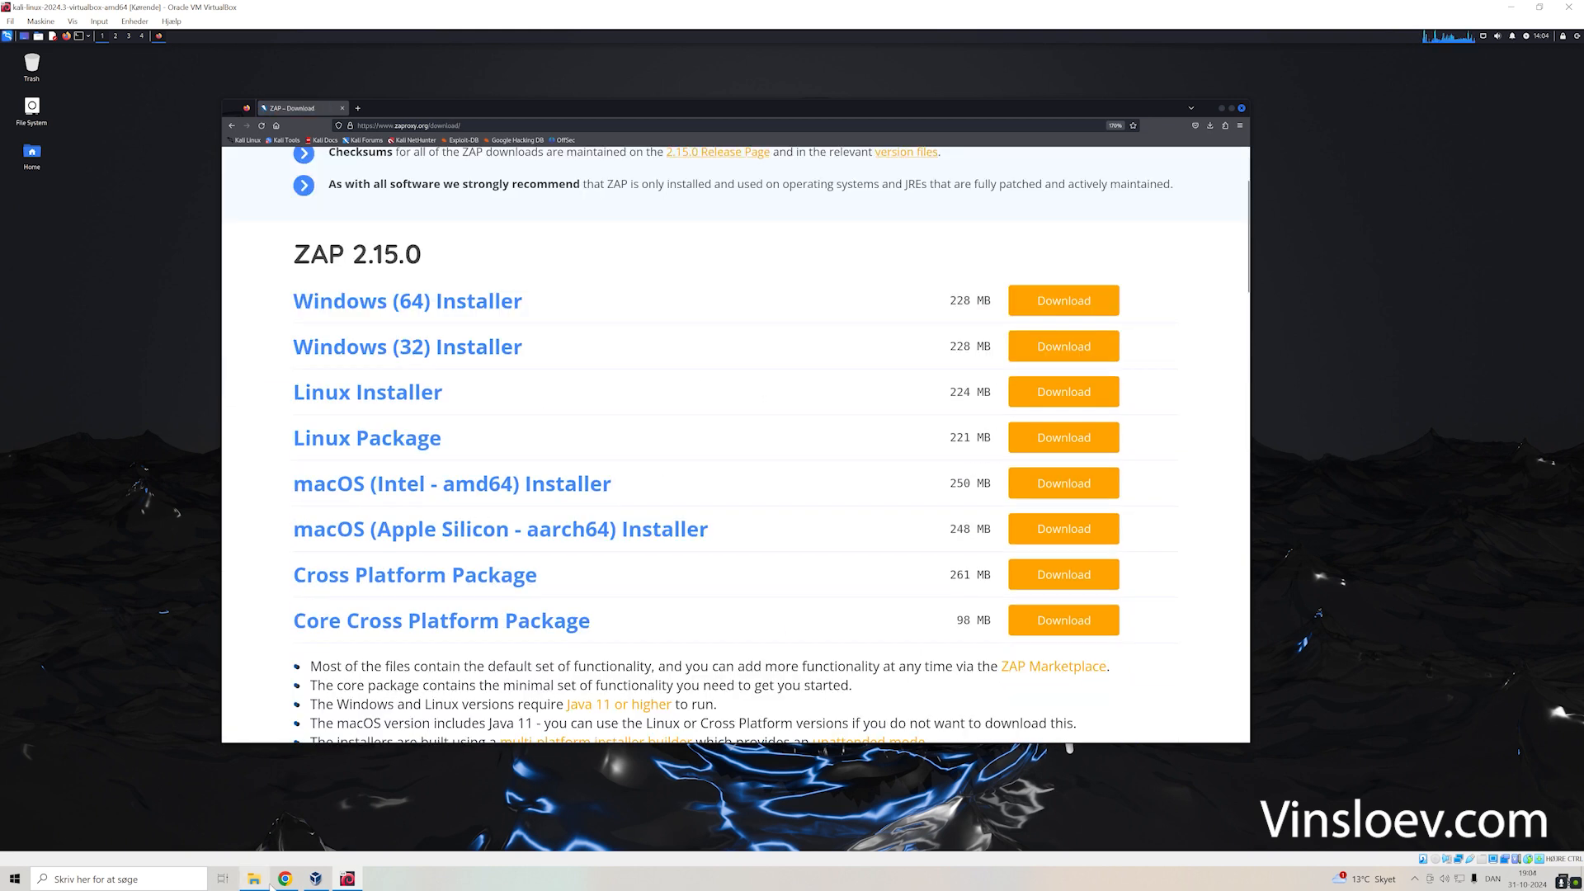
mouse_move(604, 401)
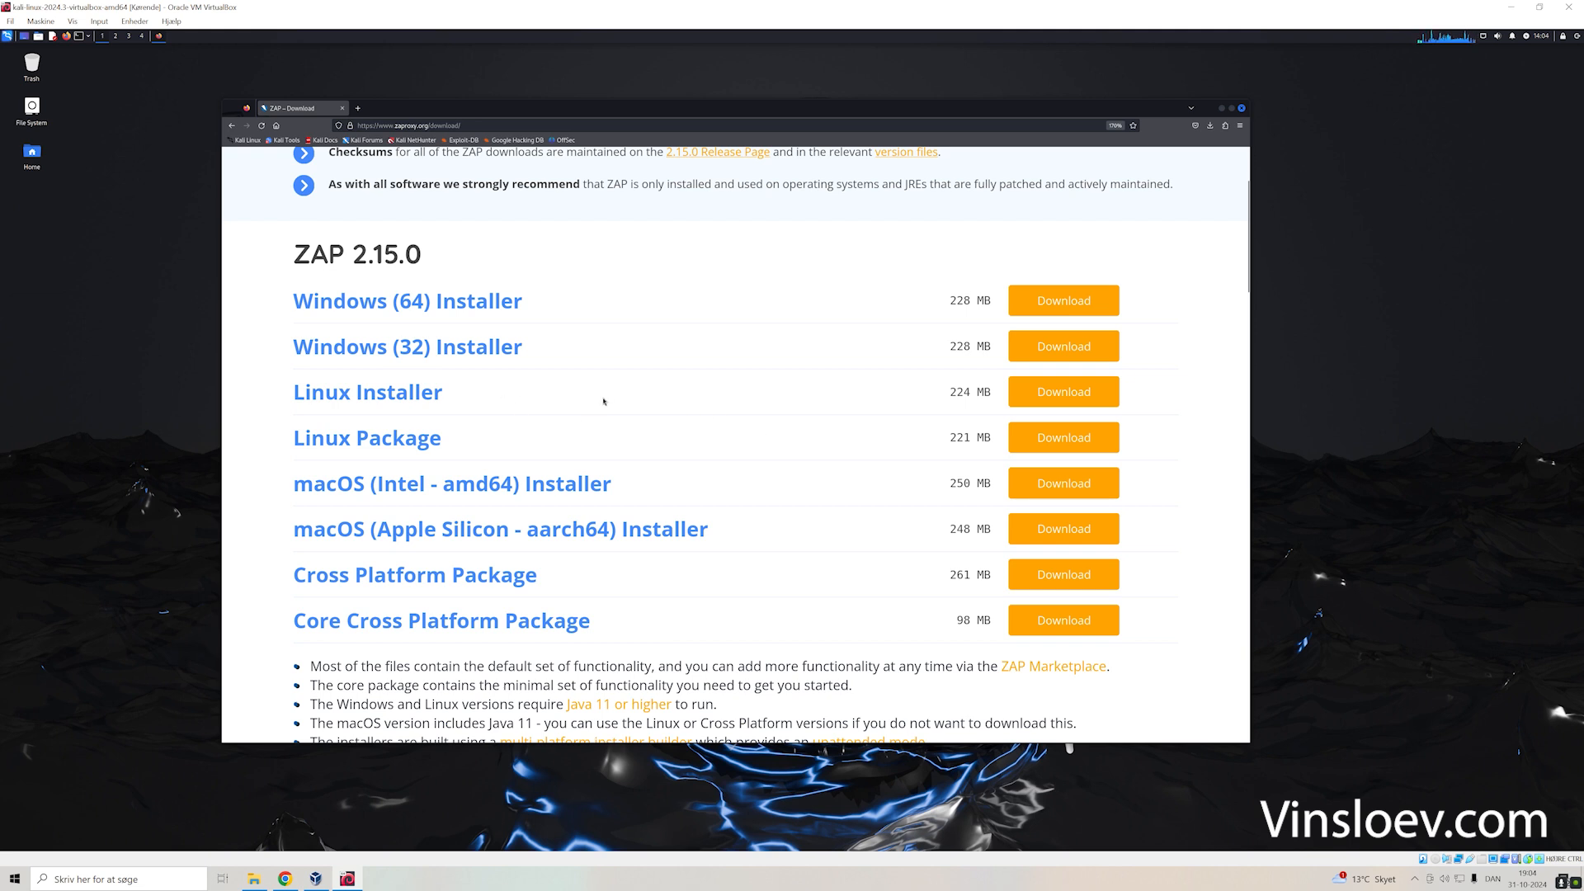
left_click(1210, 126)
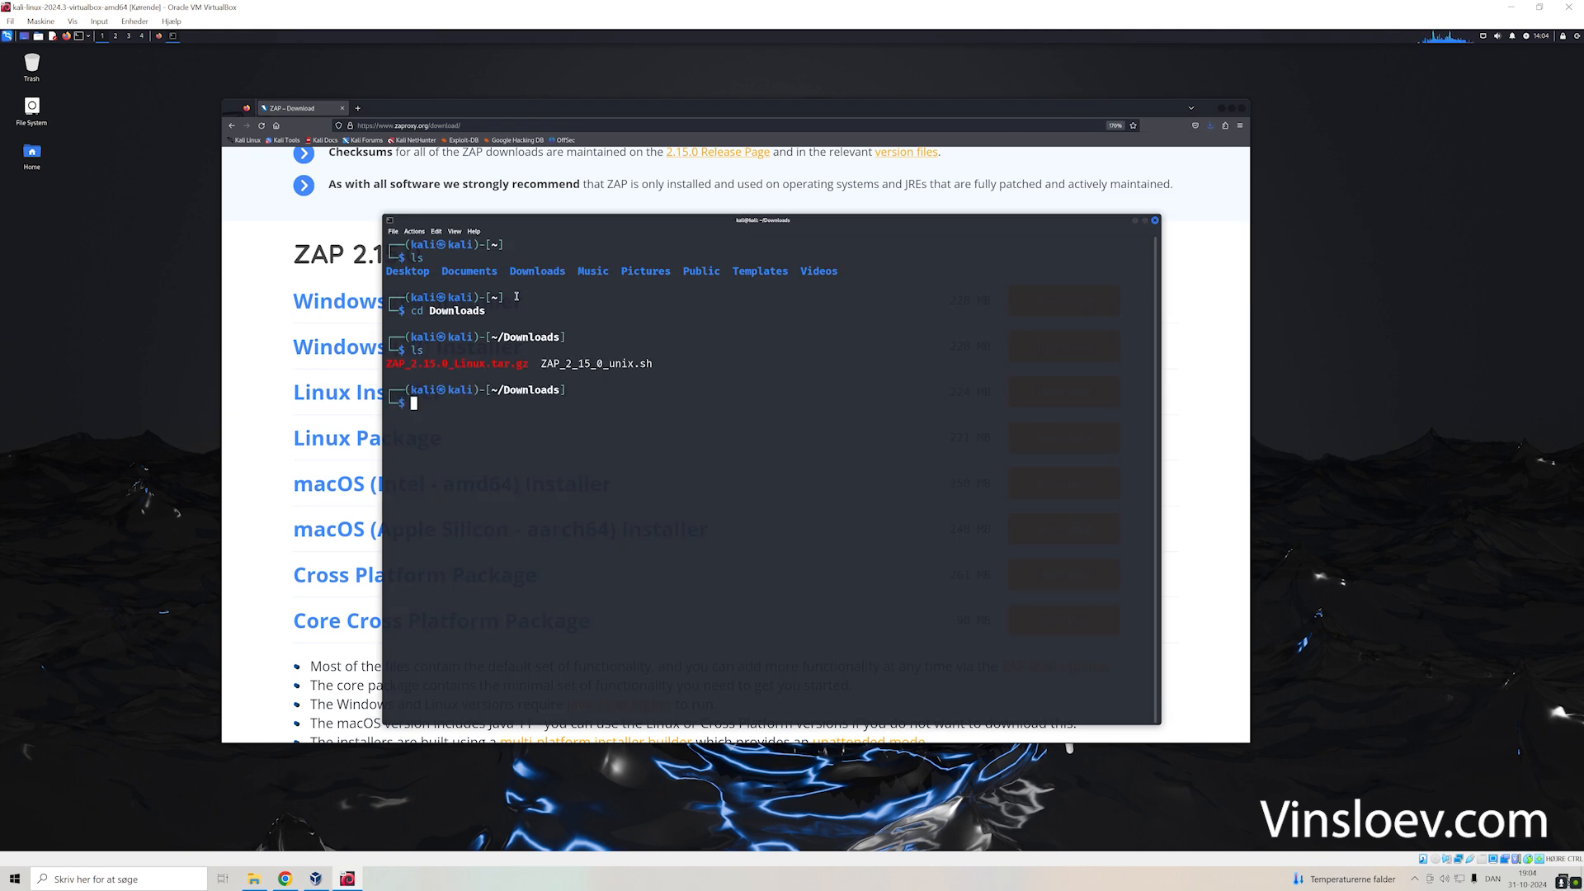
mouse_move(680, 373)
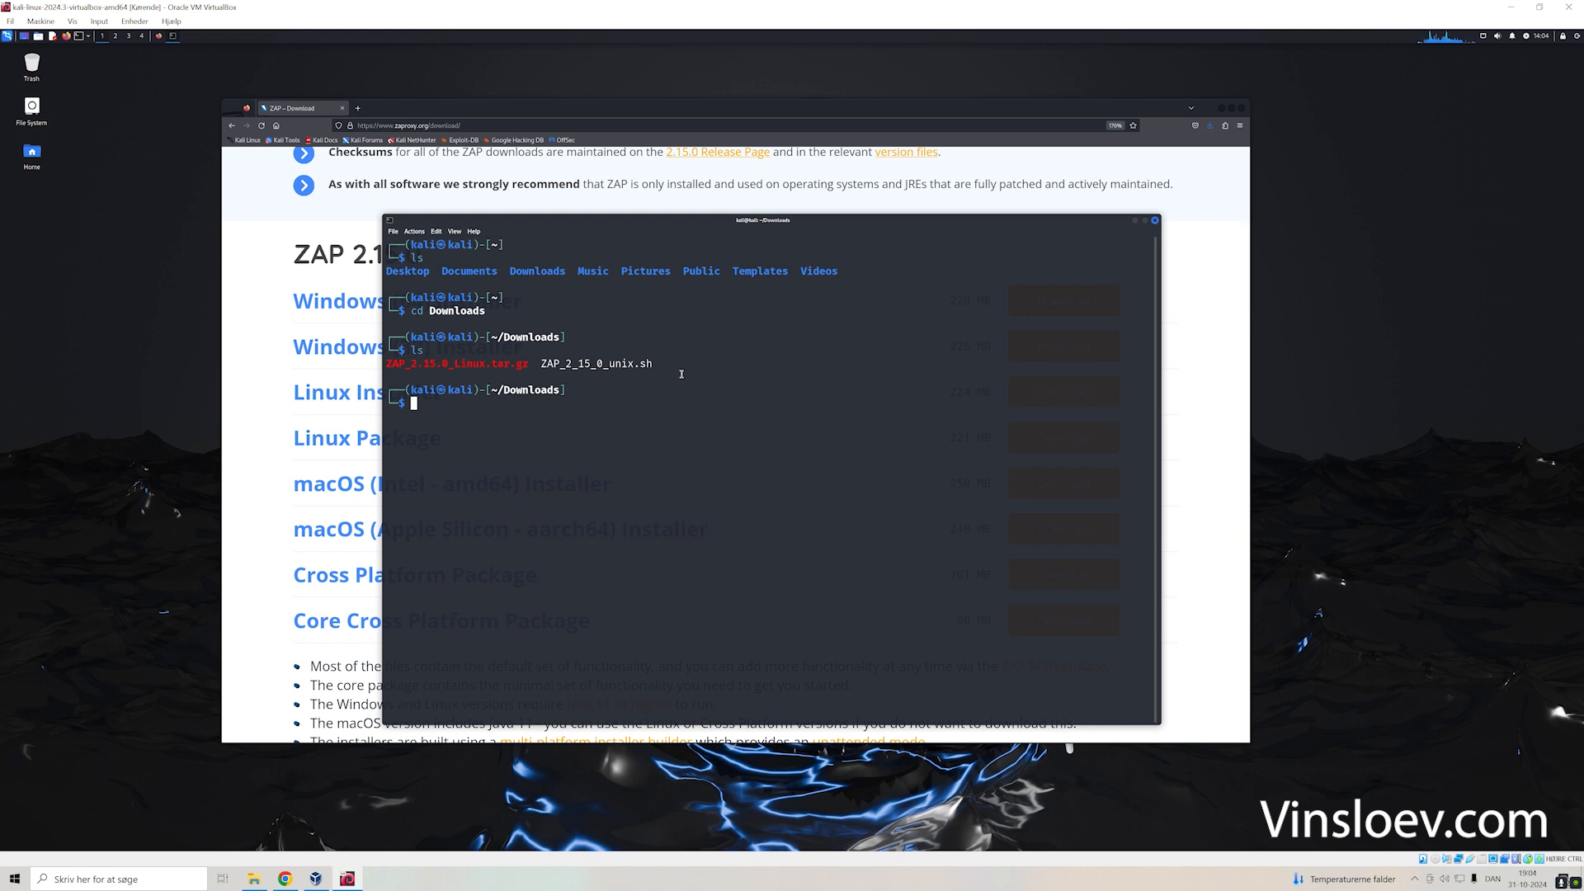
- List Downloads and make ZAP_2_15_0_unix.sh executable with chmod 755
type("ls -la")
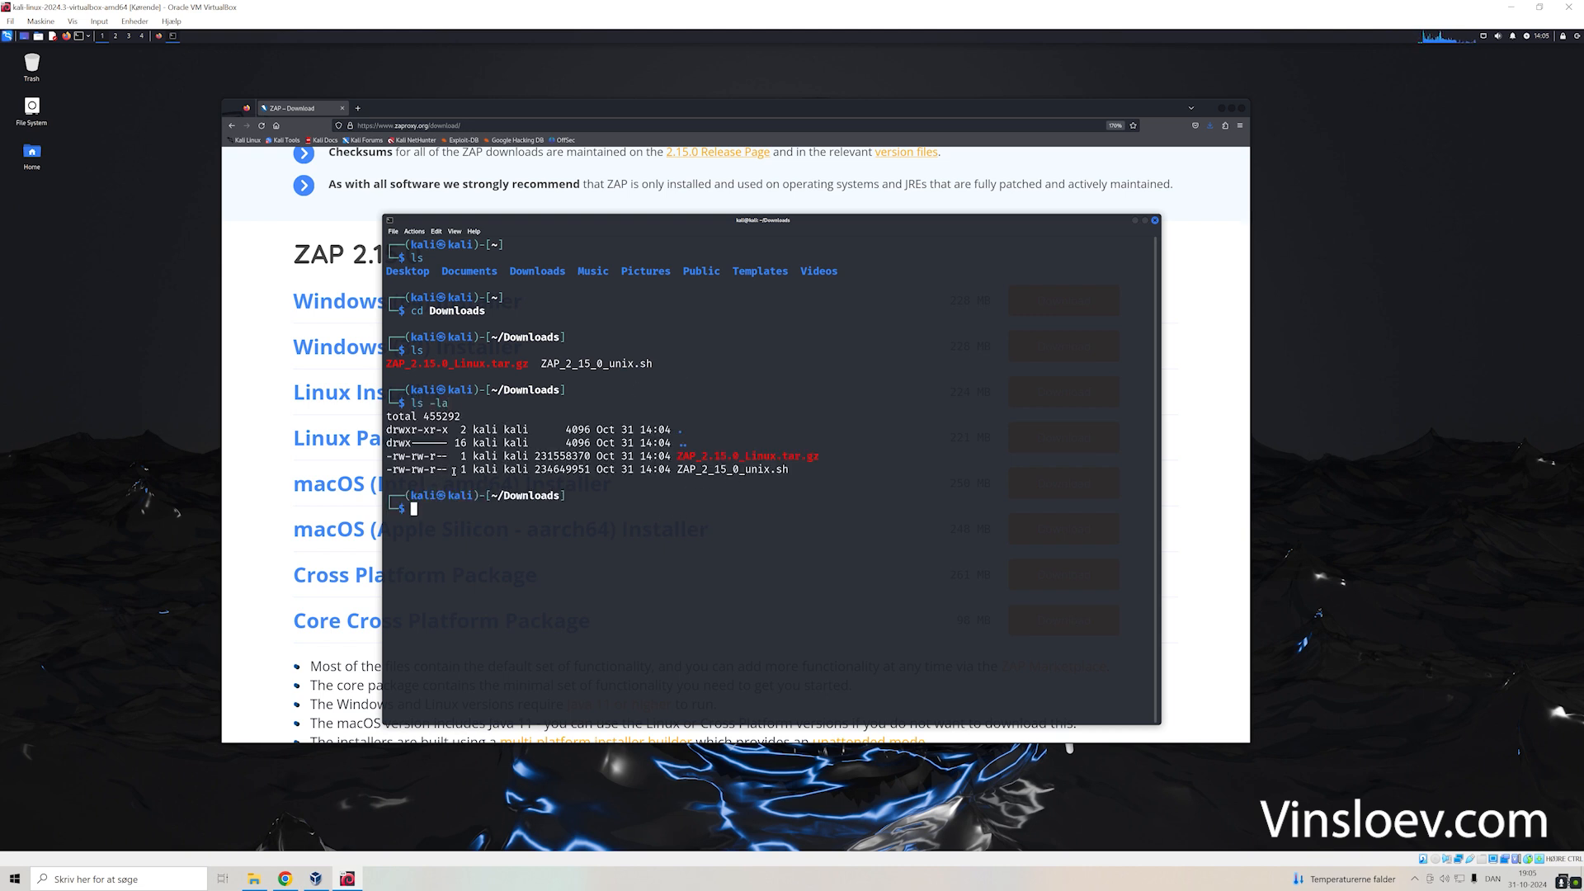
type("chmod")
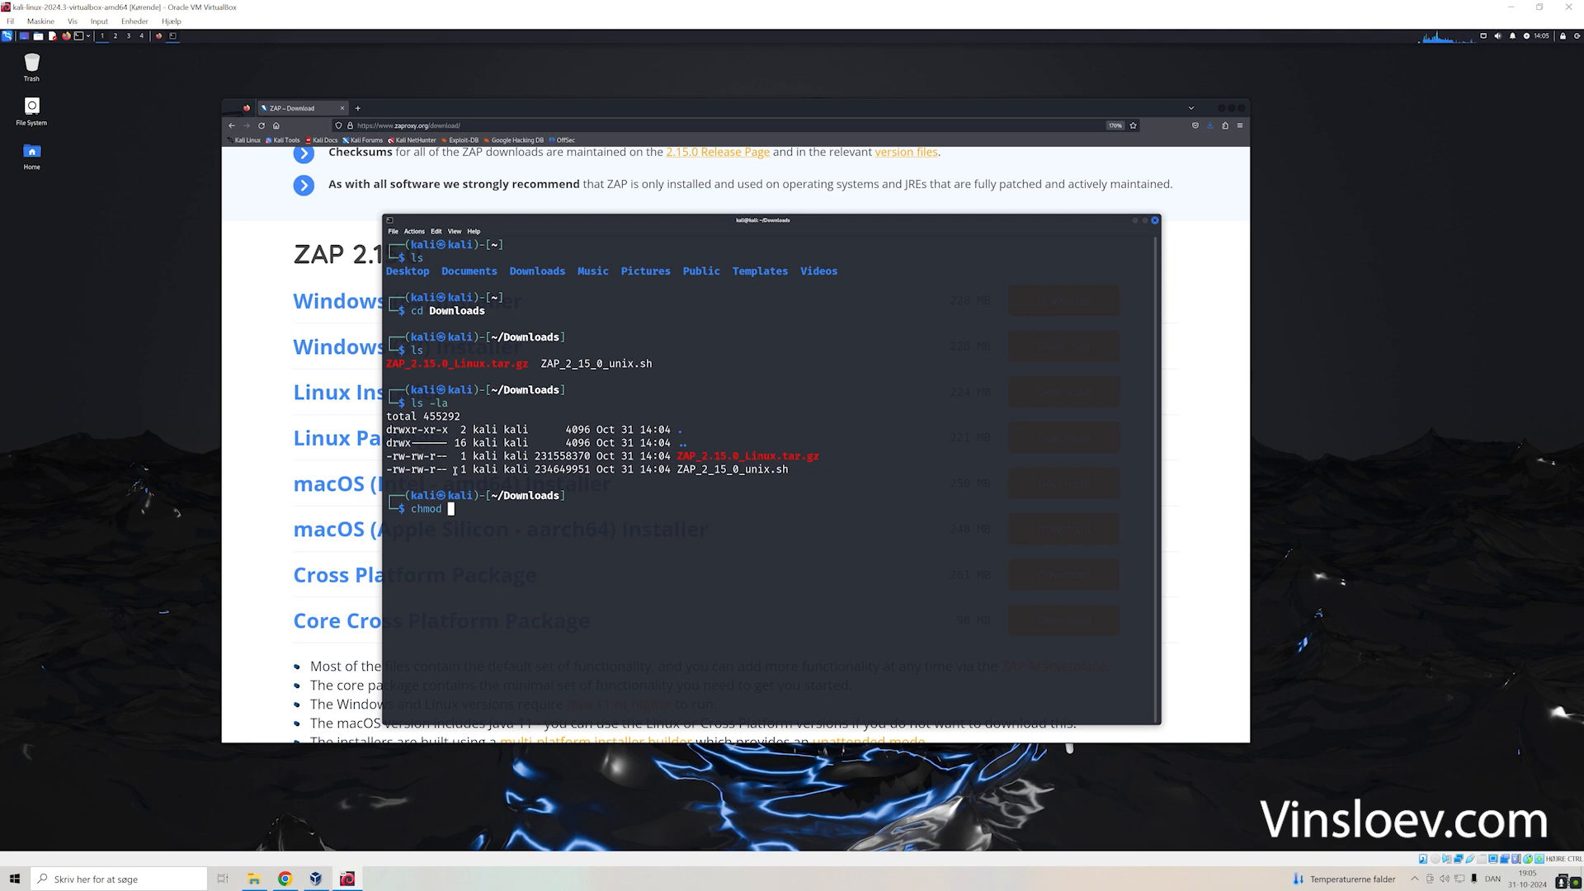
type("755")
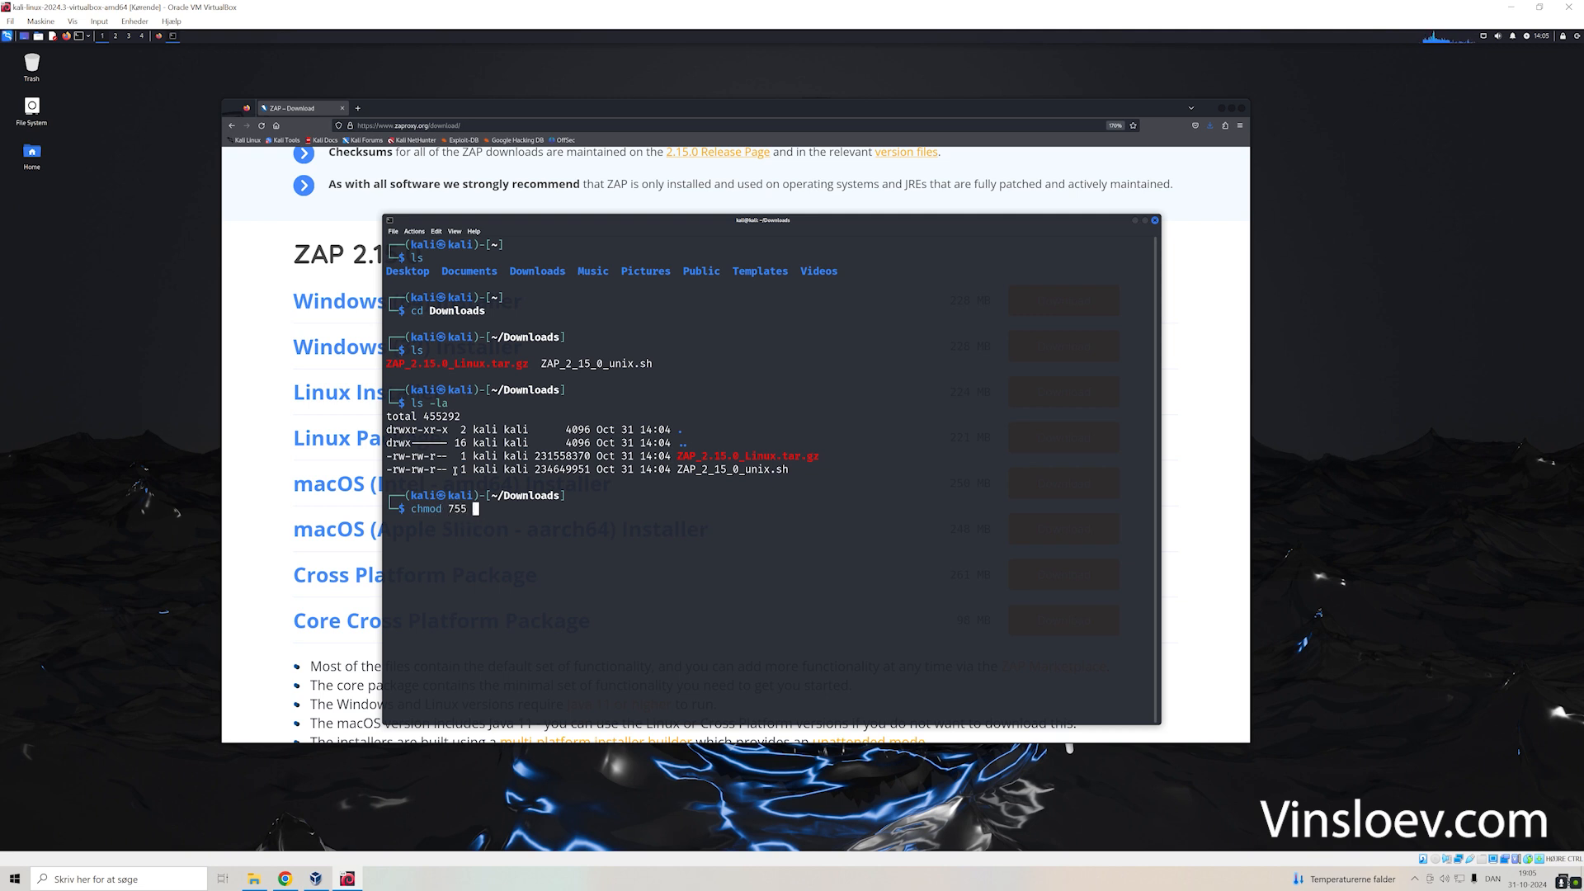
type("Z")
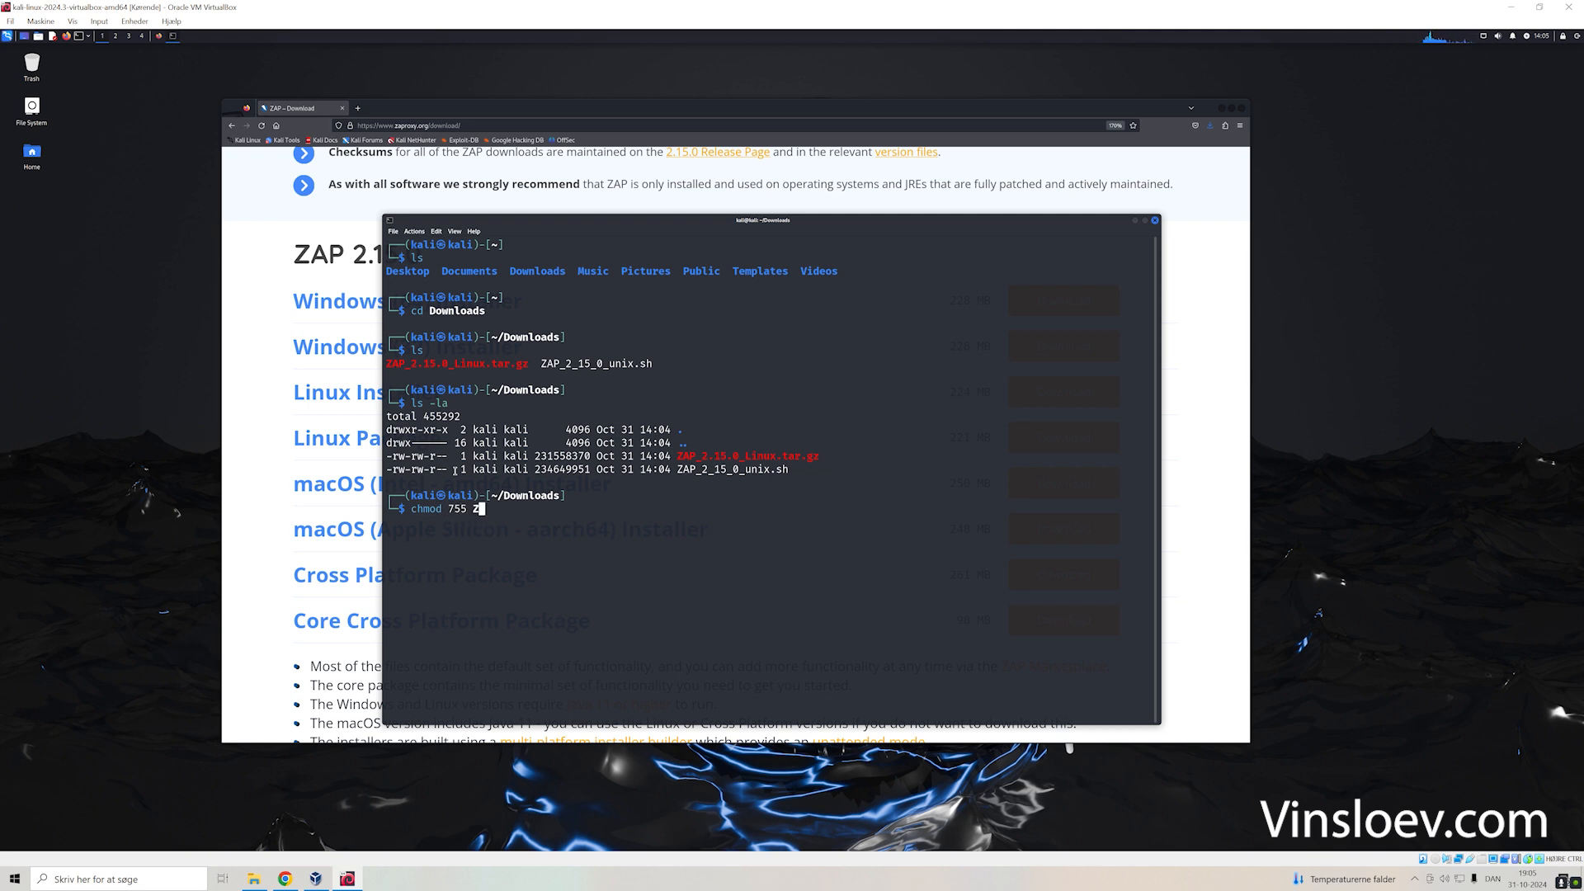
key("Tab")
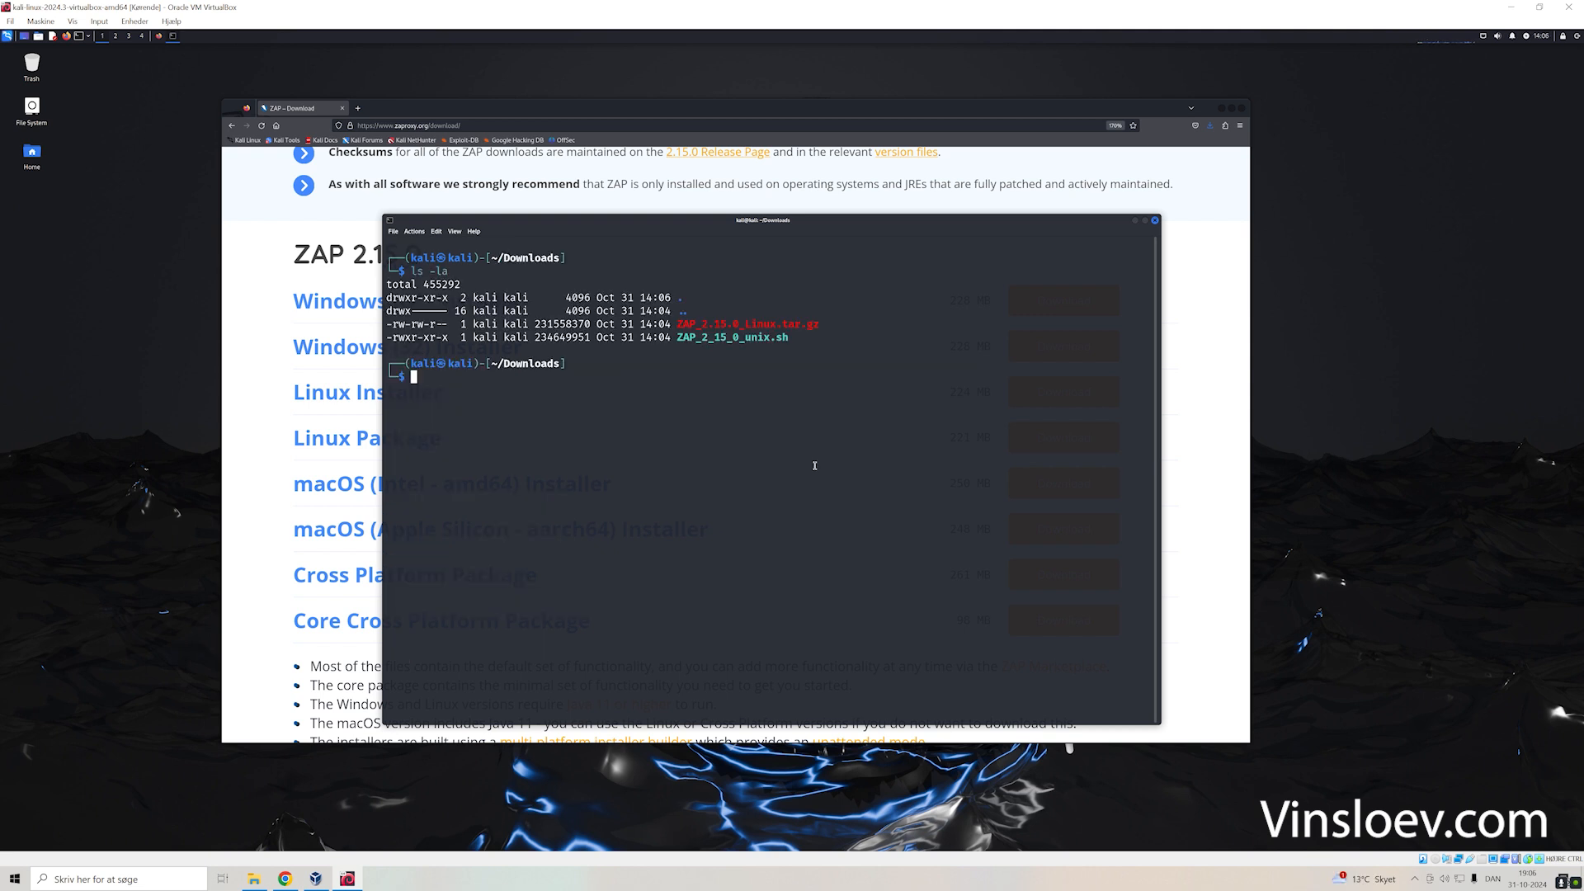
- Launch ./ZAP_2_15_0_unix.sh as root with sudo, reaching the password prompt
type("./ZAP_2_15_0_unix.sh")
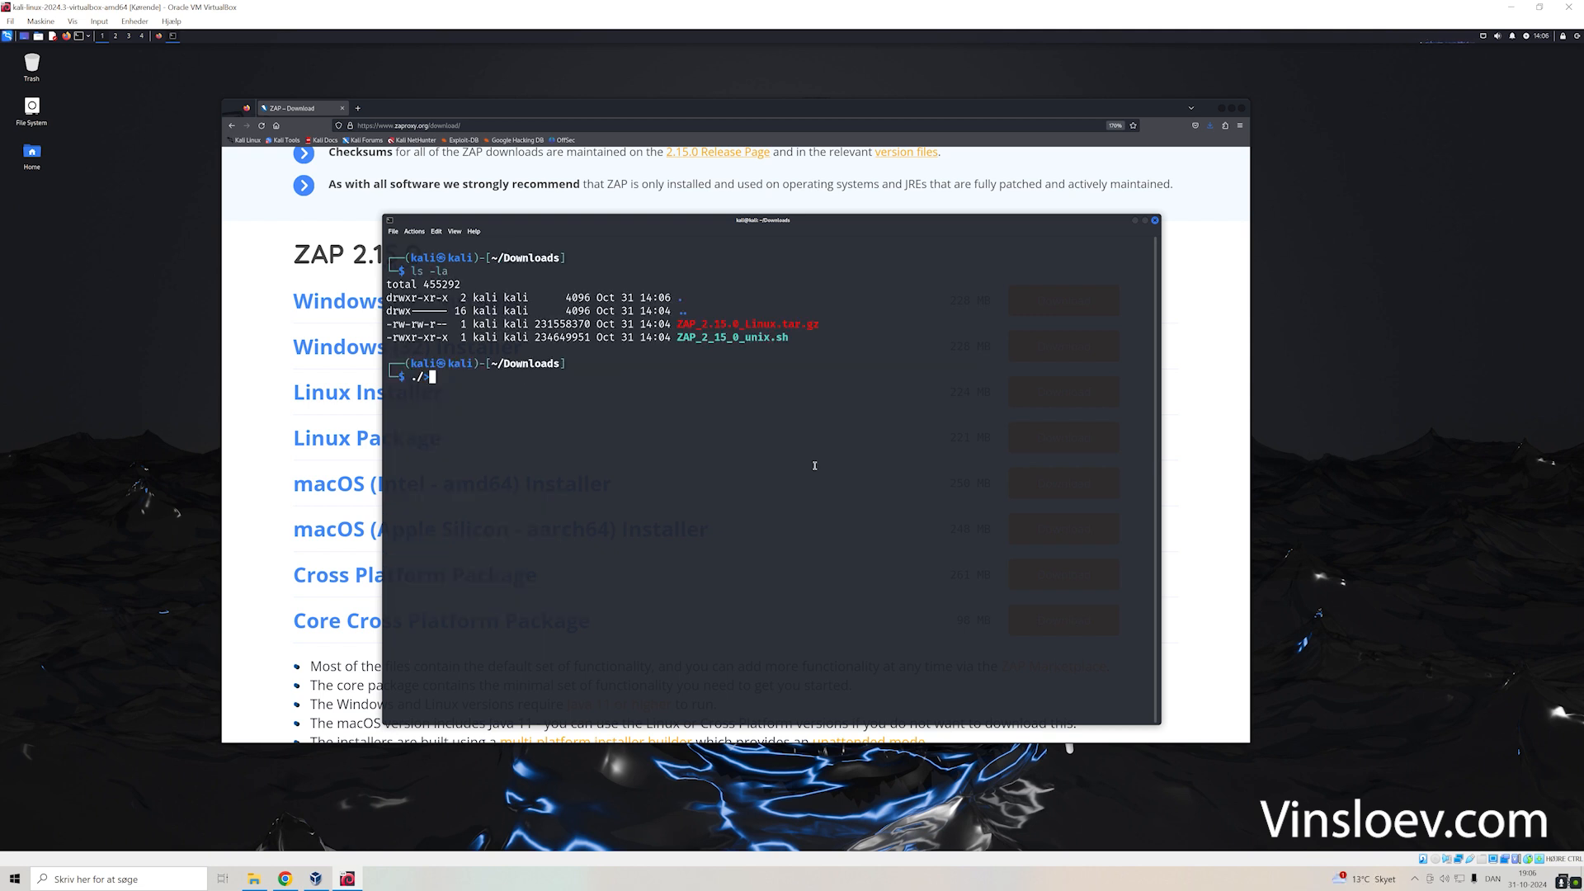
type("sudo ./ZAP_2_15_0_unix.sh")
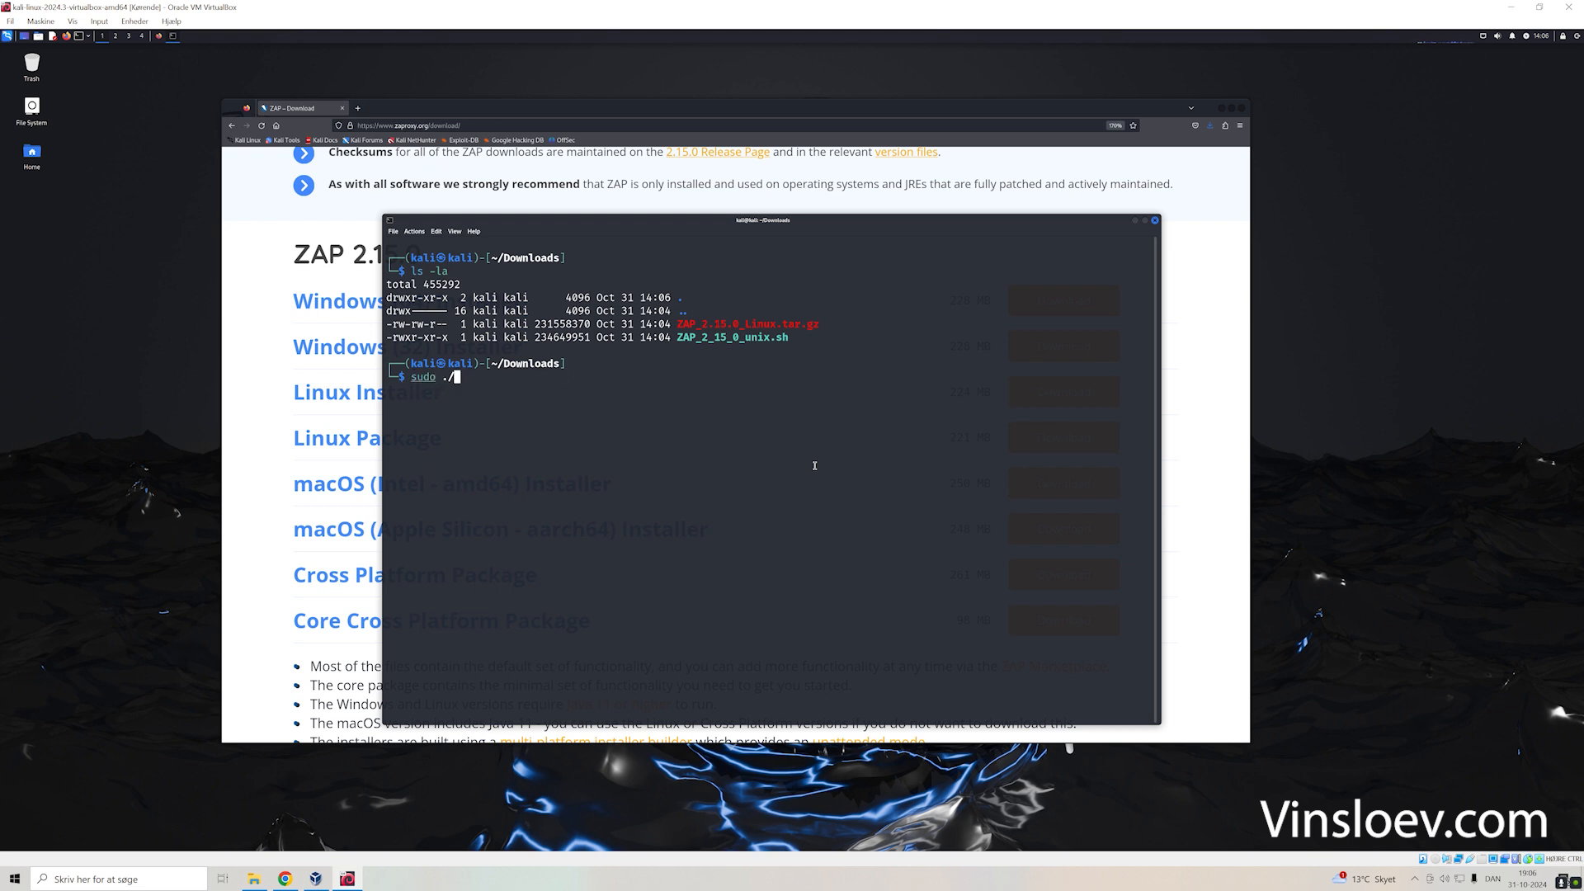
type("ZAP_2_15_0_unix.sh")
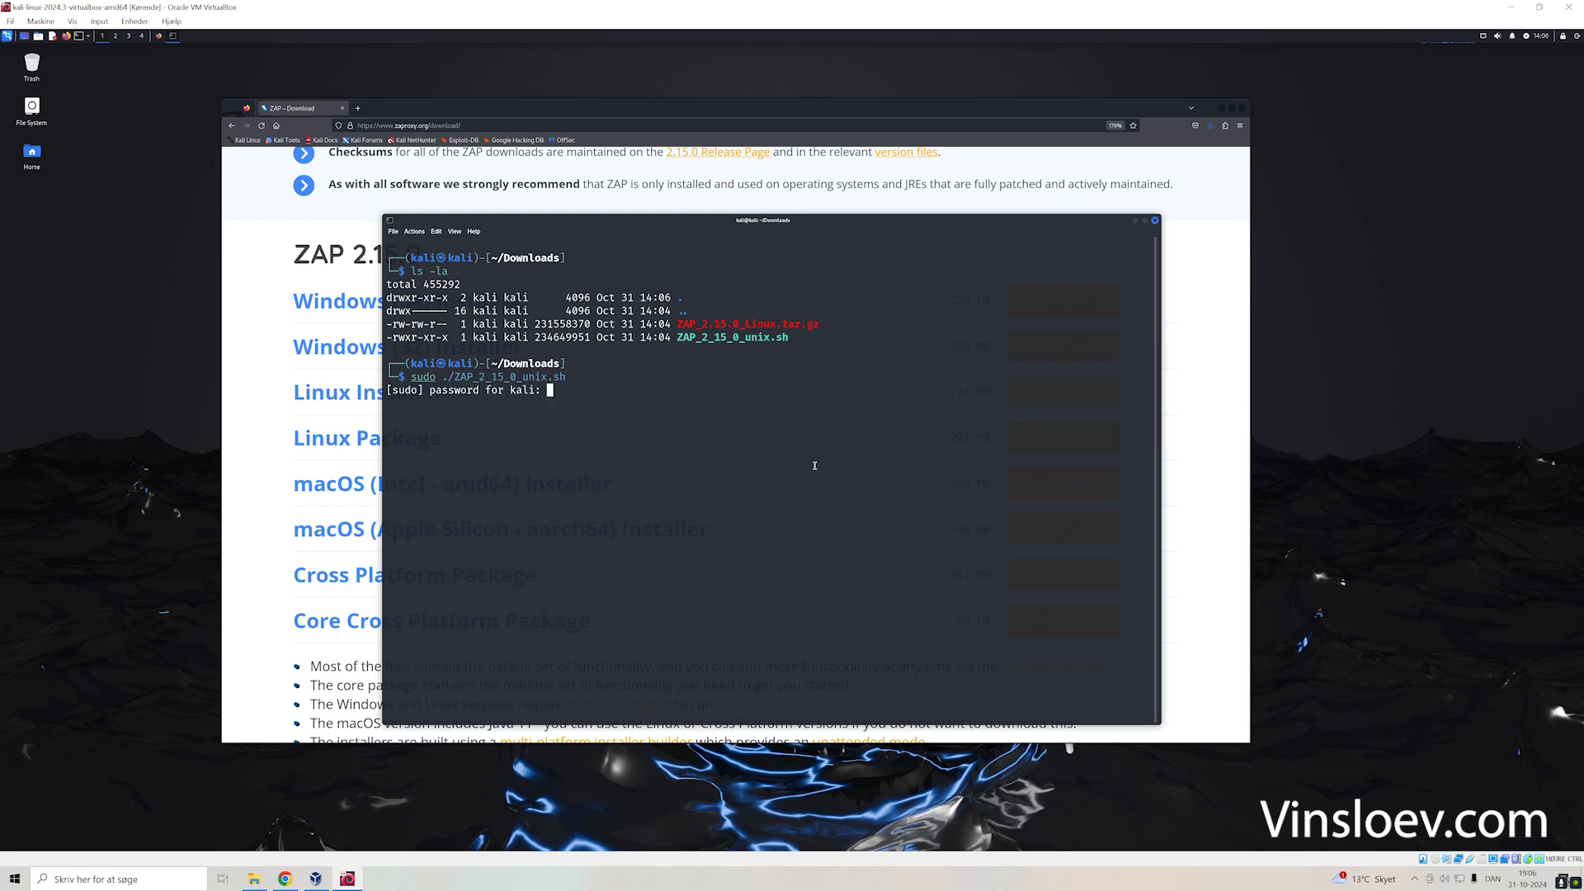
- Run the ZAP Setup Wizard through license acceptance, install and Finish
key("Enter")
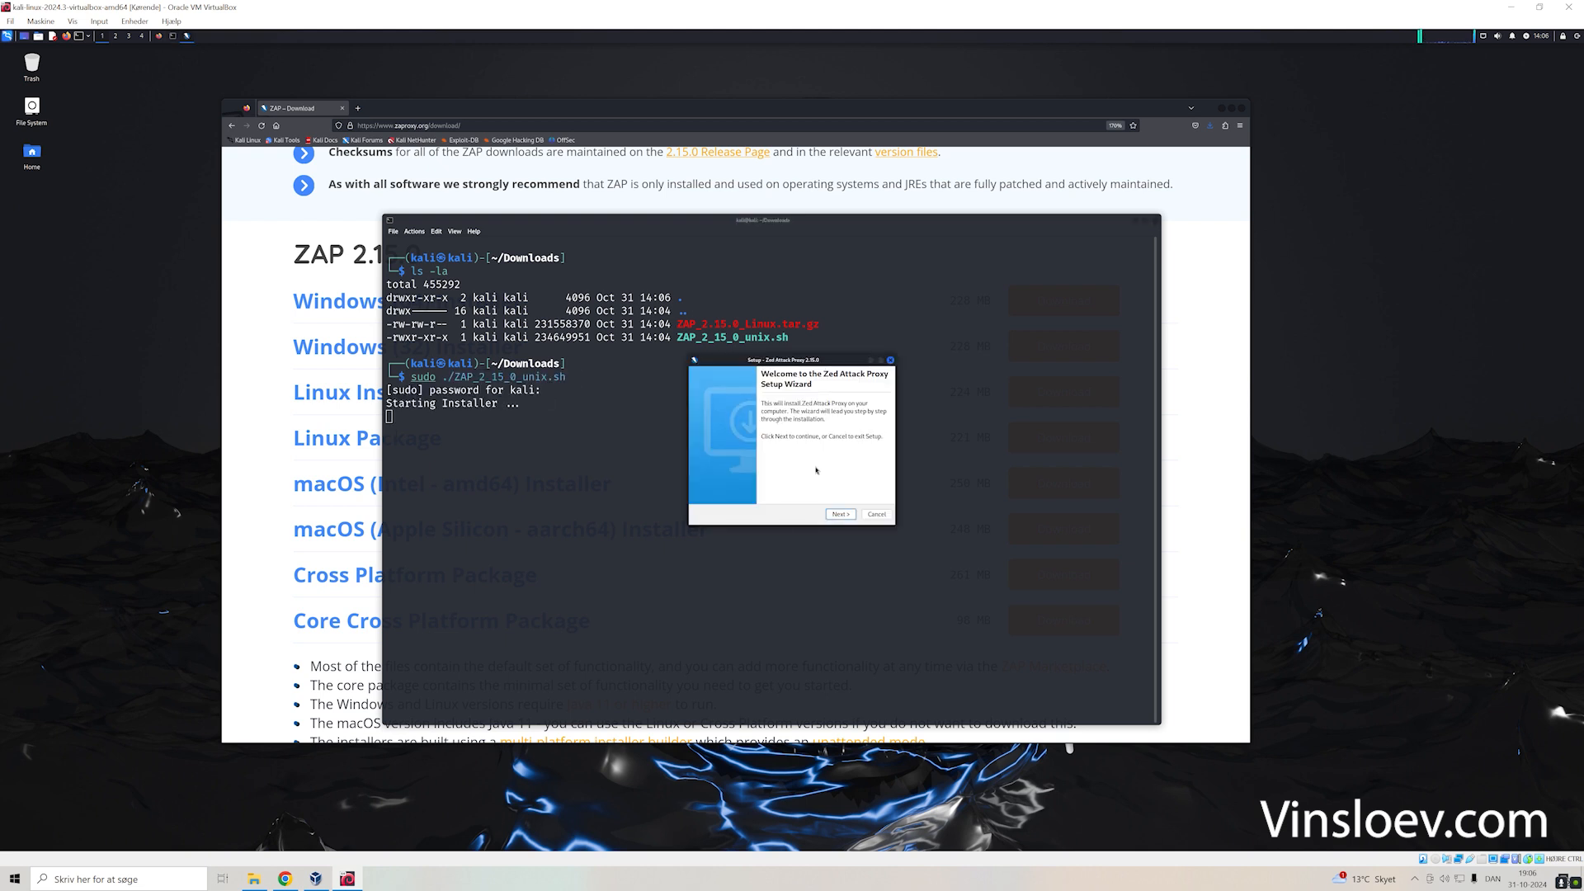
left_click(840, 515)
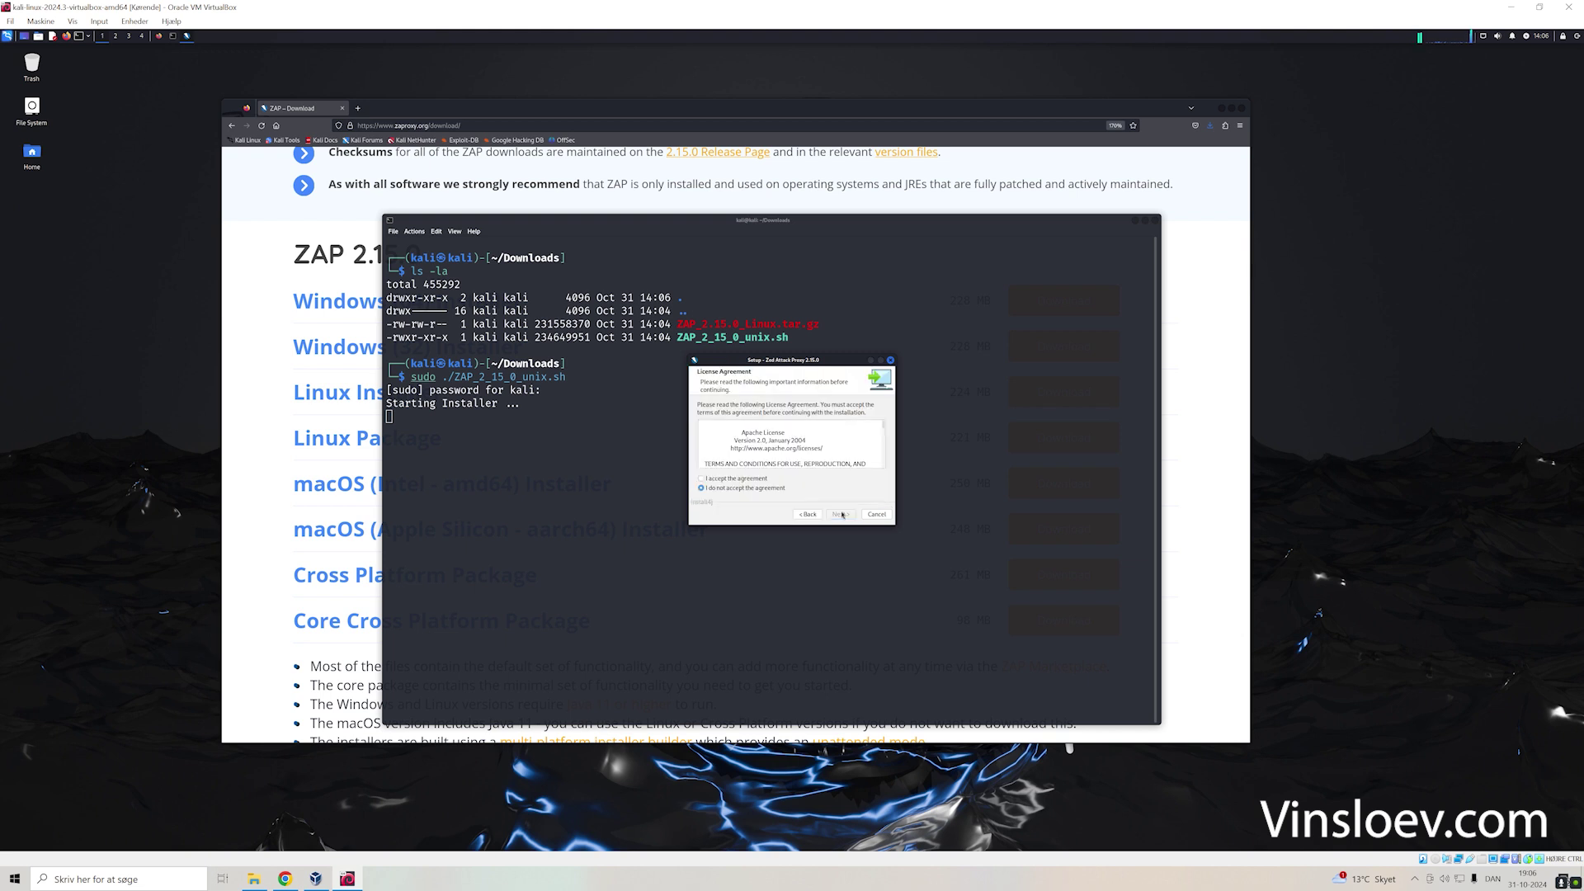
left_click(701, 479)
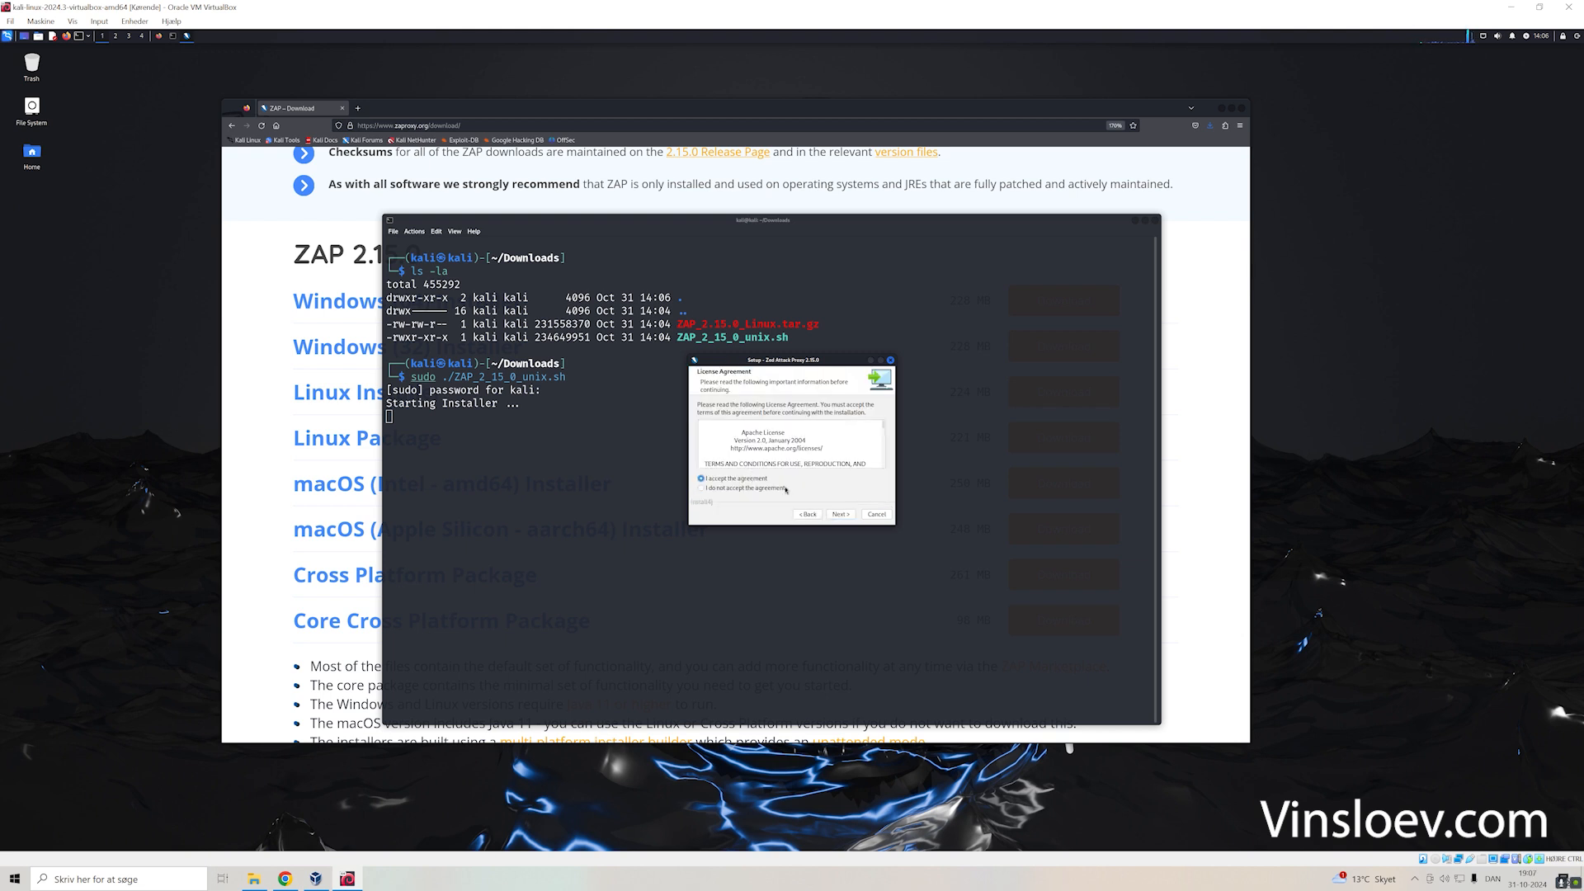
left_click(840, 515)
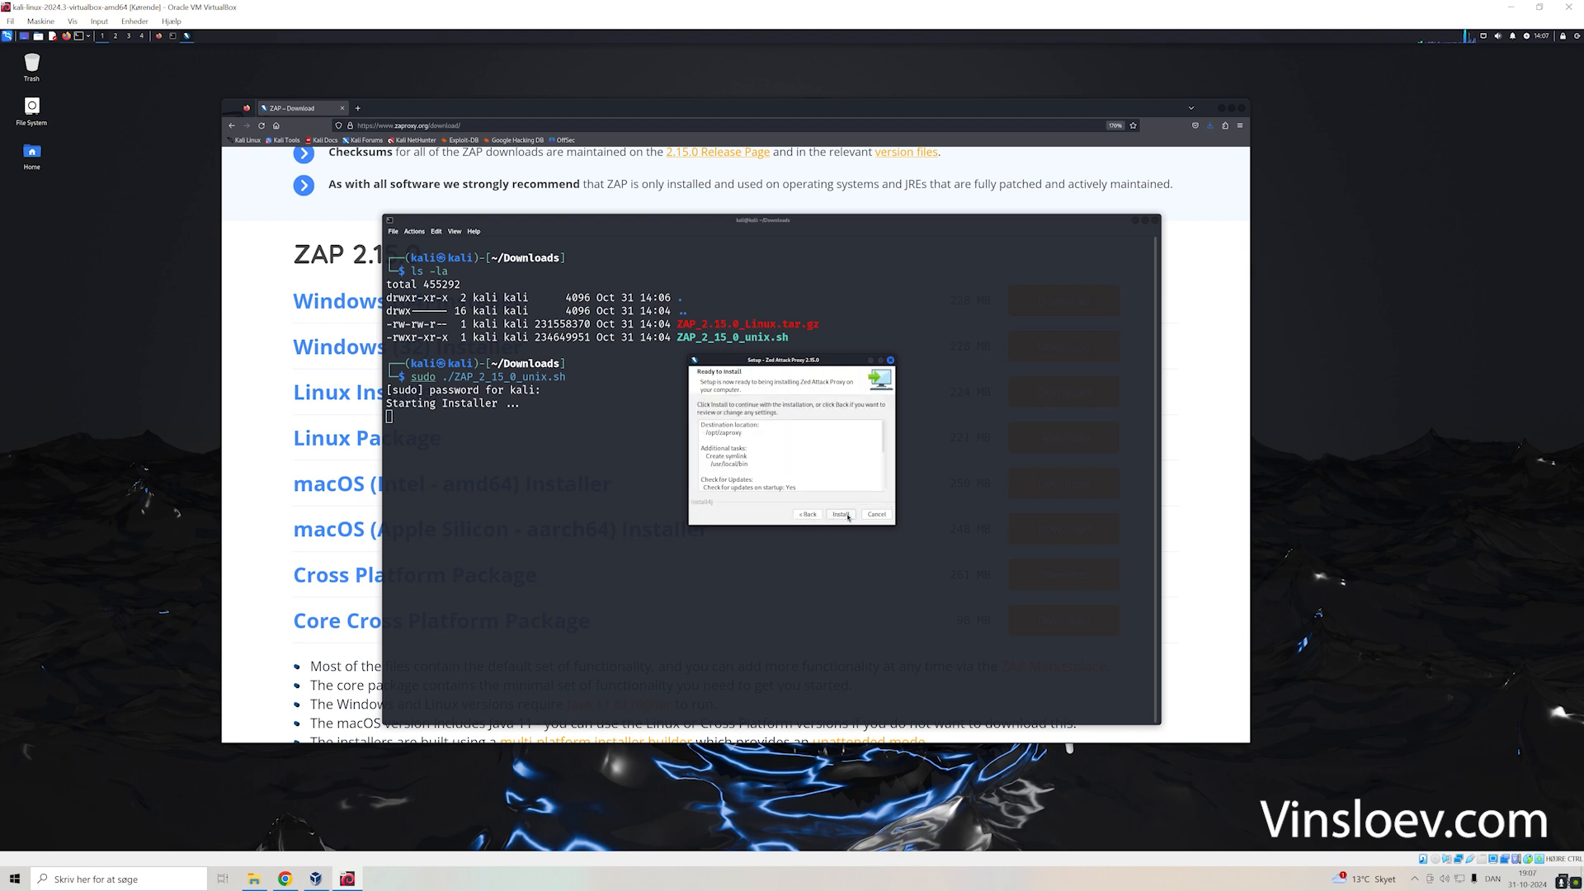
left_click(840, 515)
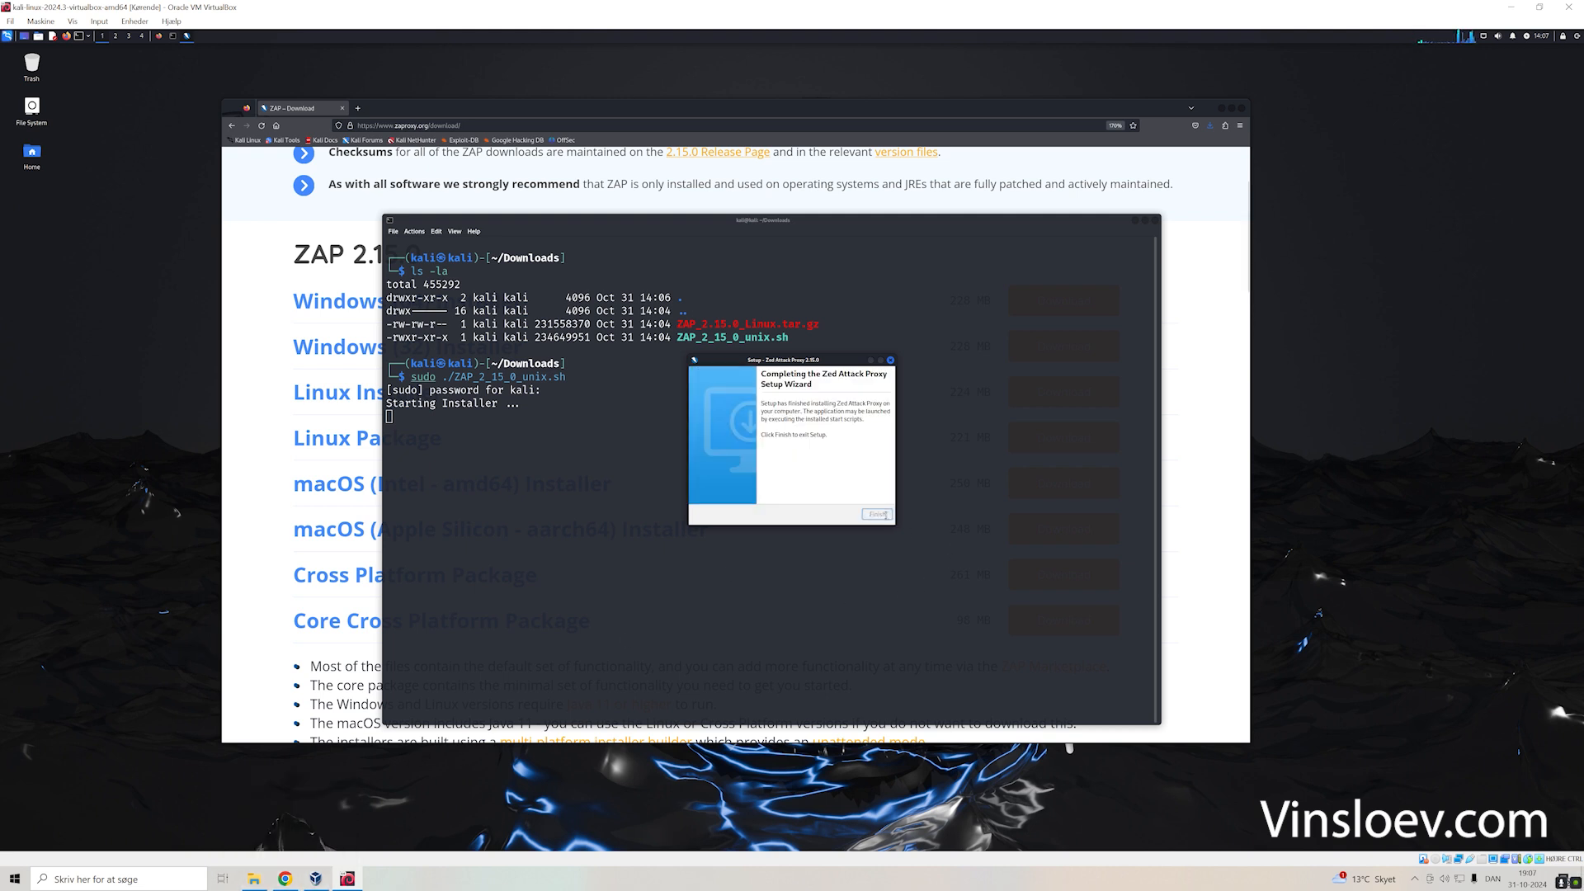
left_click(876, 515)
type("ow")
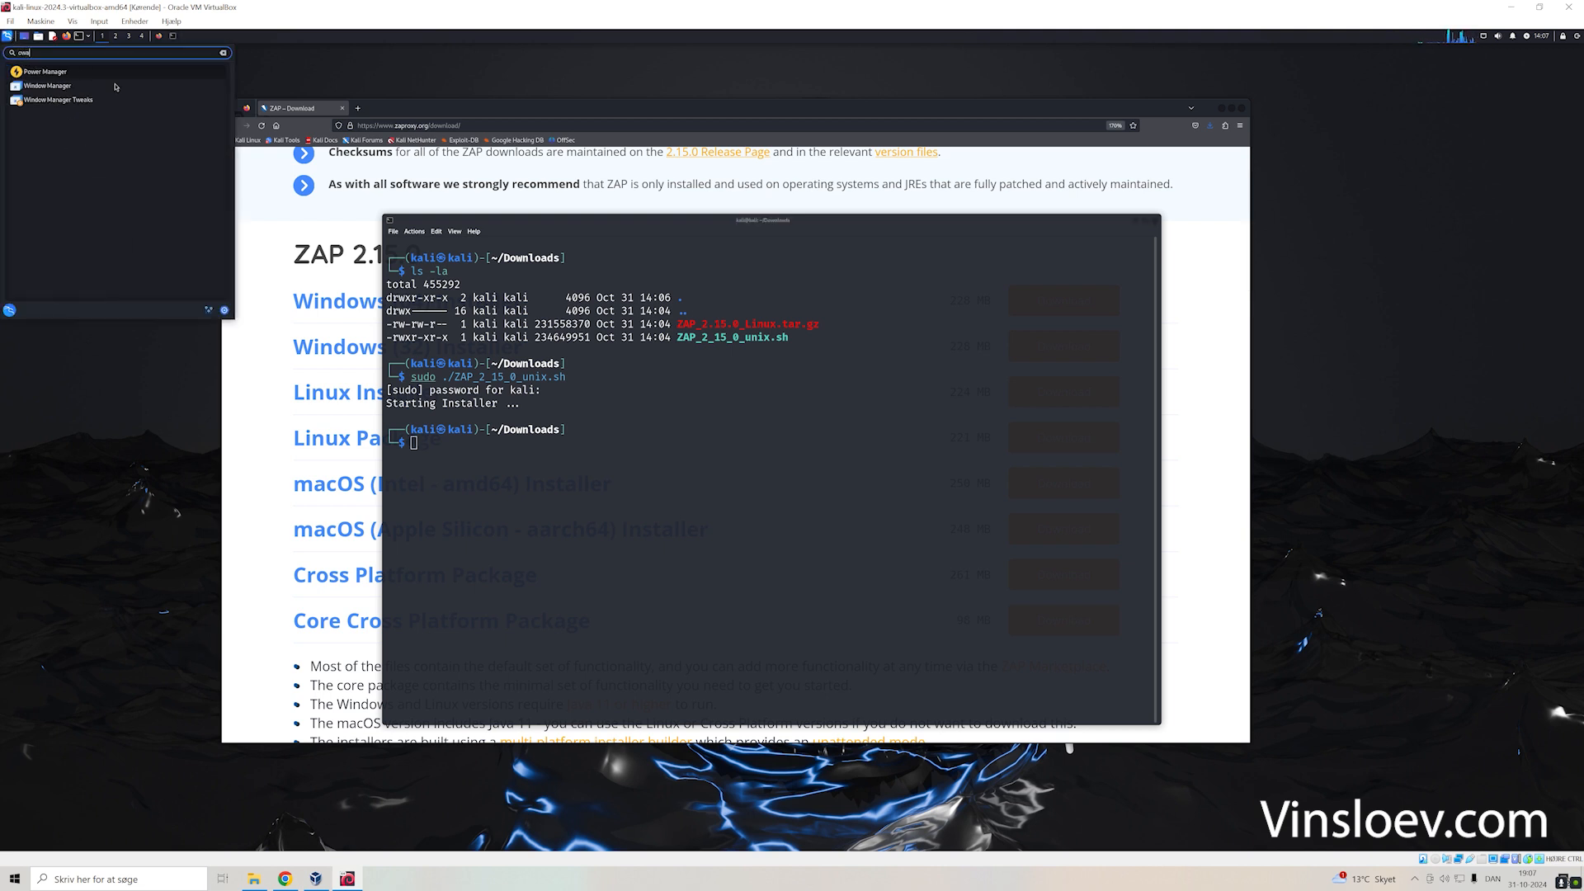
- Search the Kali menu for 'zap' and launch ZAP 2.15.0
type("zap")
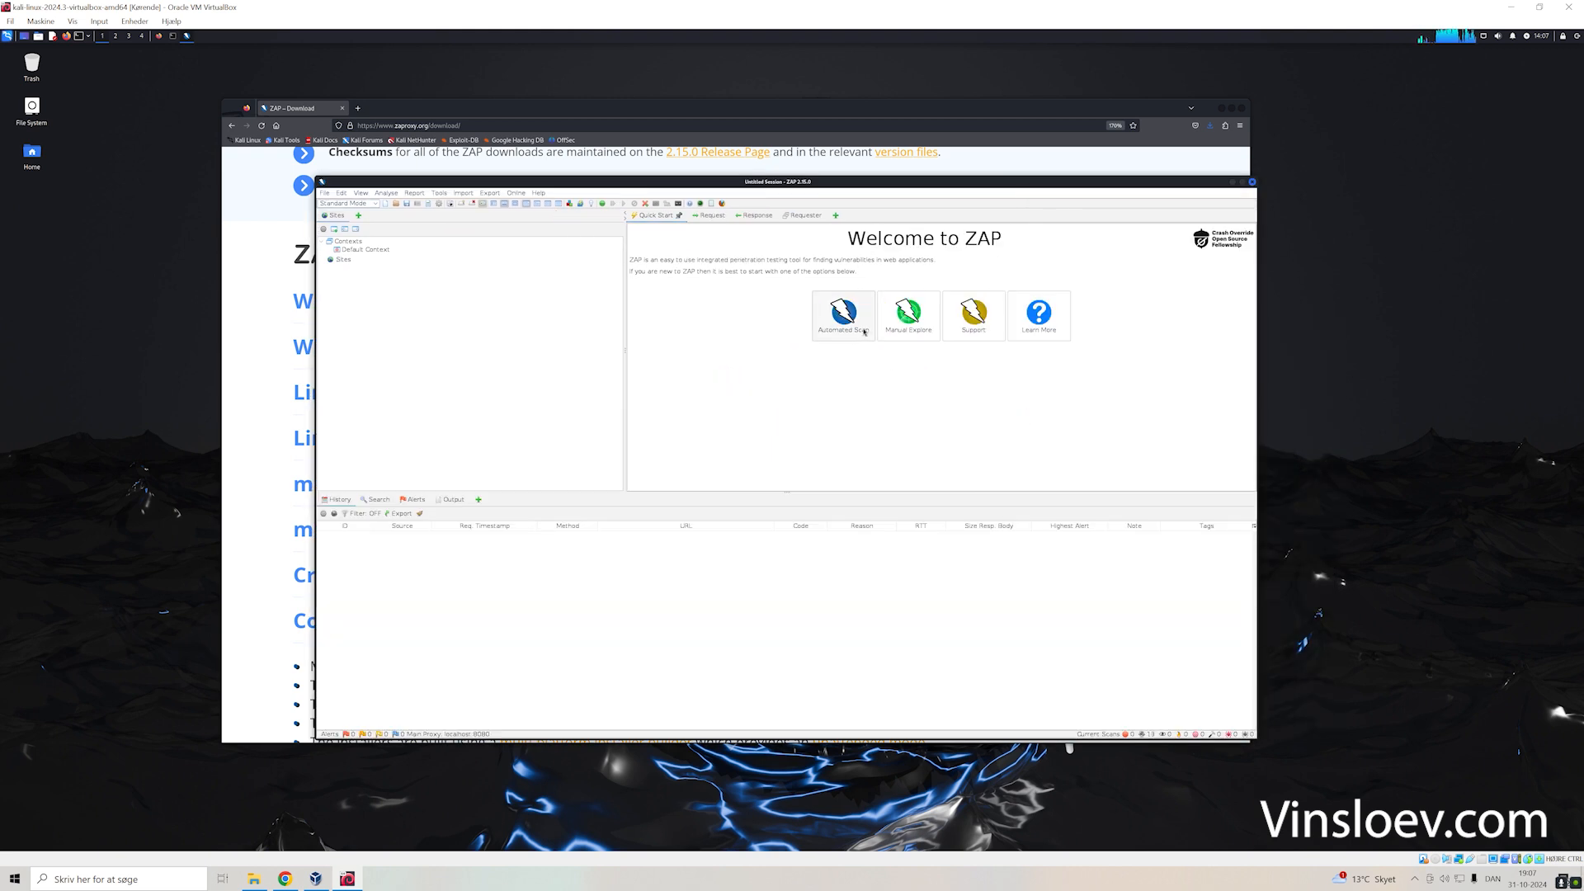
mouse_move(924, 330)
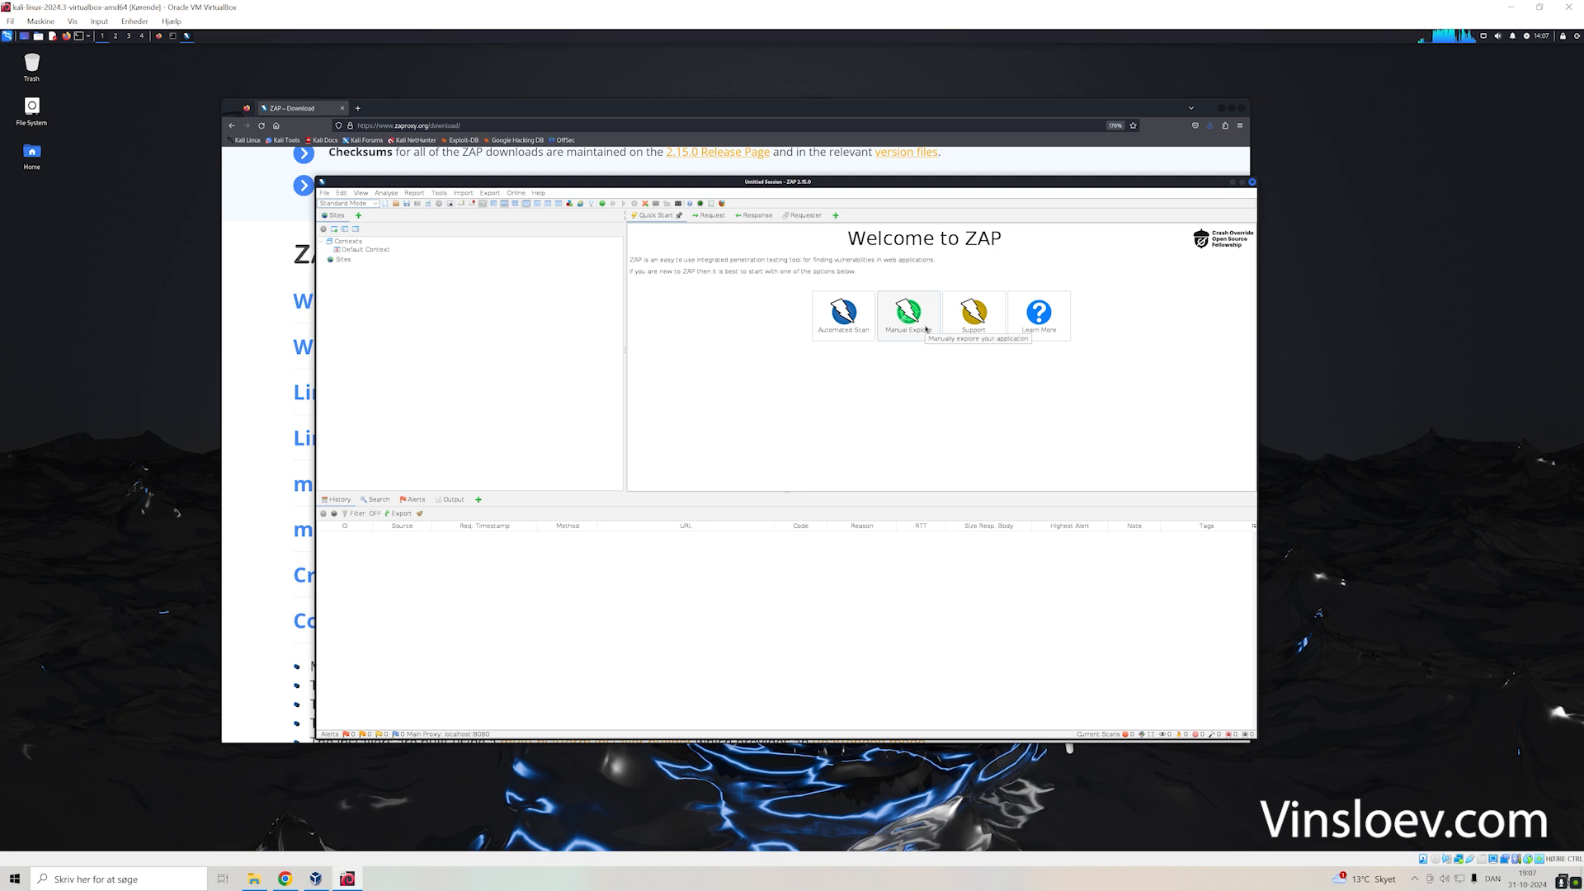
mouse_move(895, 372)
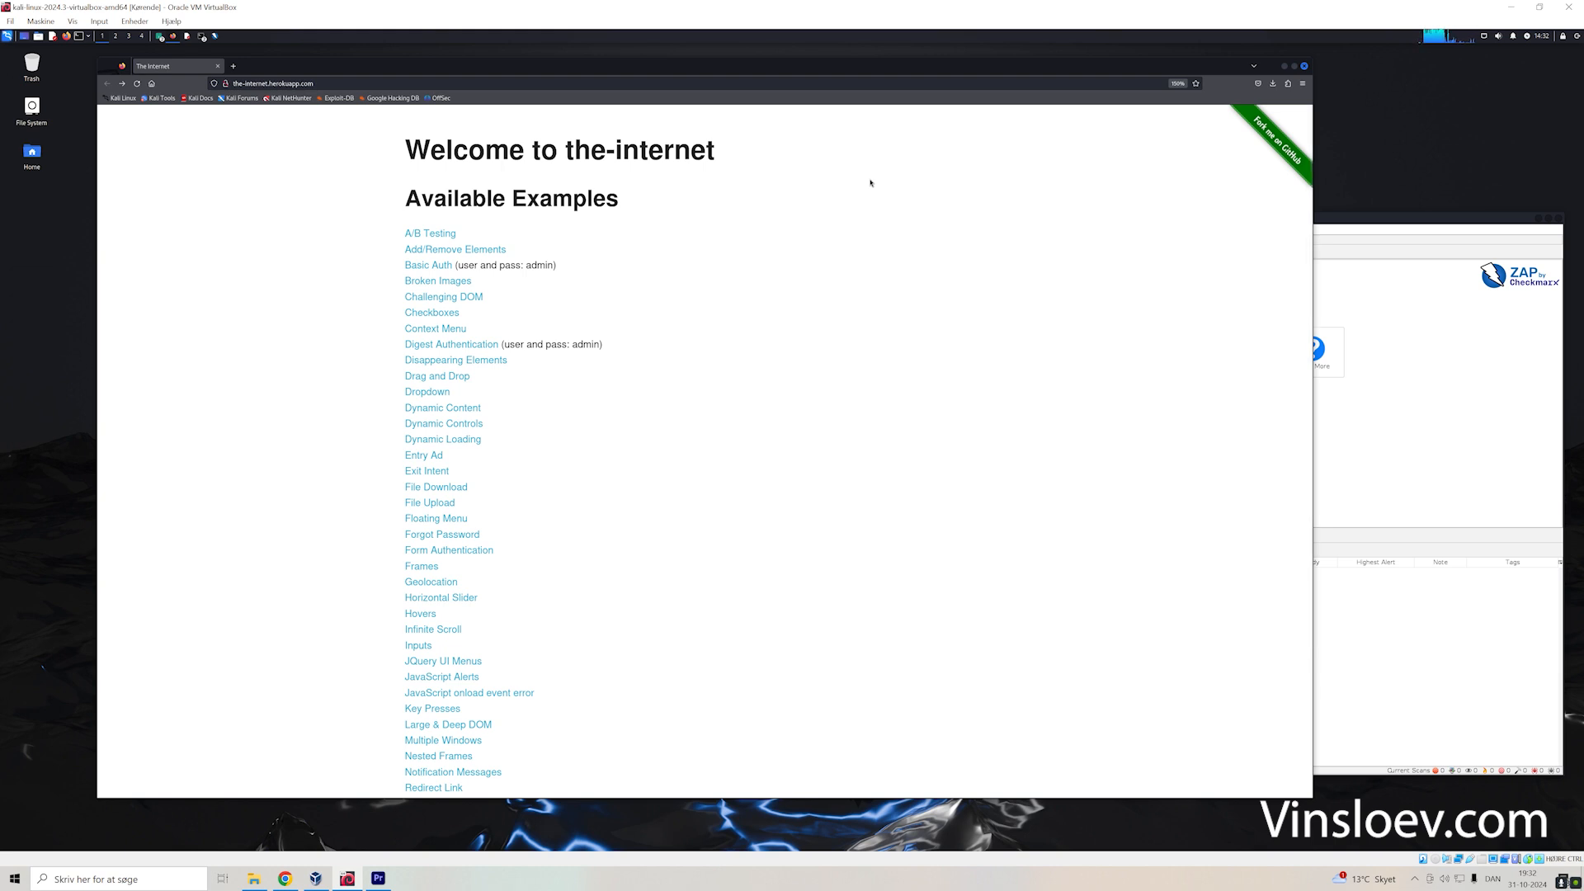
mouse_move(448, 256)
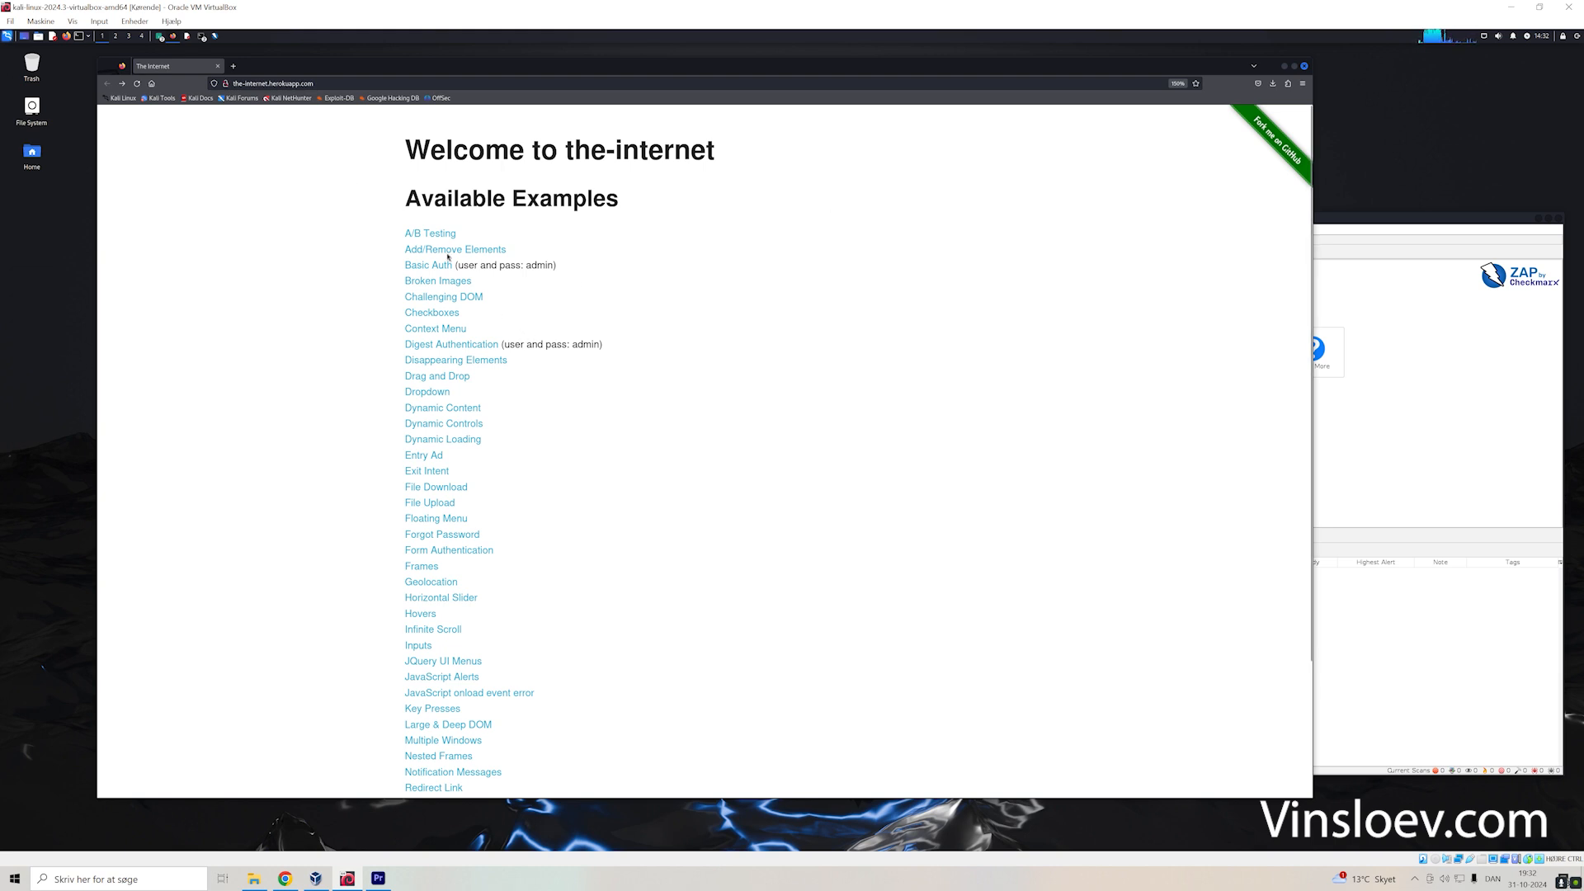
mouse_move(267, 95)
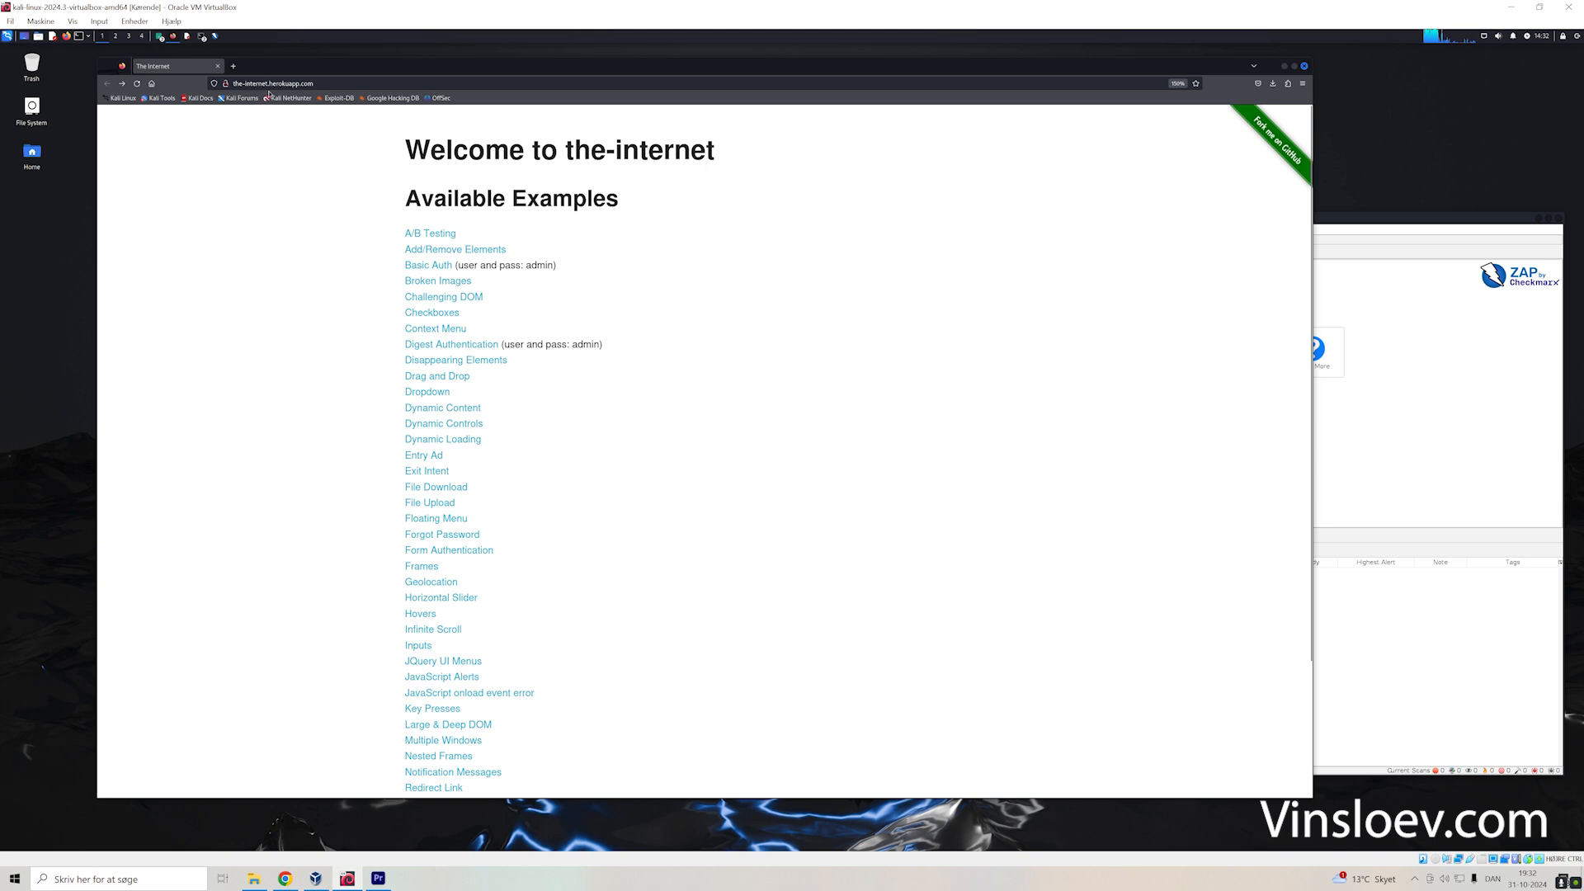
mouse_move(426, 376)
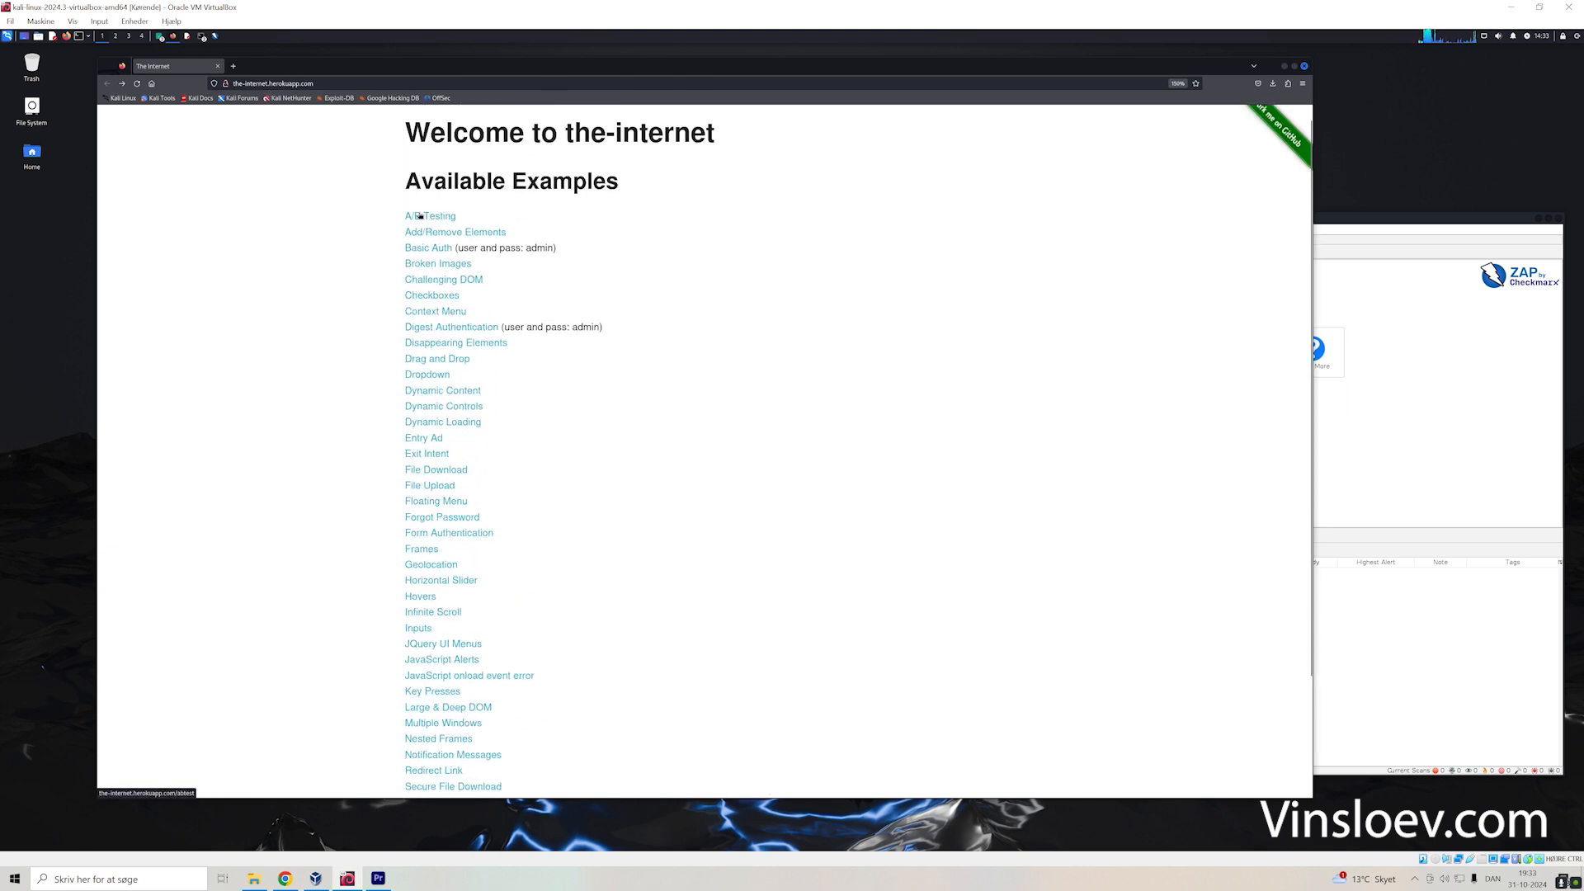
mouse_move(436, 254)
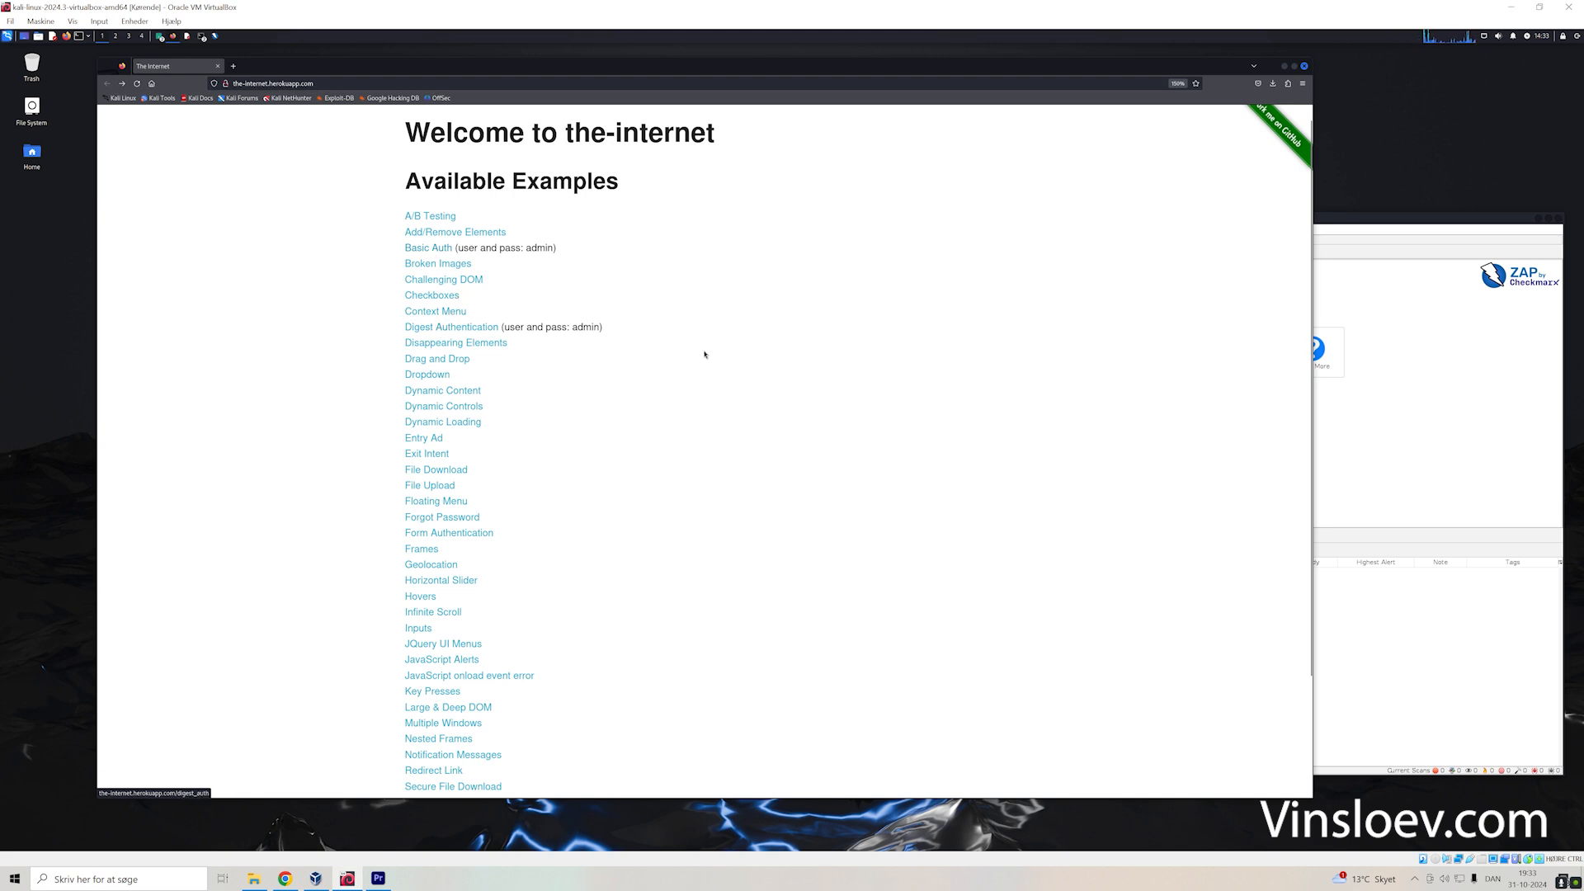
mouse_move(743, 363)
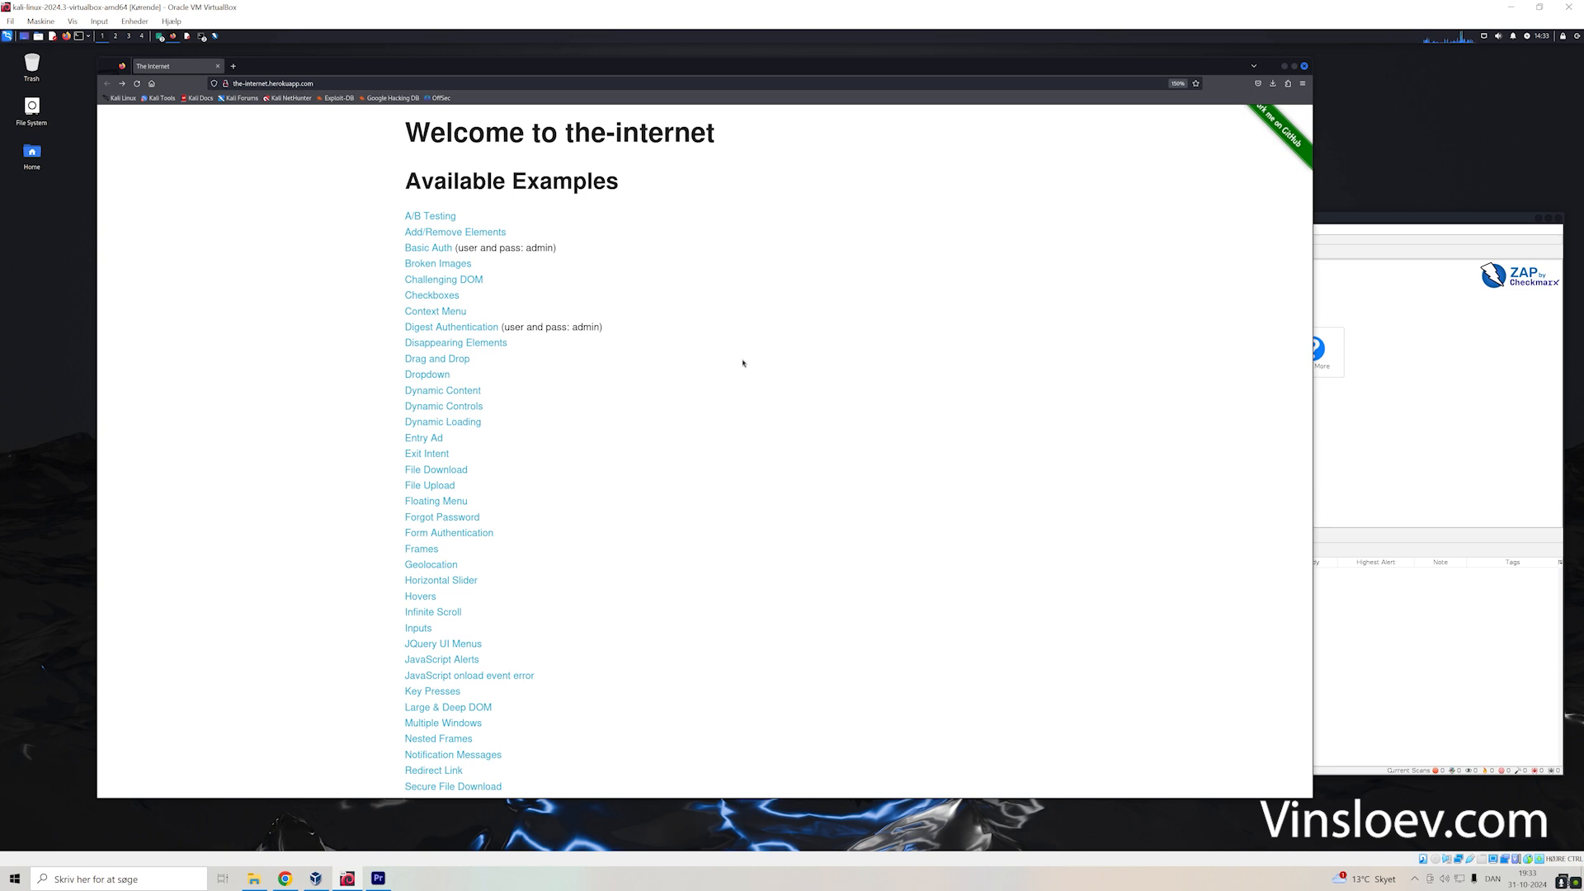
mouse_move(680, 379)
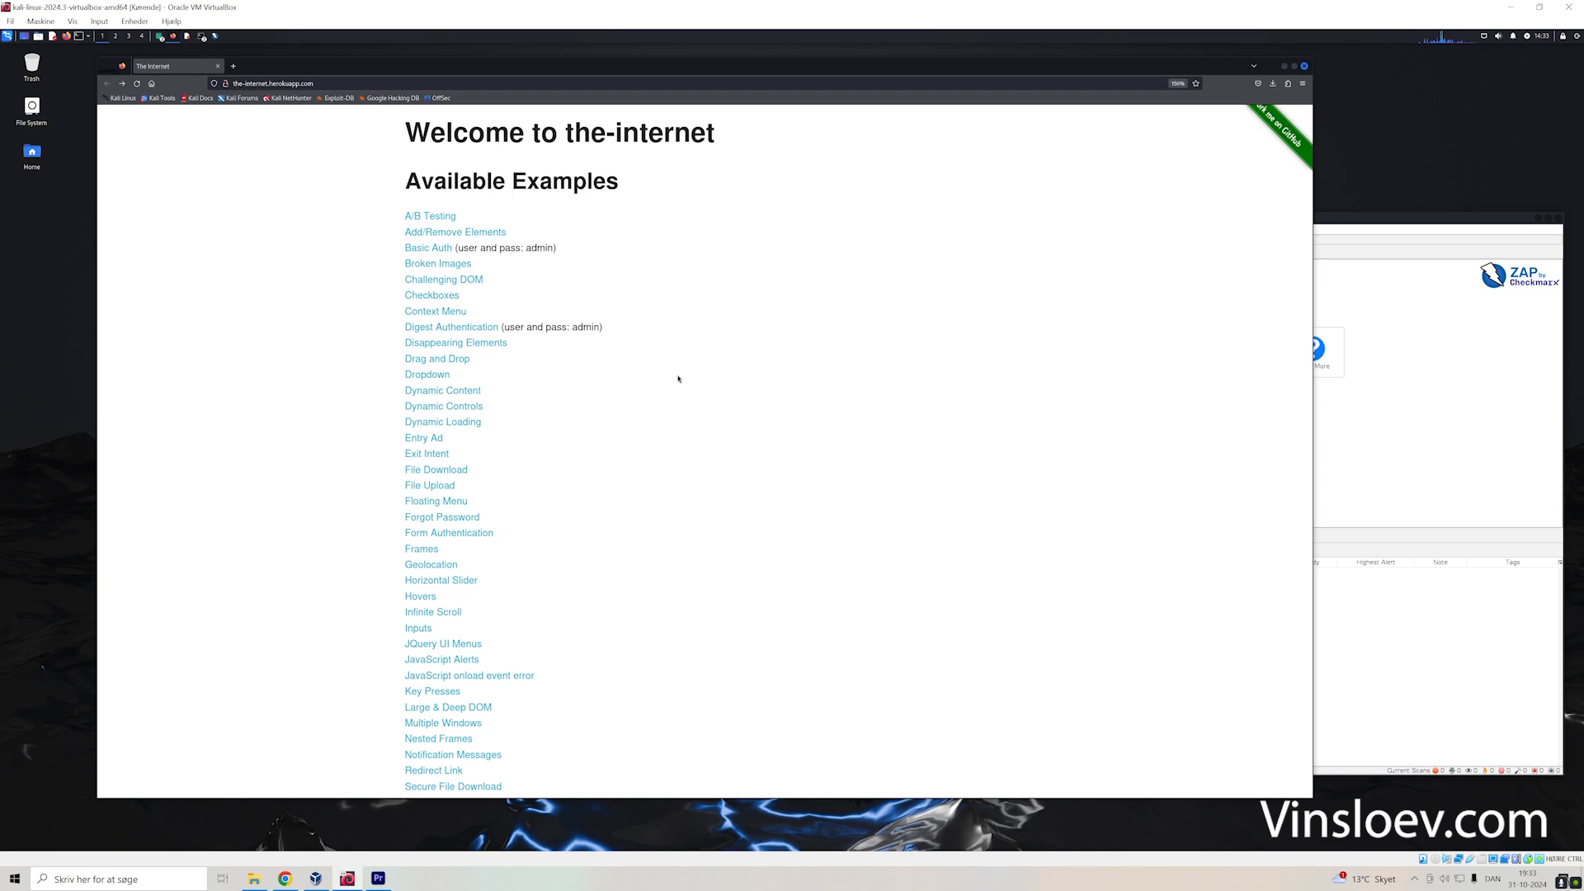
mouse_move(1356, 217)
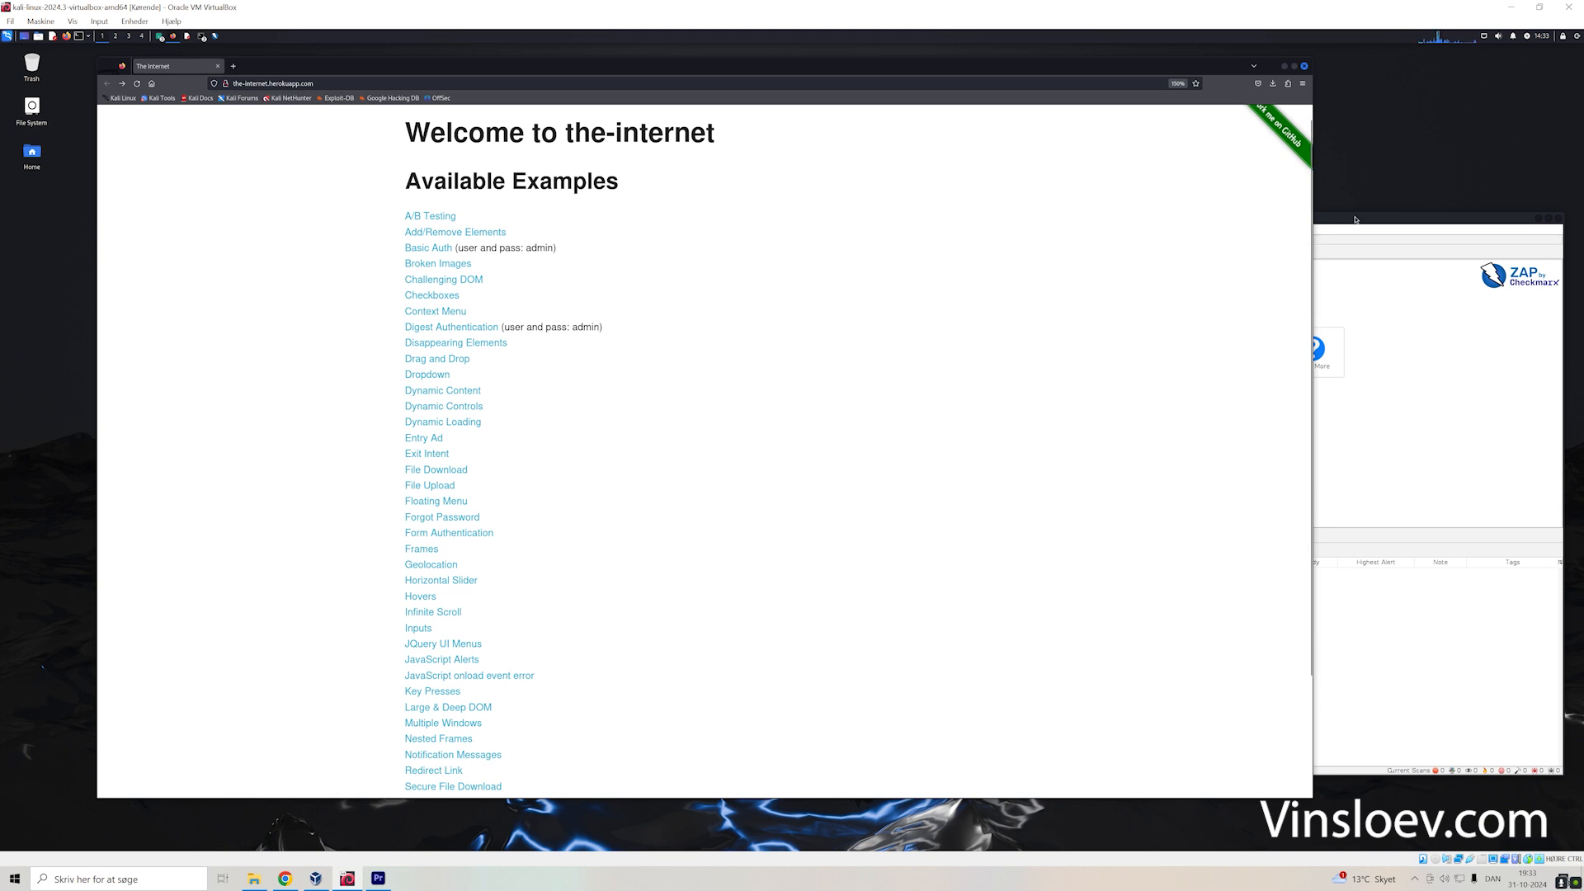
mouse_move(1089, 326)
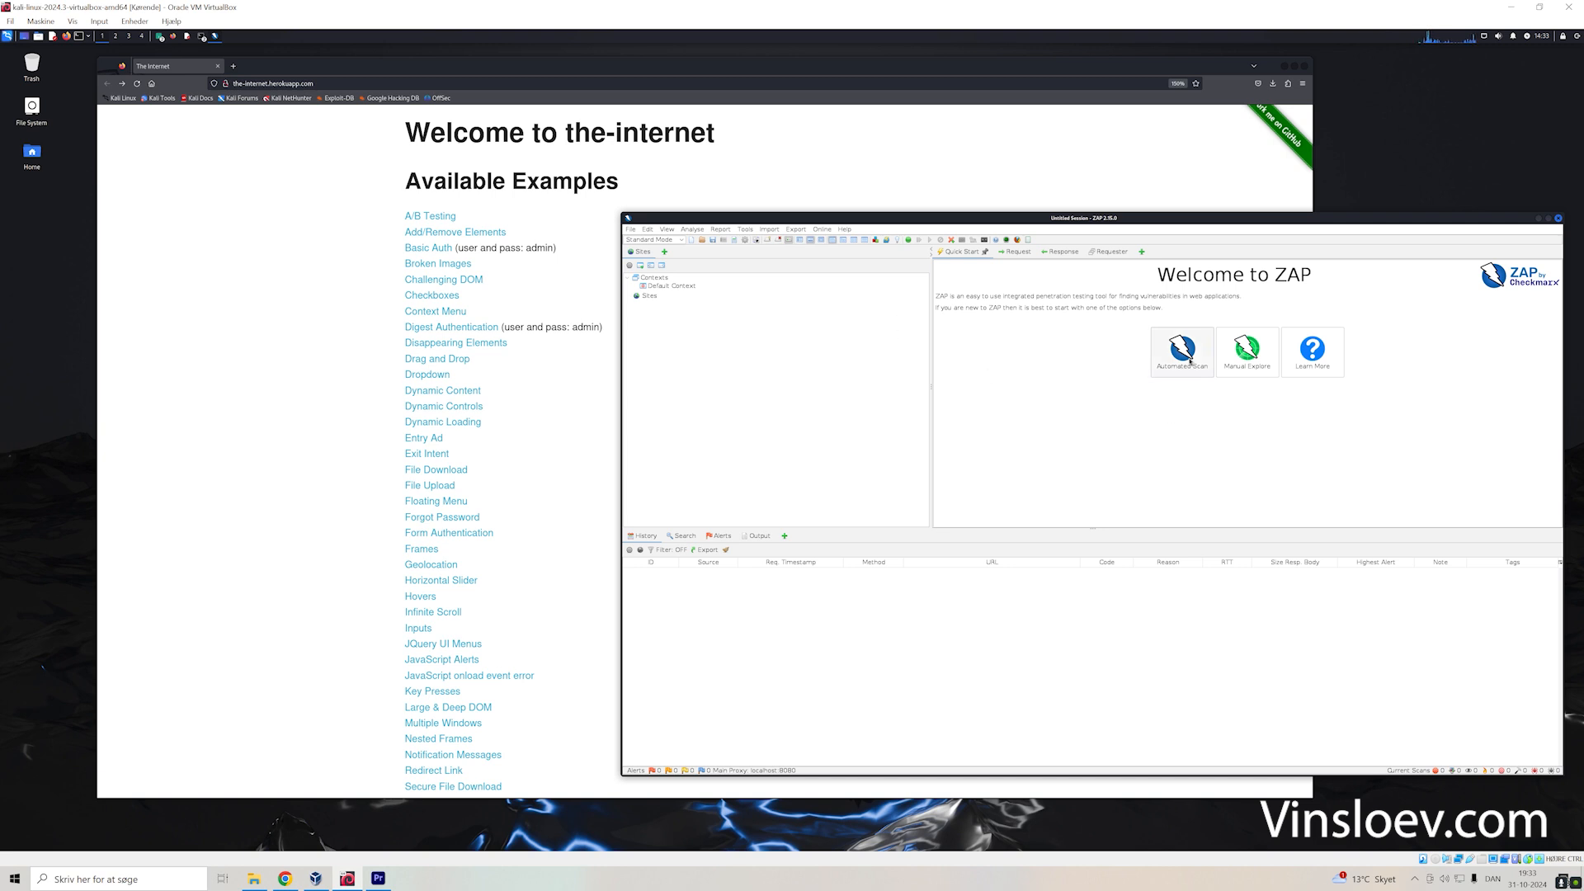
mouse_move(1182, 351)
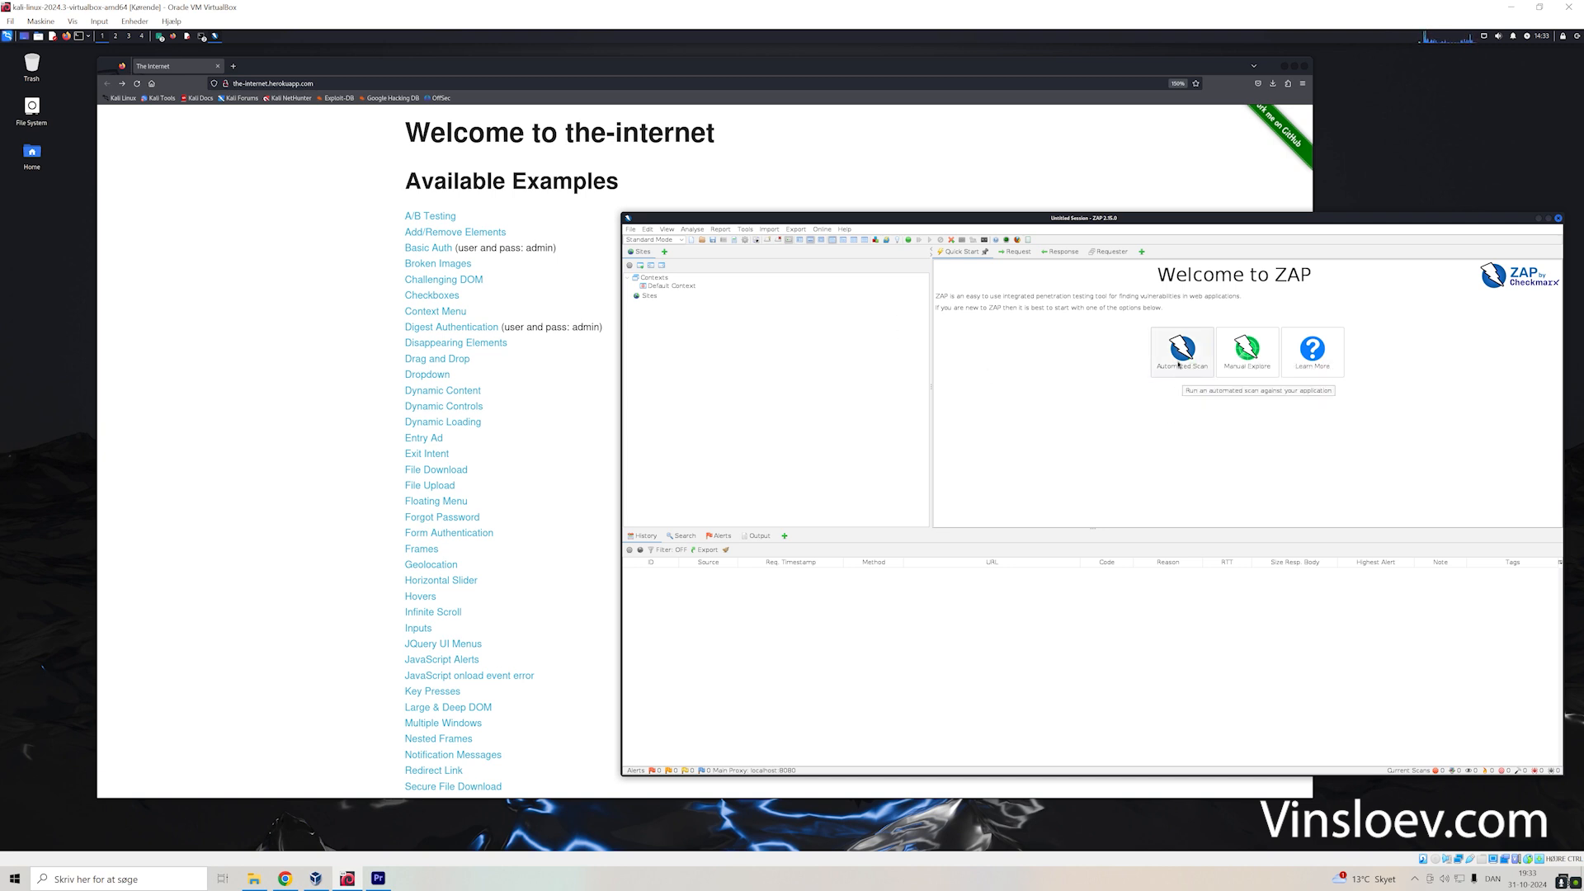
left_click(1182, 352)
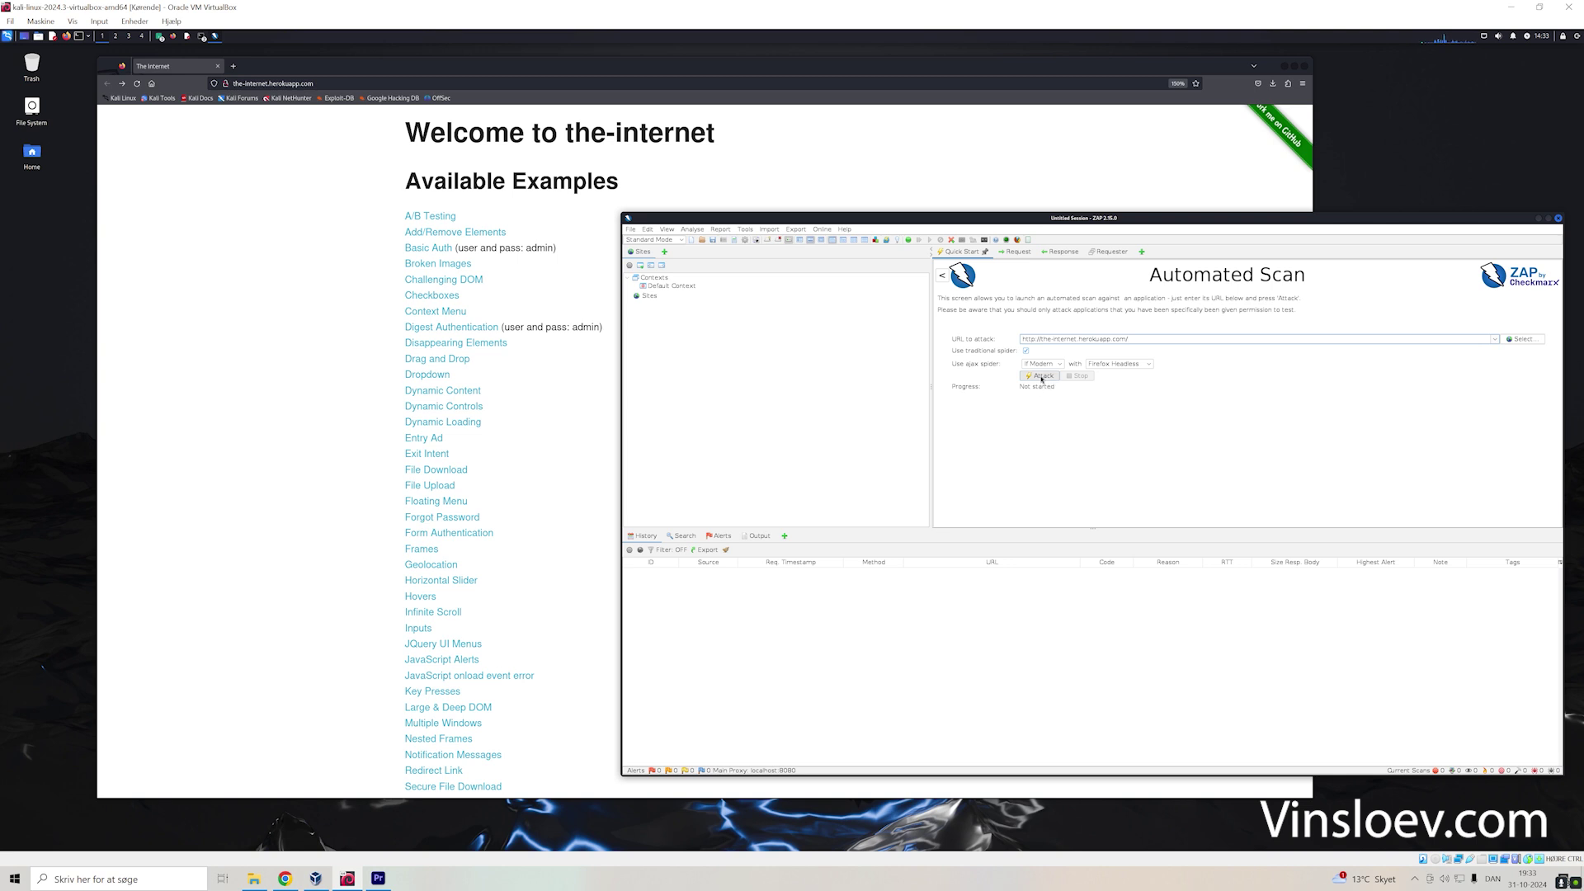
- Attack the site, inspect Spider and AJAX Spider URL results including out-of-scope rows, then show Alerts
left_click(1040, 376)
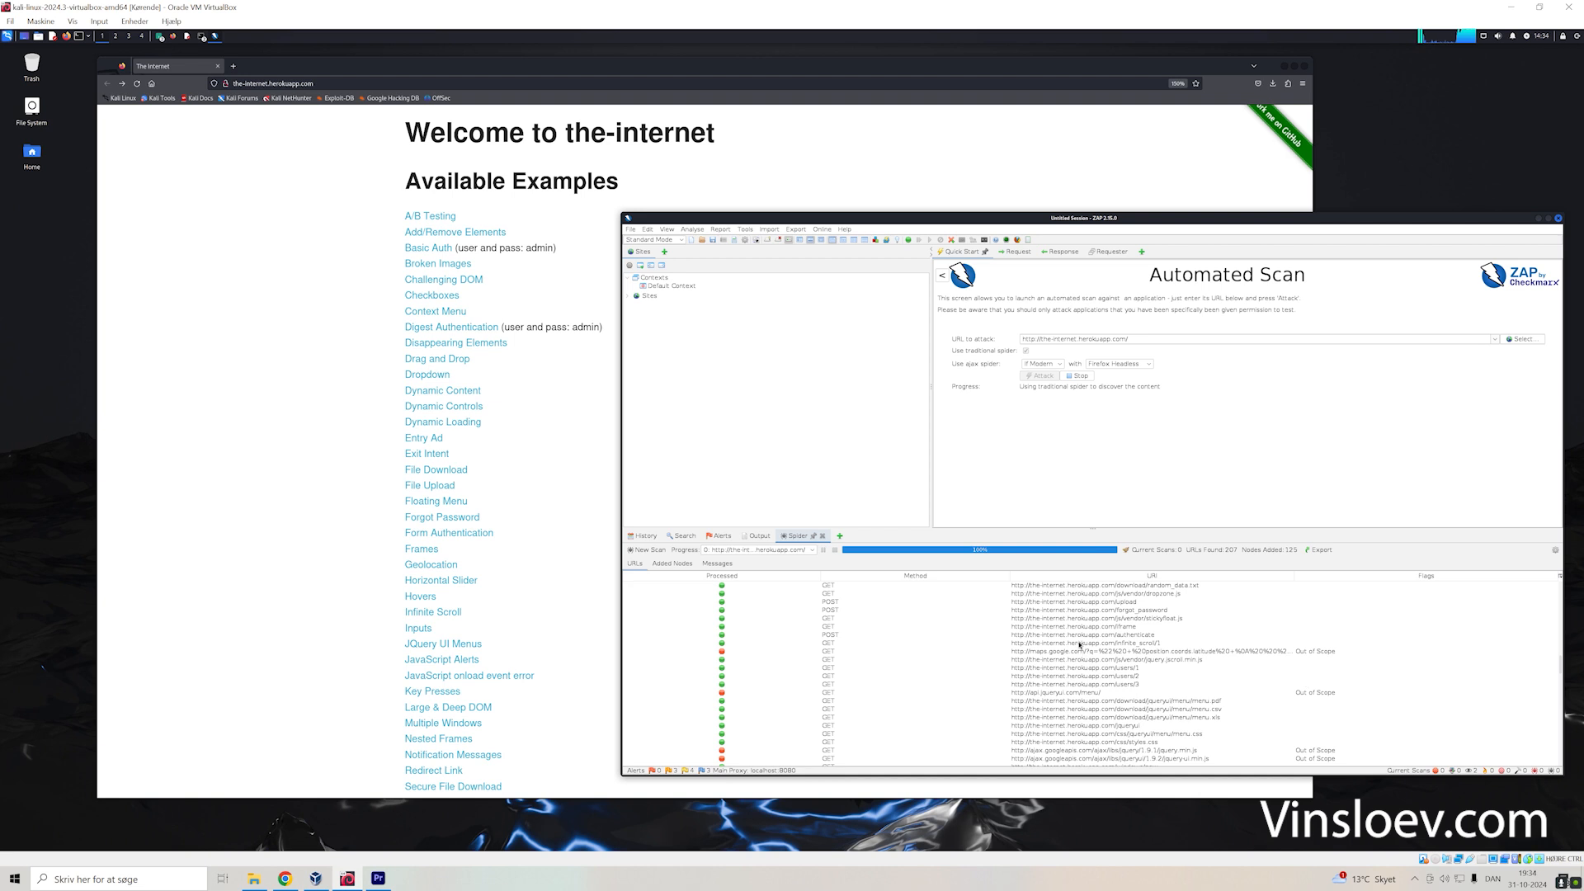
left_click(838, 534)
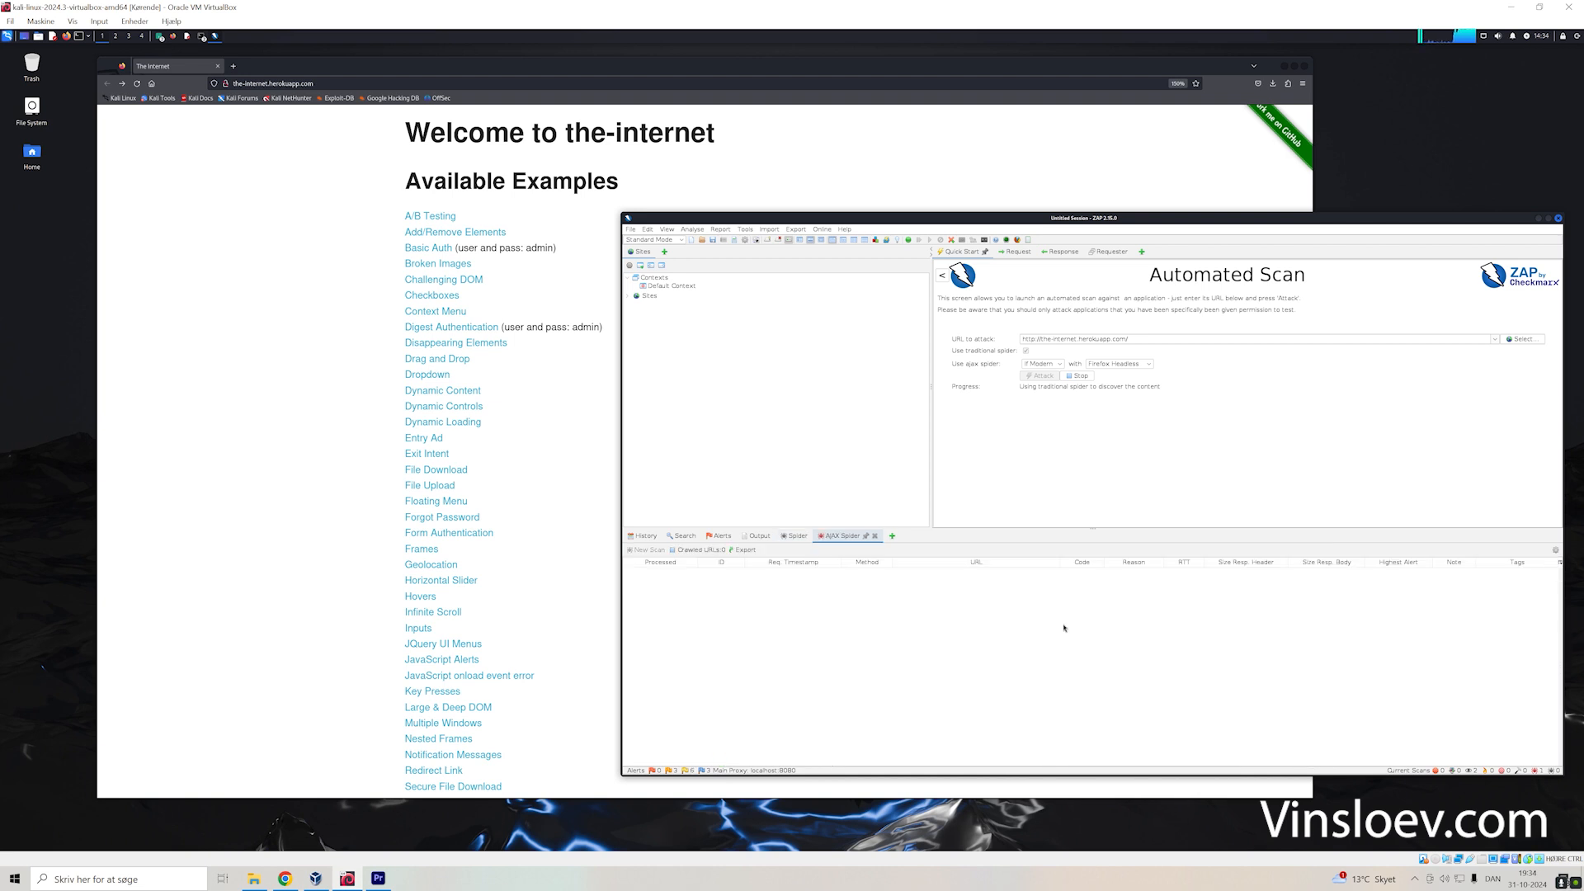
left_click(798, 535)
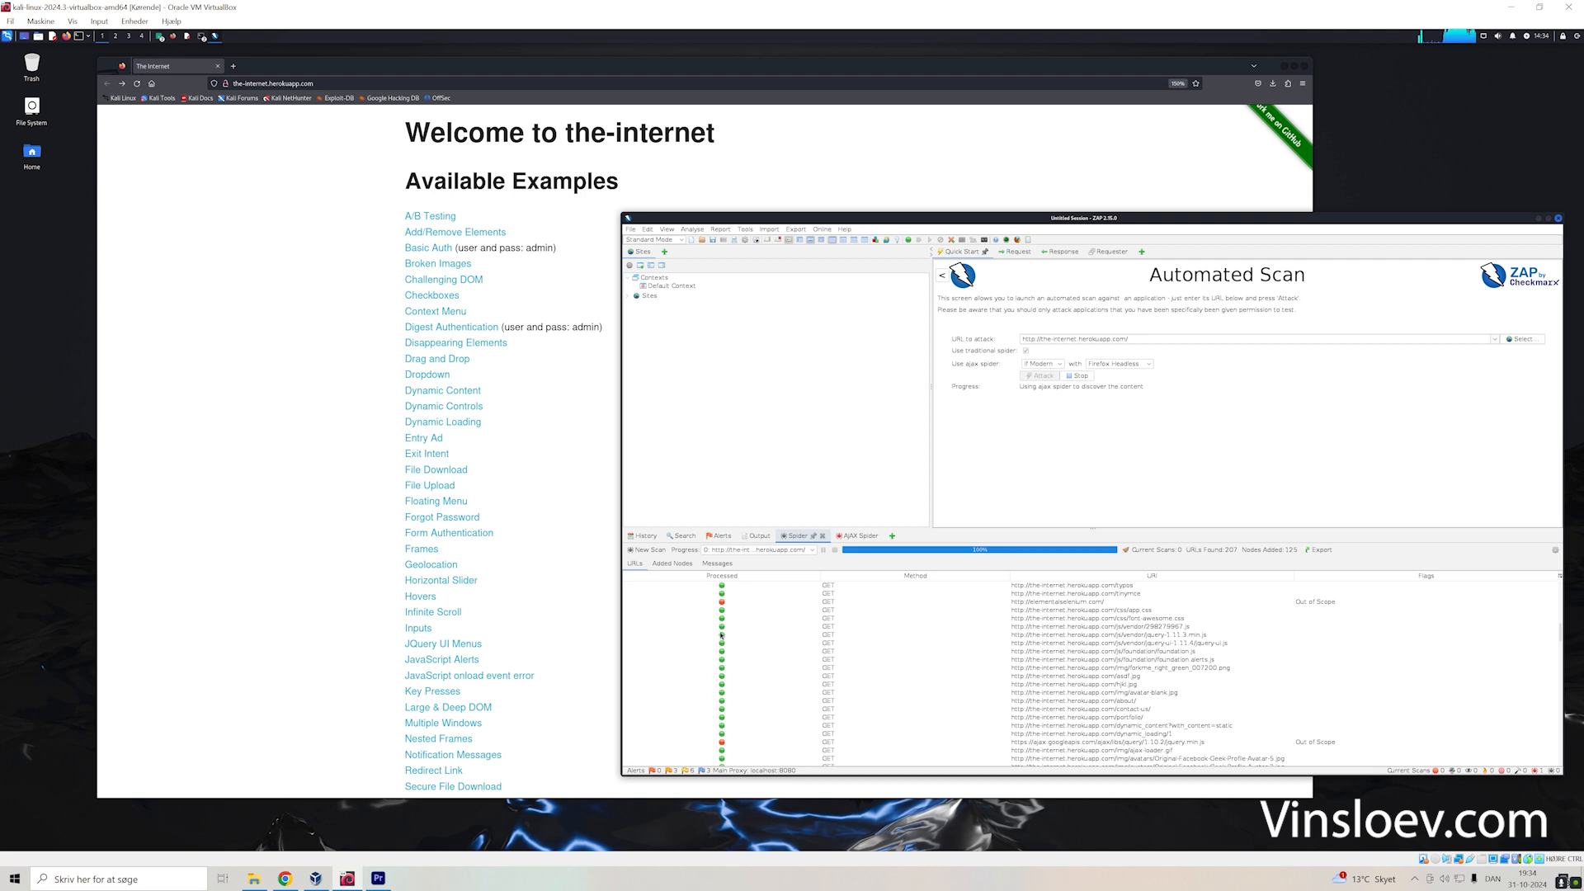
mouse_move(726, 607)
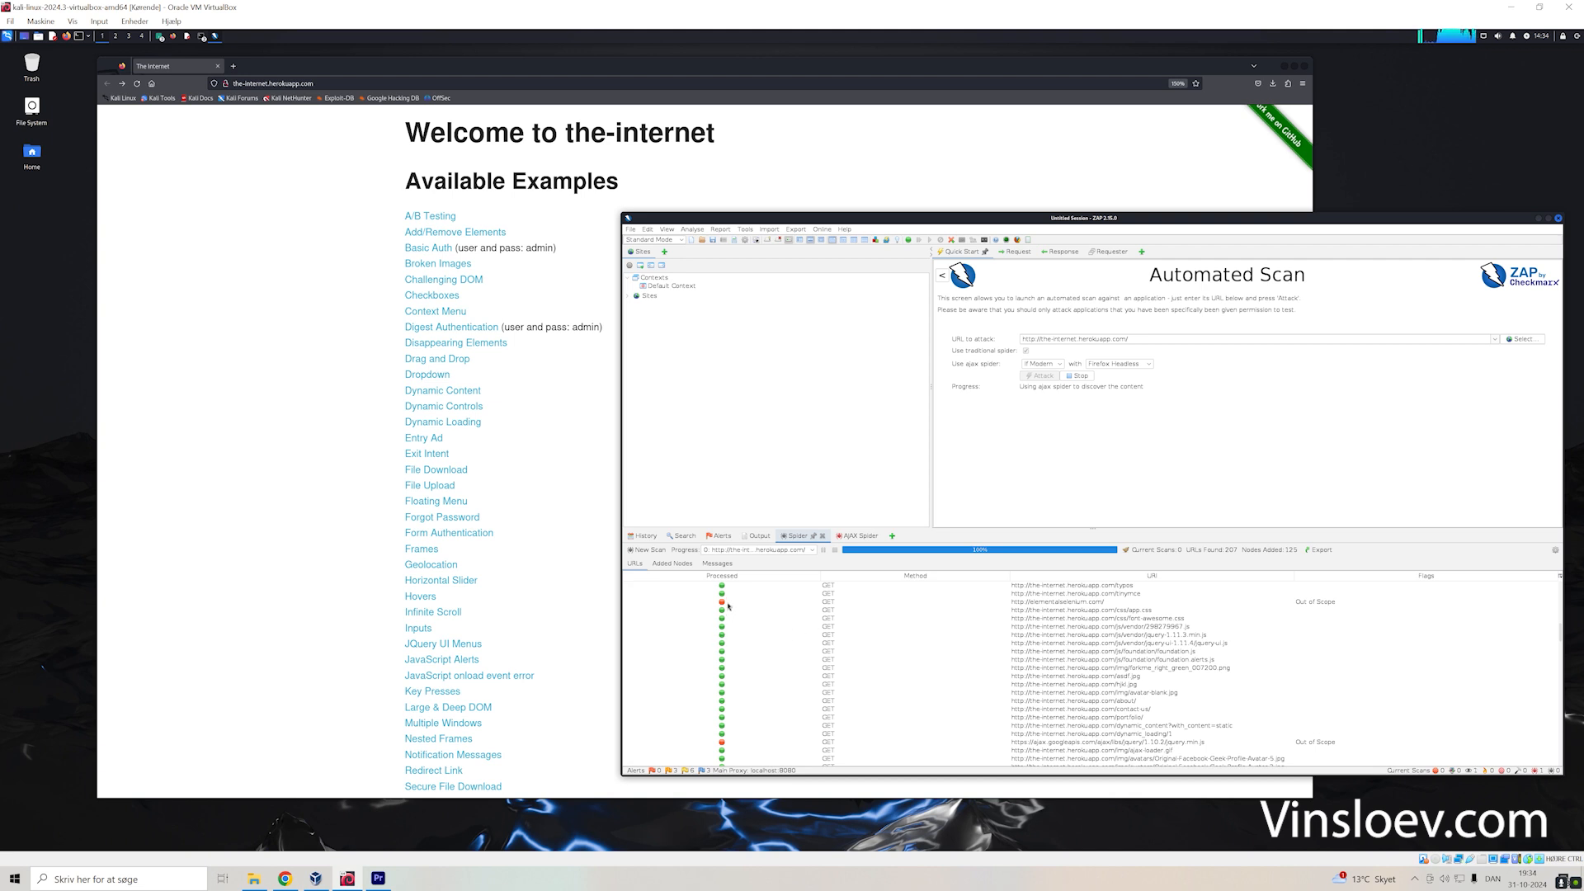
mouse_move(1054, 601)
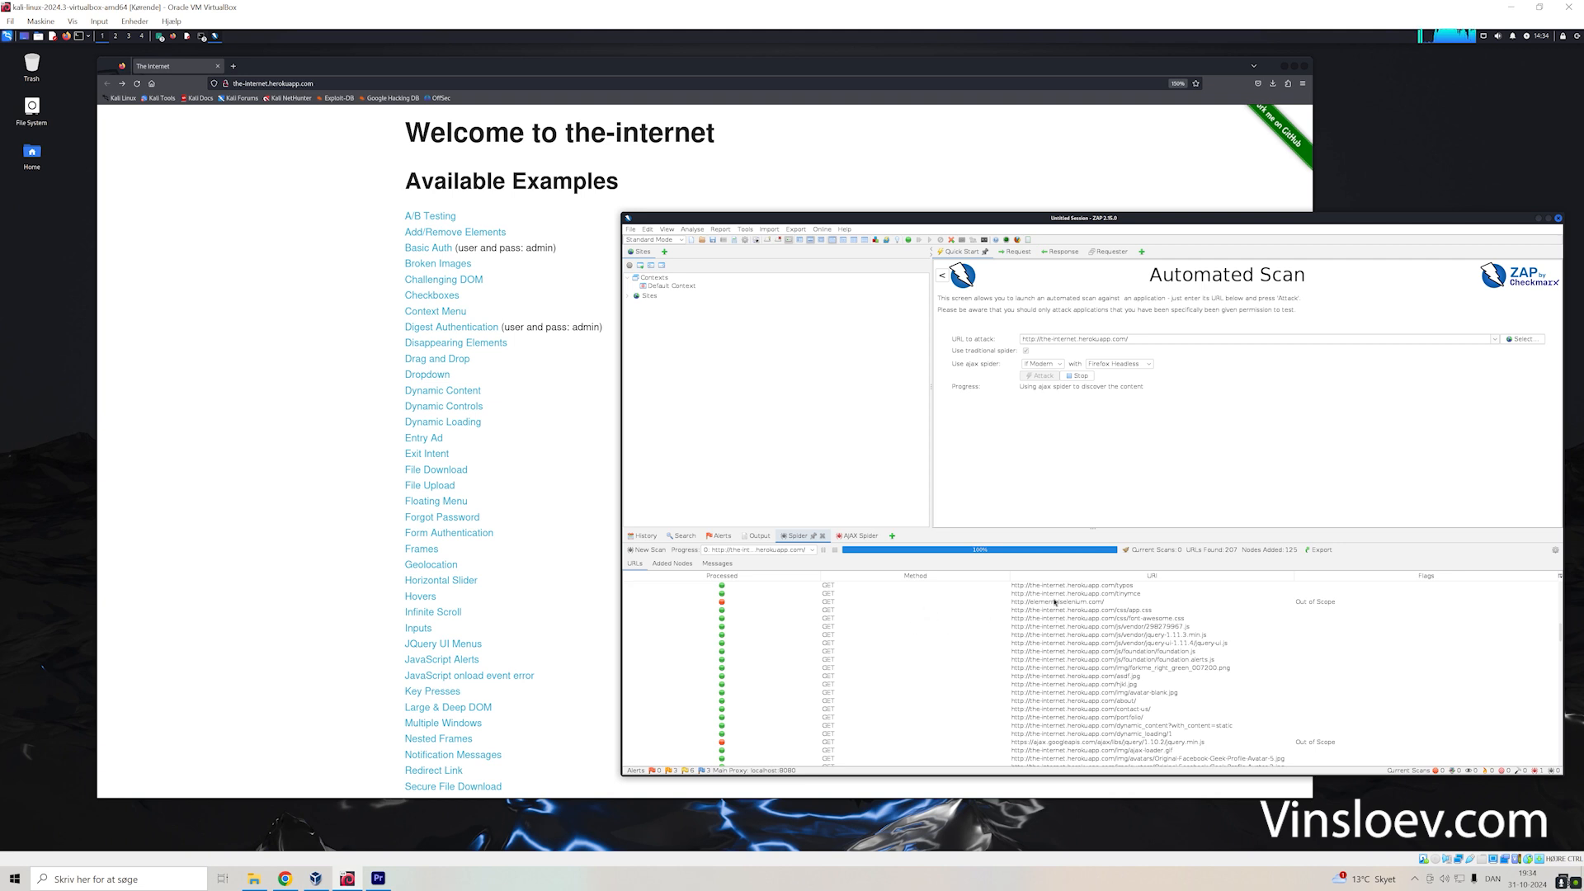
left_click(1056, 601)
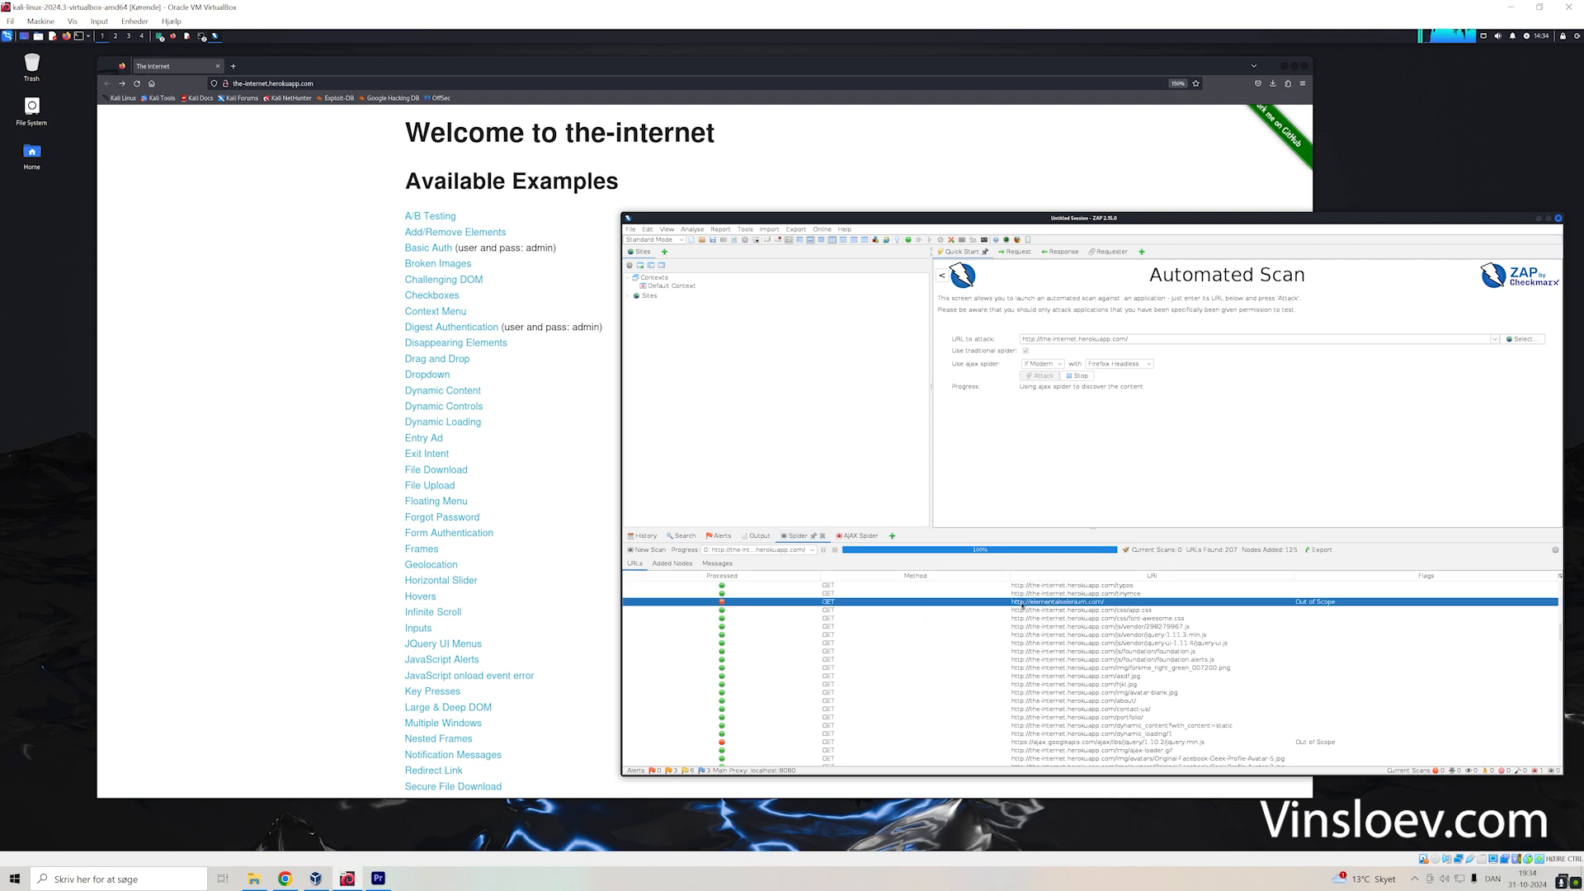
mouse_move(855, 642)
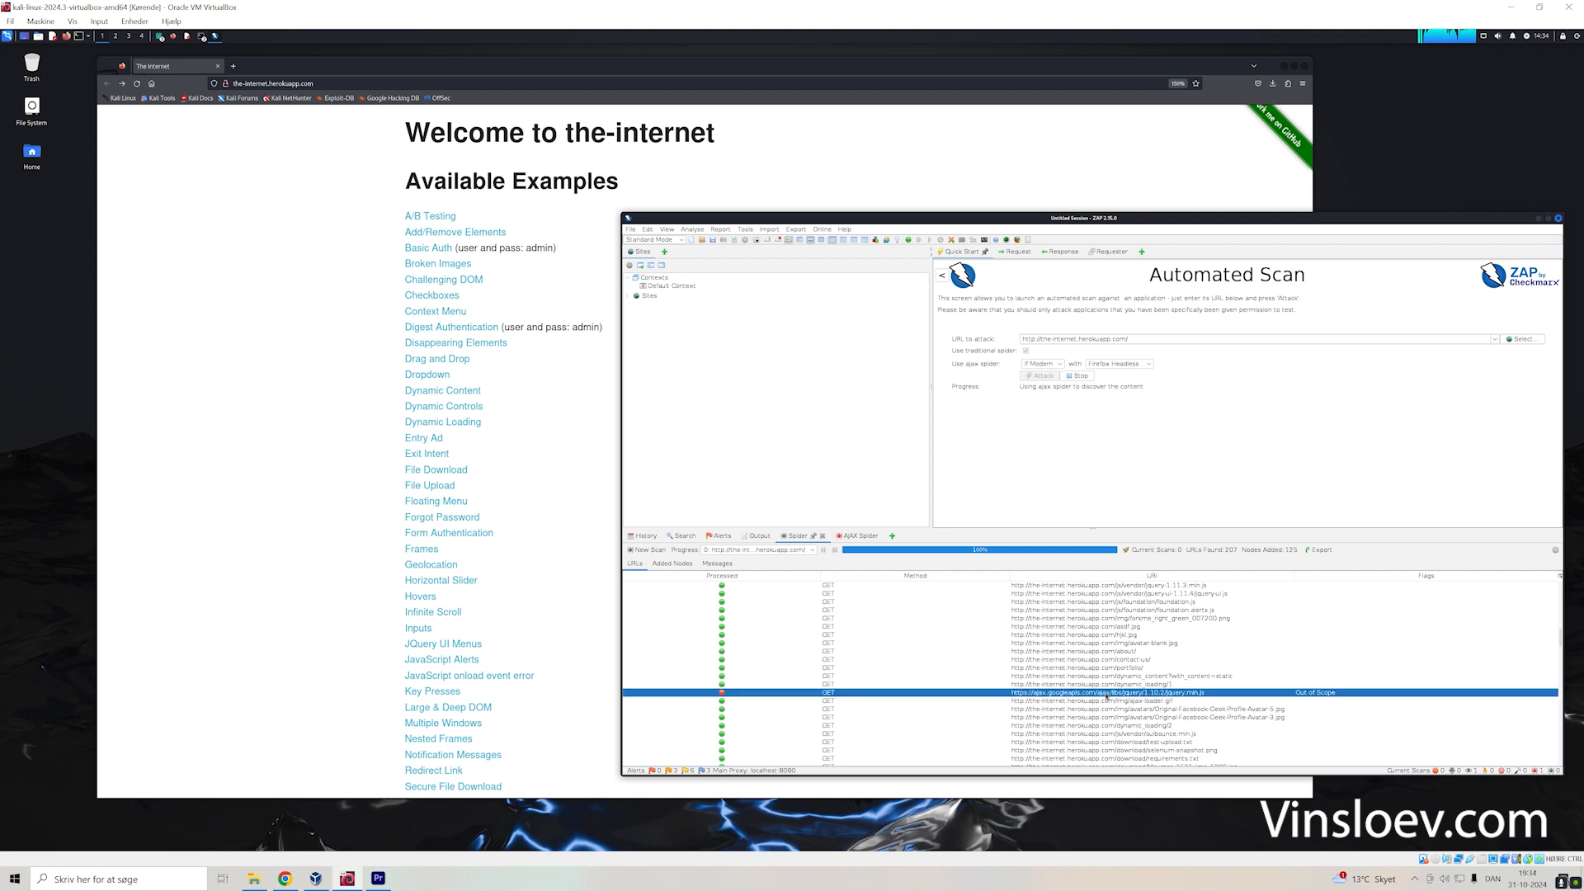
mouse_move(1122, 709)
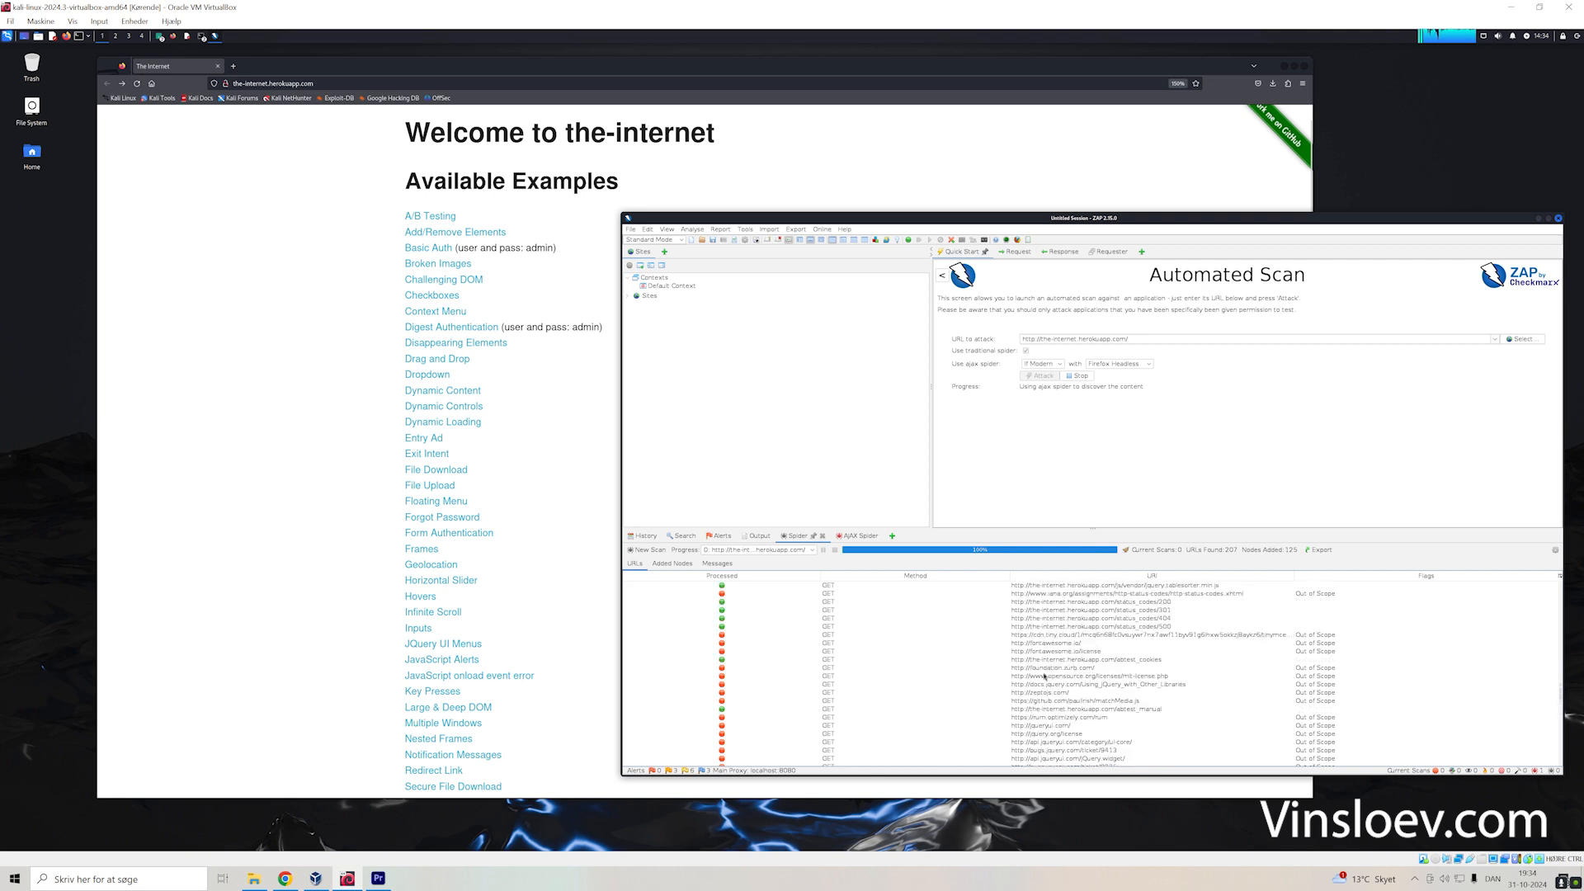
left_click(1082, 660)
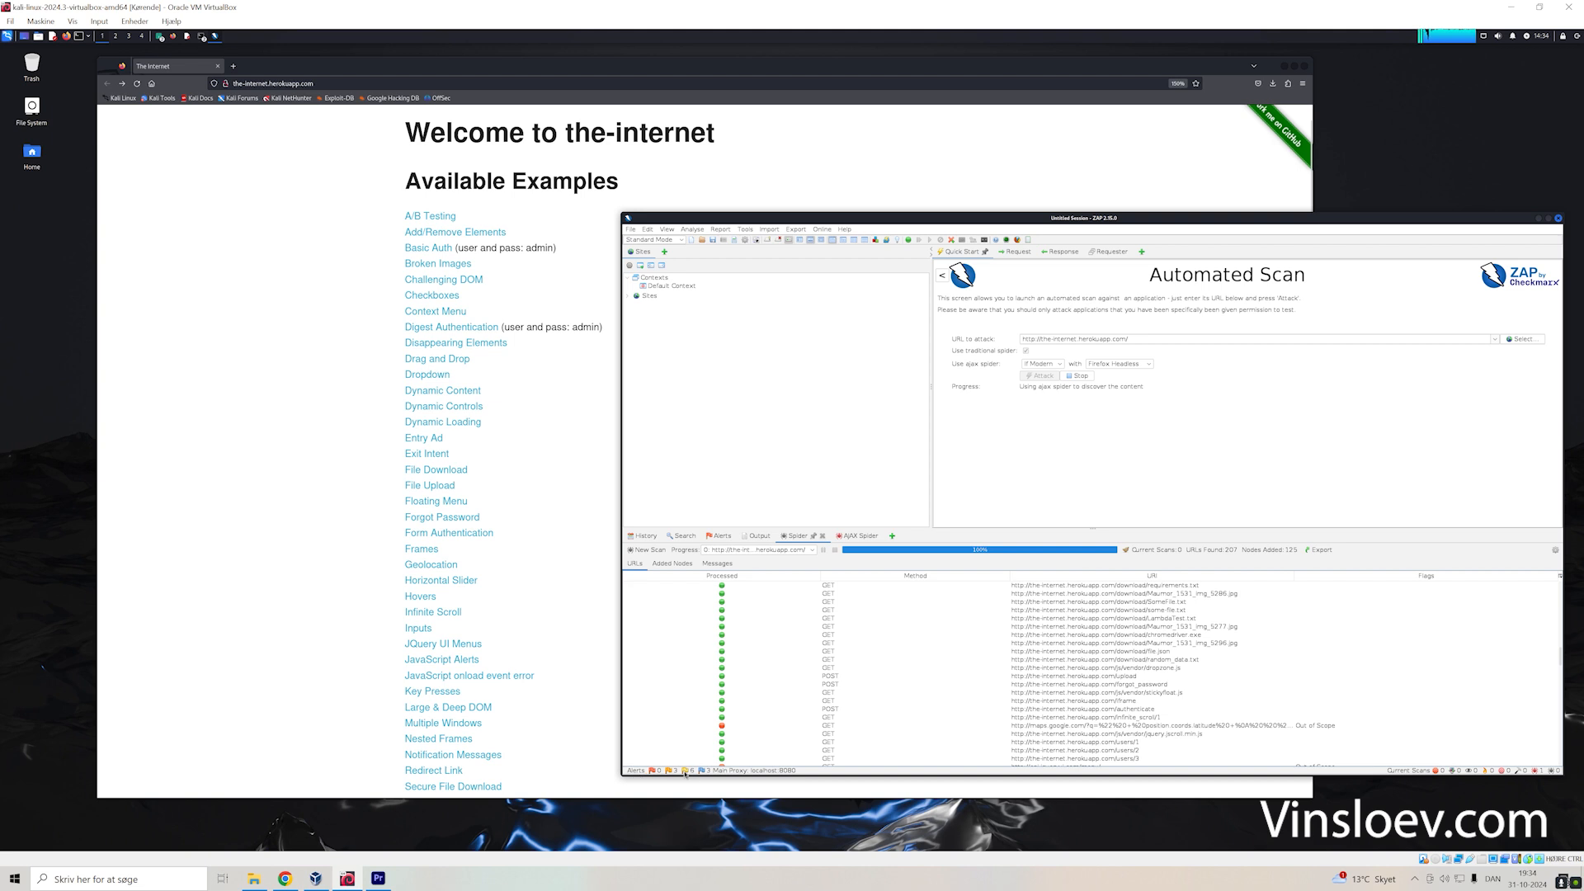
mouse_move(708, 695)
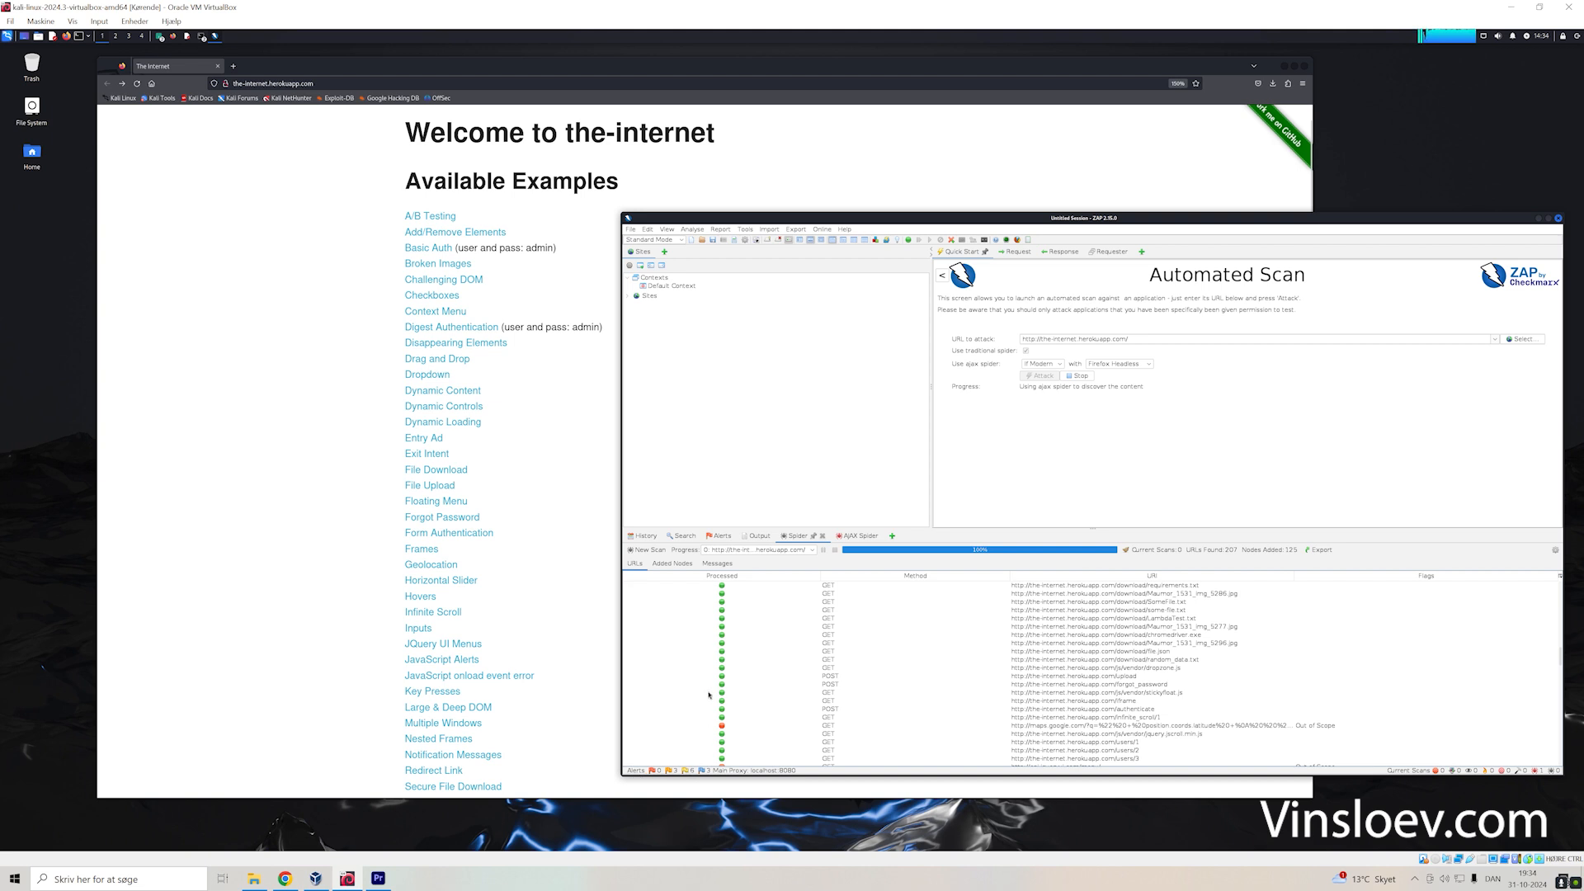
mouse_move(757, 622)
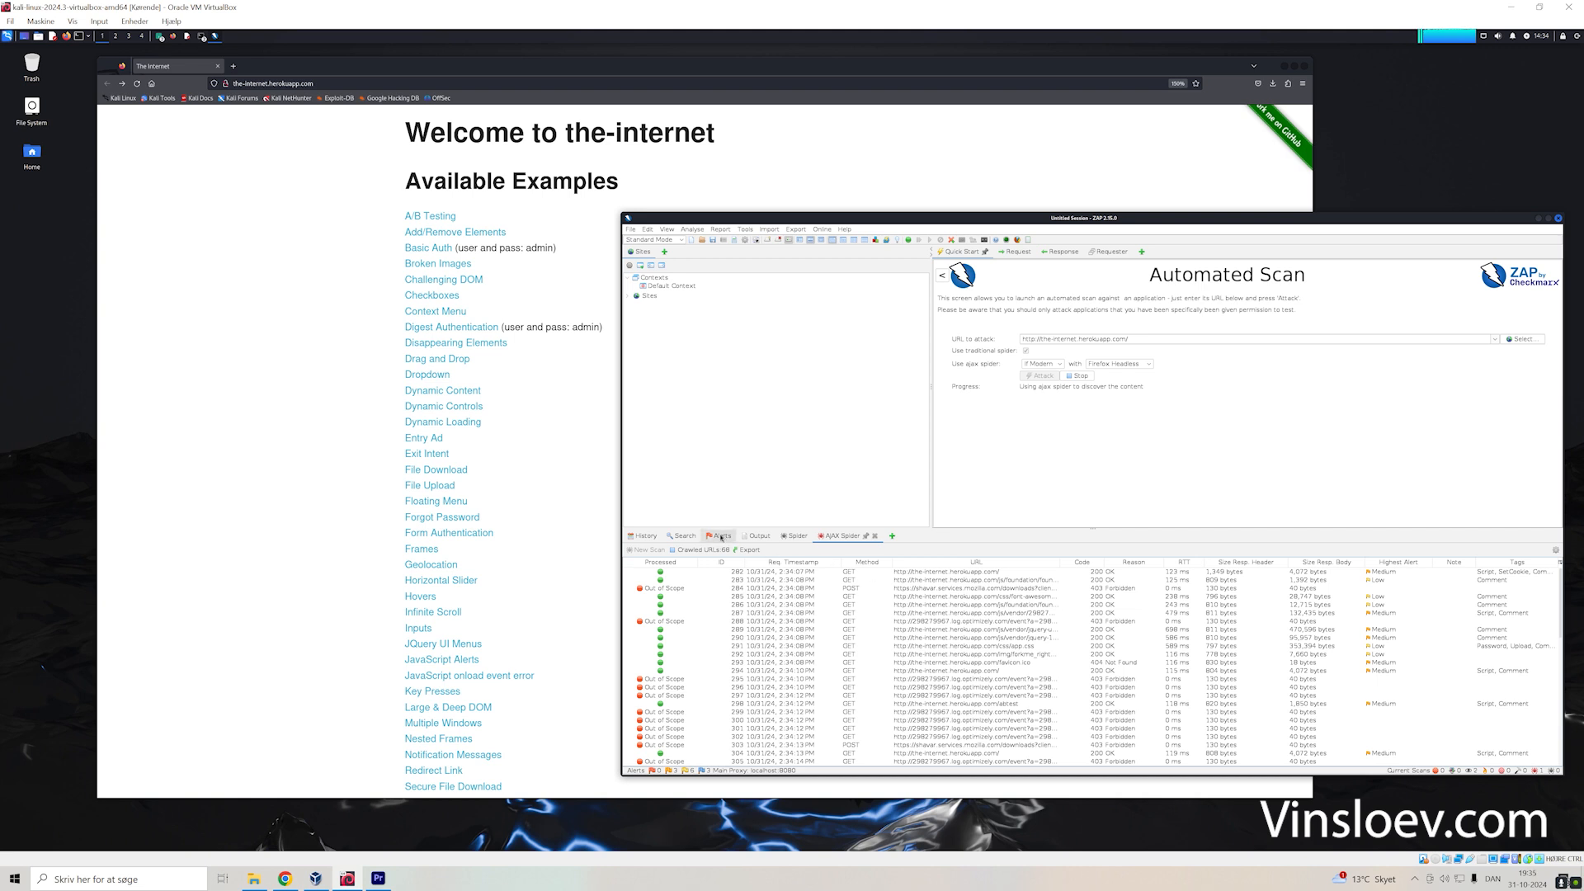
left_click(722, 535)
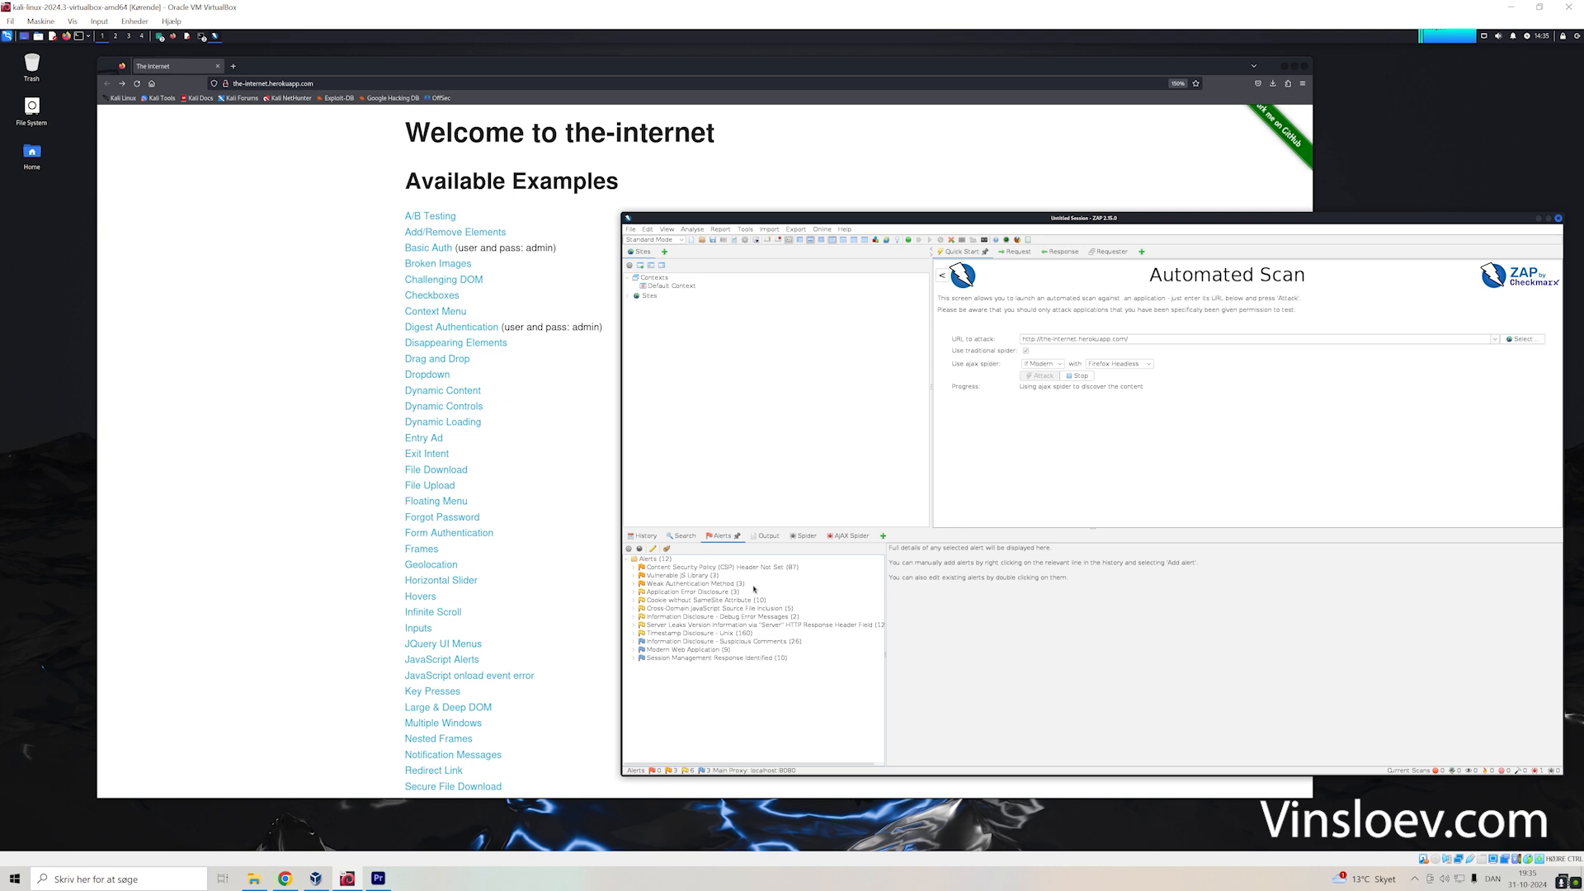
- Discard the scanned session and start a fresh empty ZAP session
left_click(636, 574)
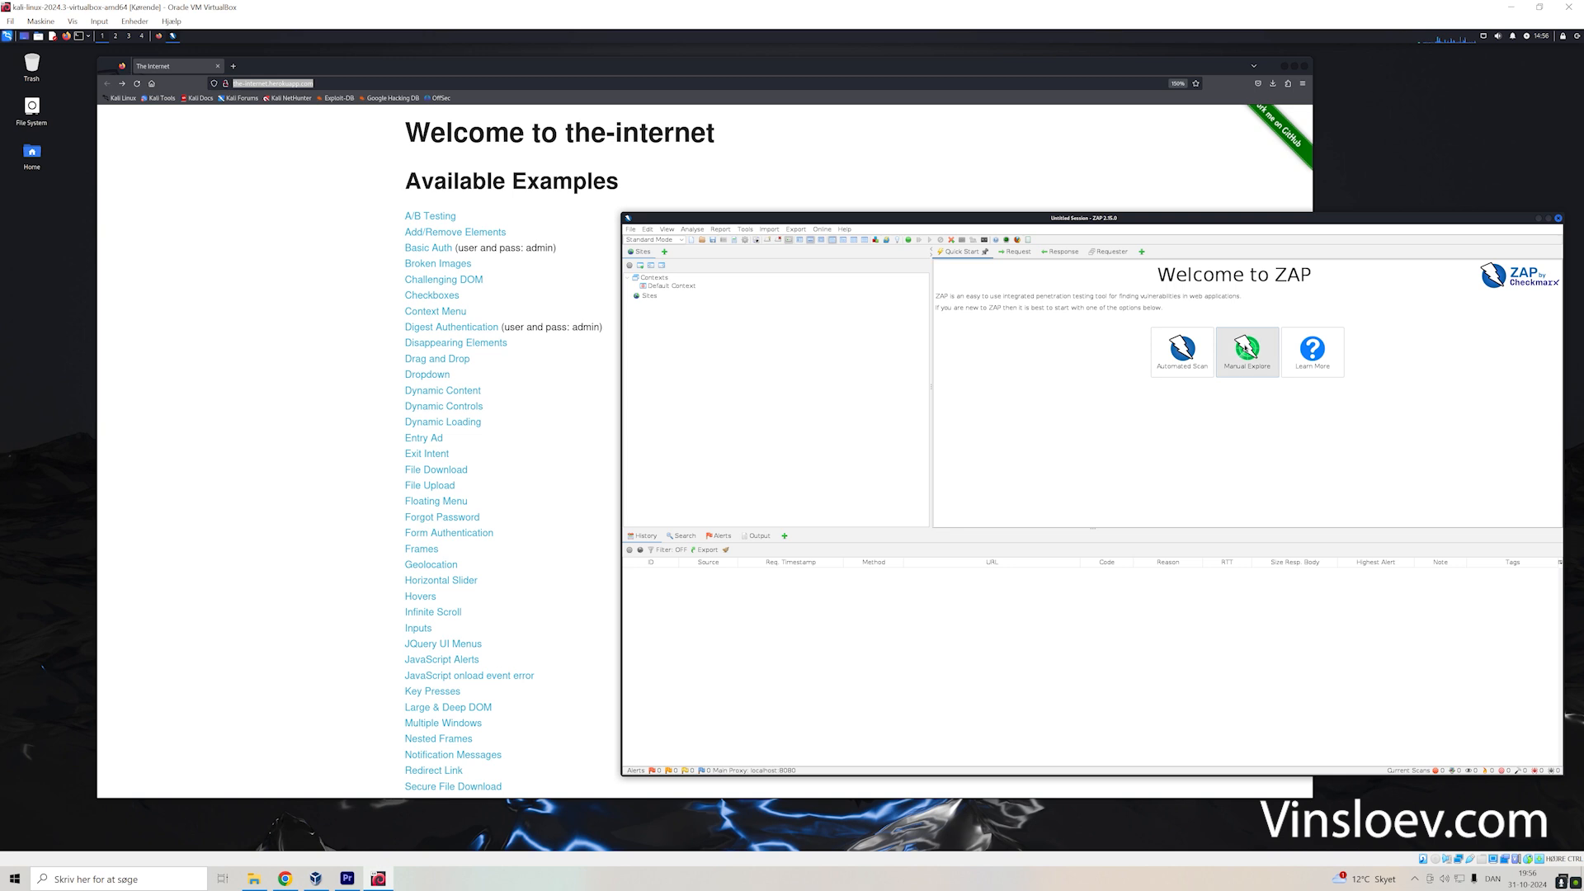
- Launch Manual Explore with HUD enabled in Firefox at the-internet.herokuapp.com
left_click(1248, 351)
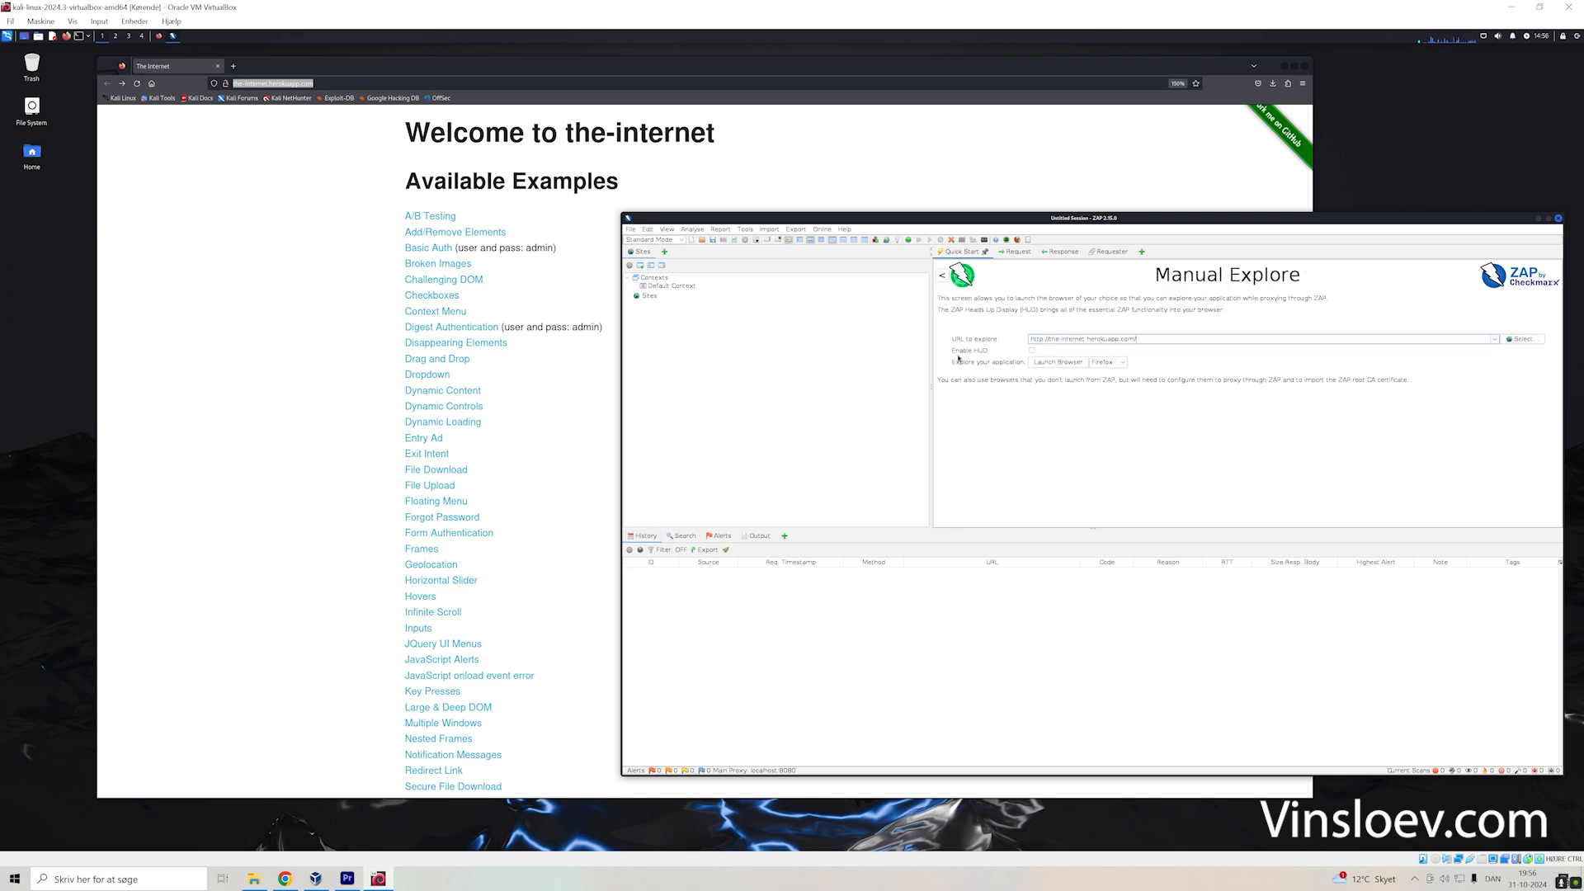
left_click(1031, 350)
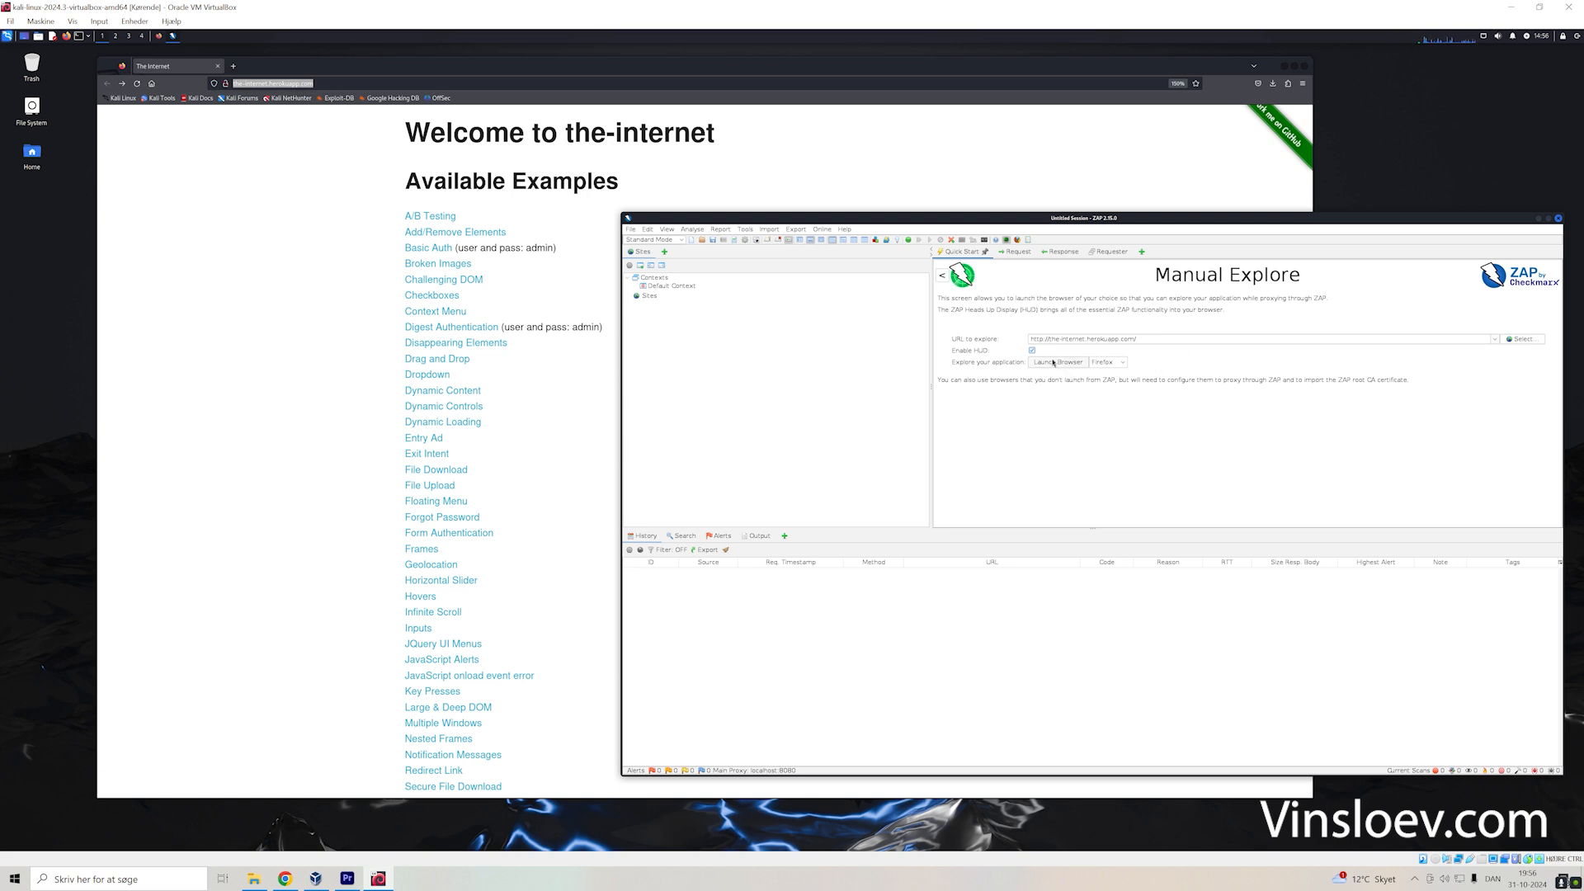
left_click(1109, 361)
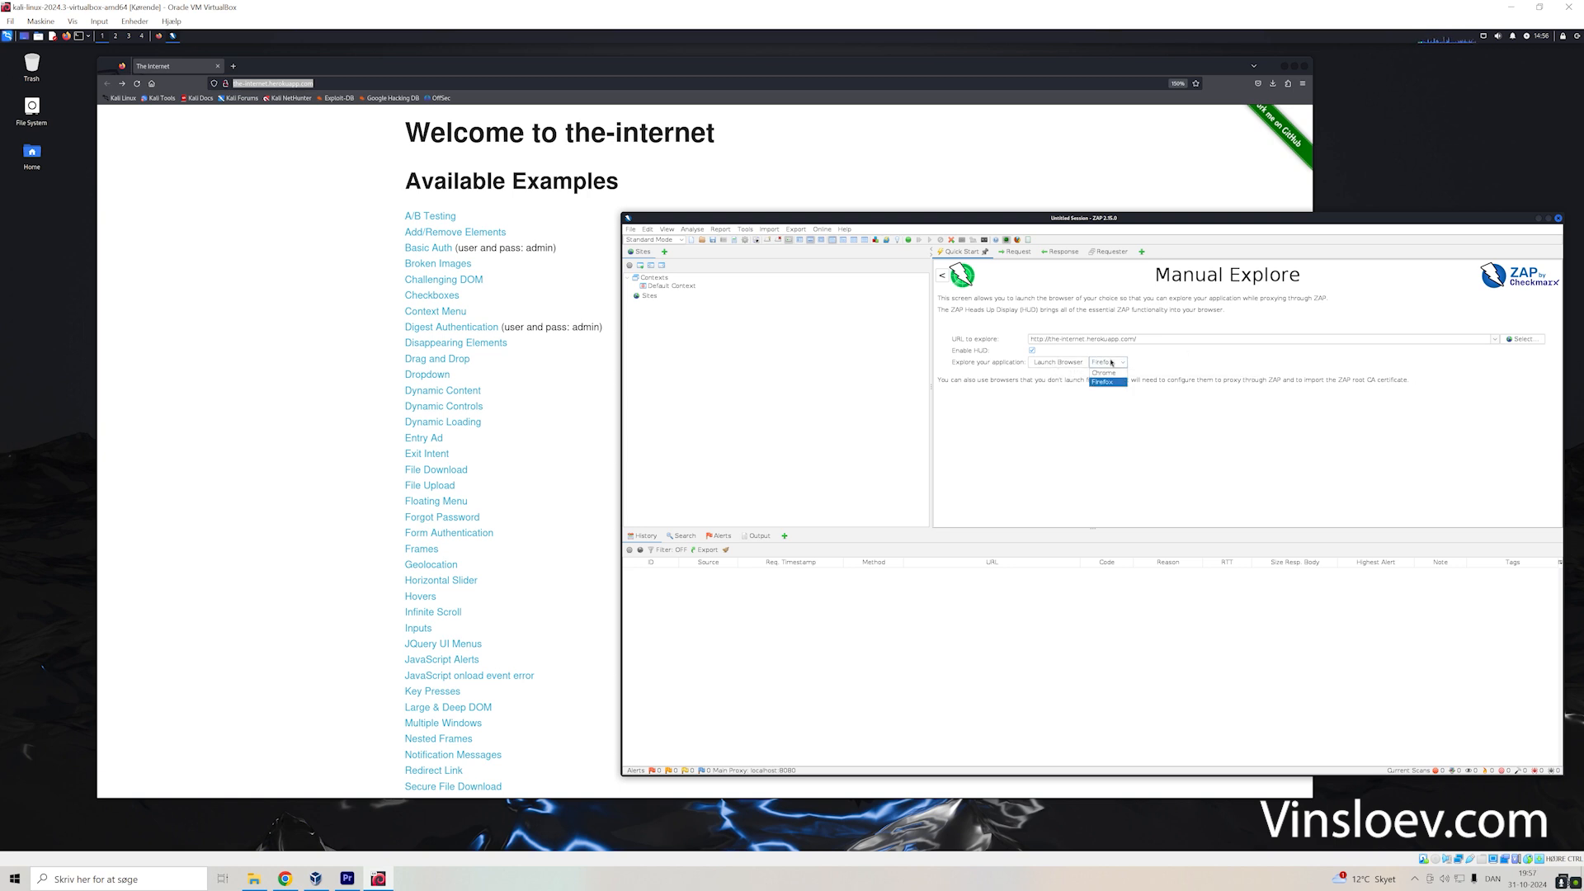
left_click(1106, 386)
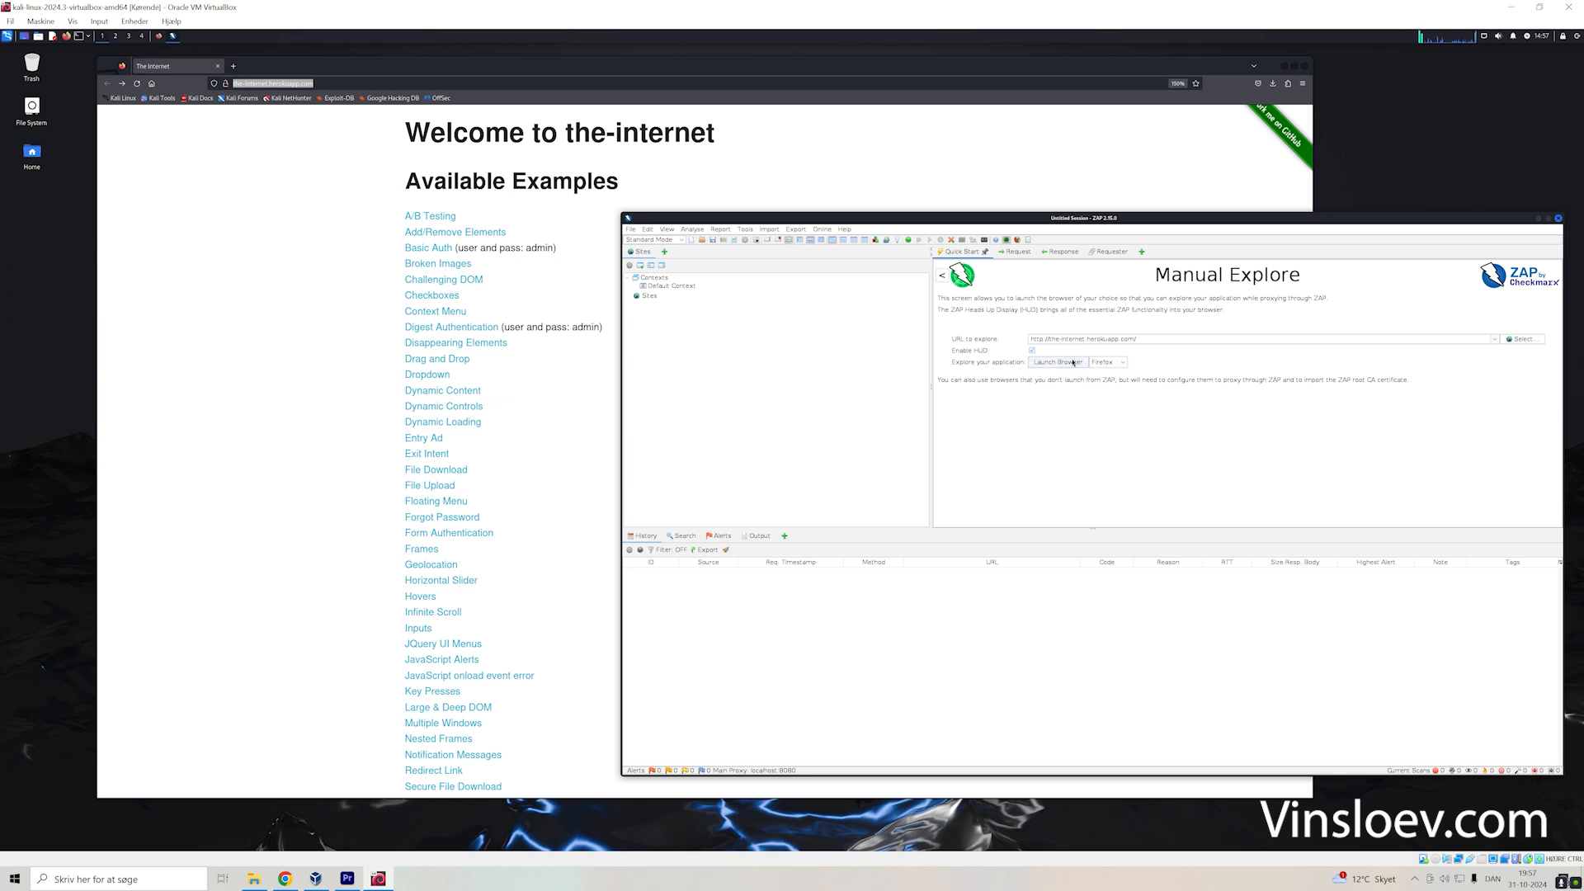
left_click(1056, 361)
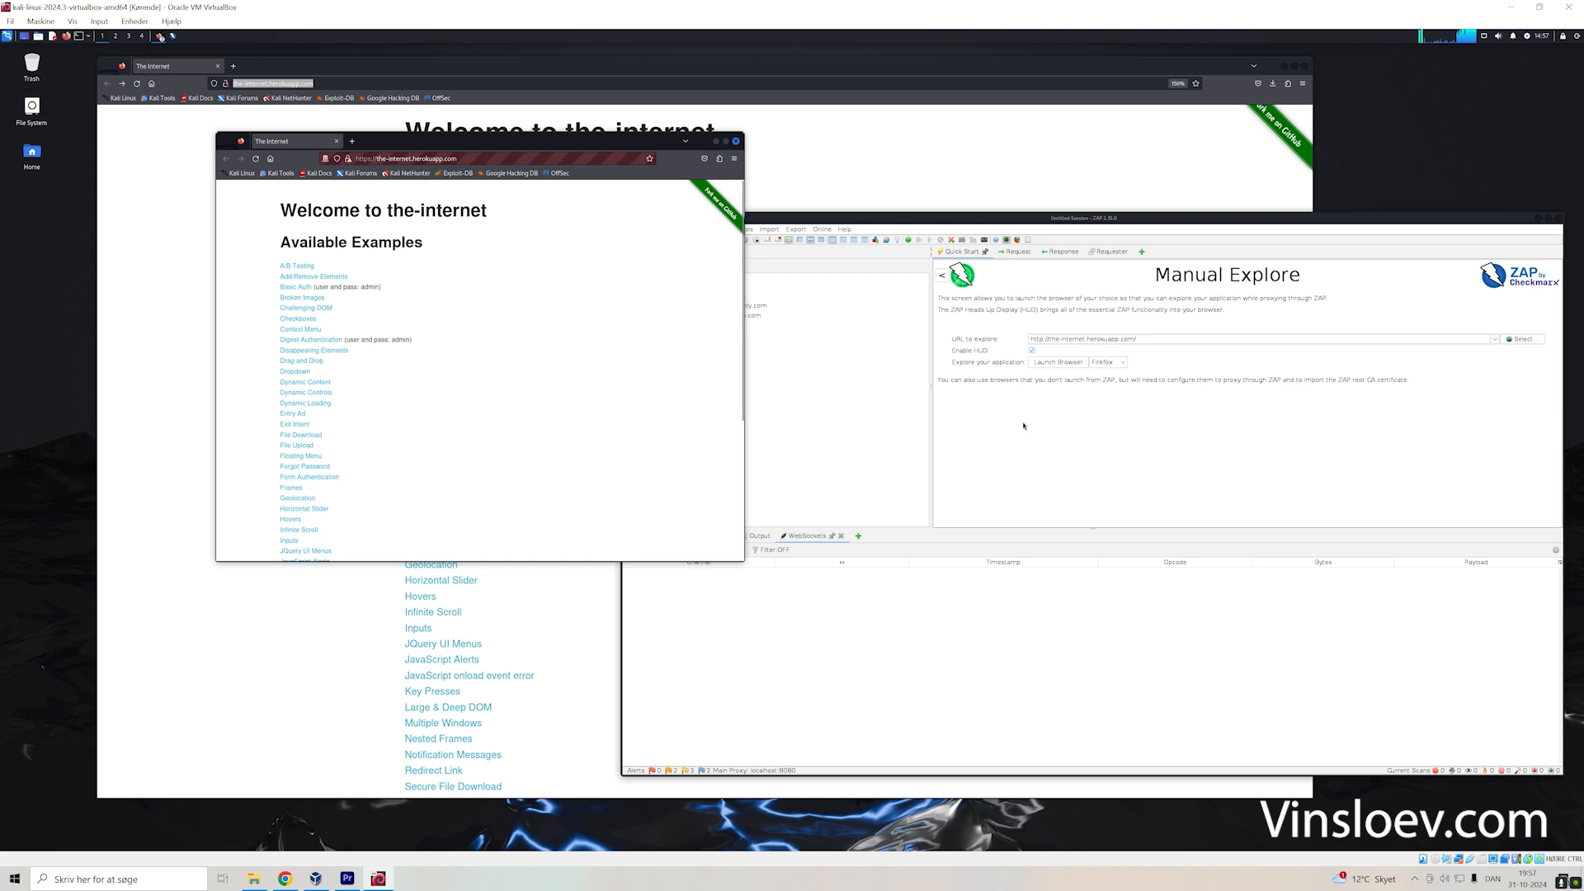
- Dismiss the HUD welcome splash with 'Continue to your target'
left_click(1058, 361)
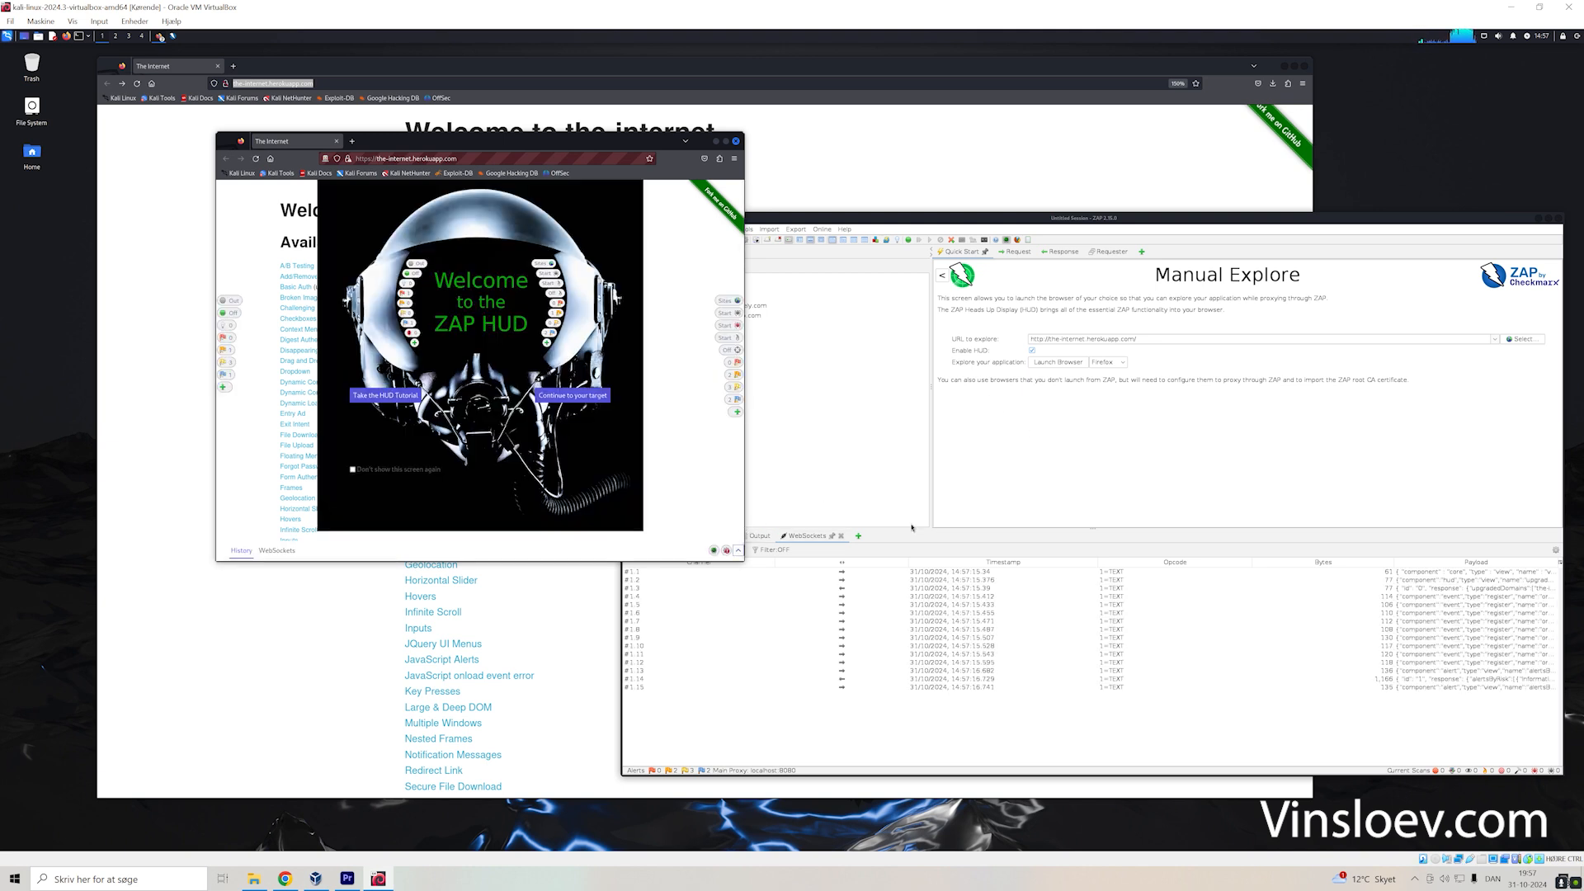
mouse_move(807, 279)
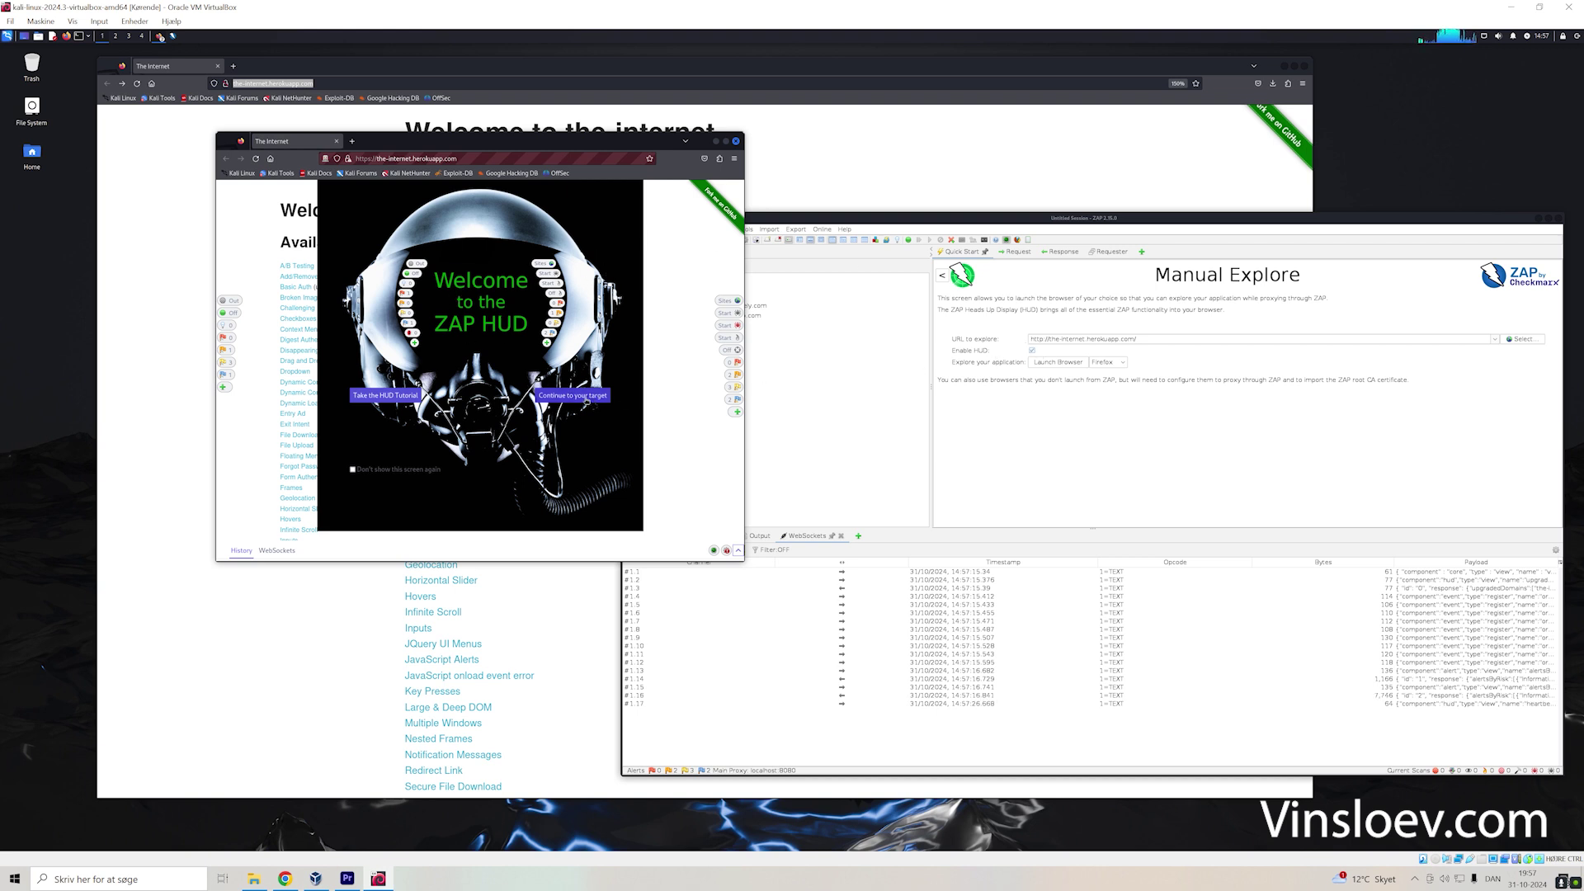
left_click(573, 394)
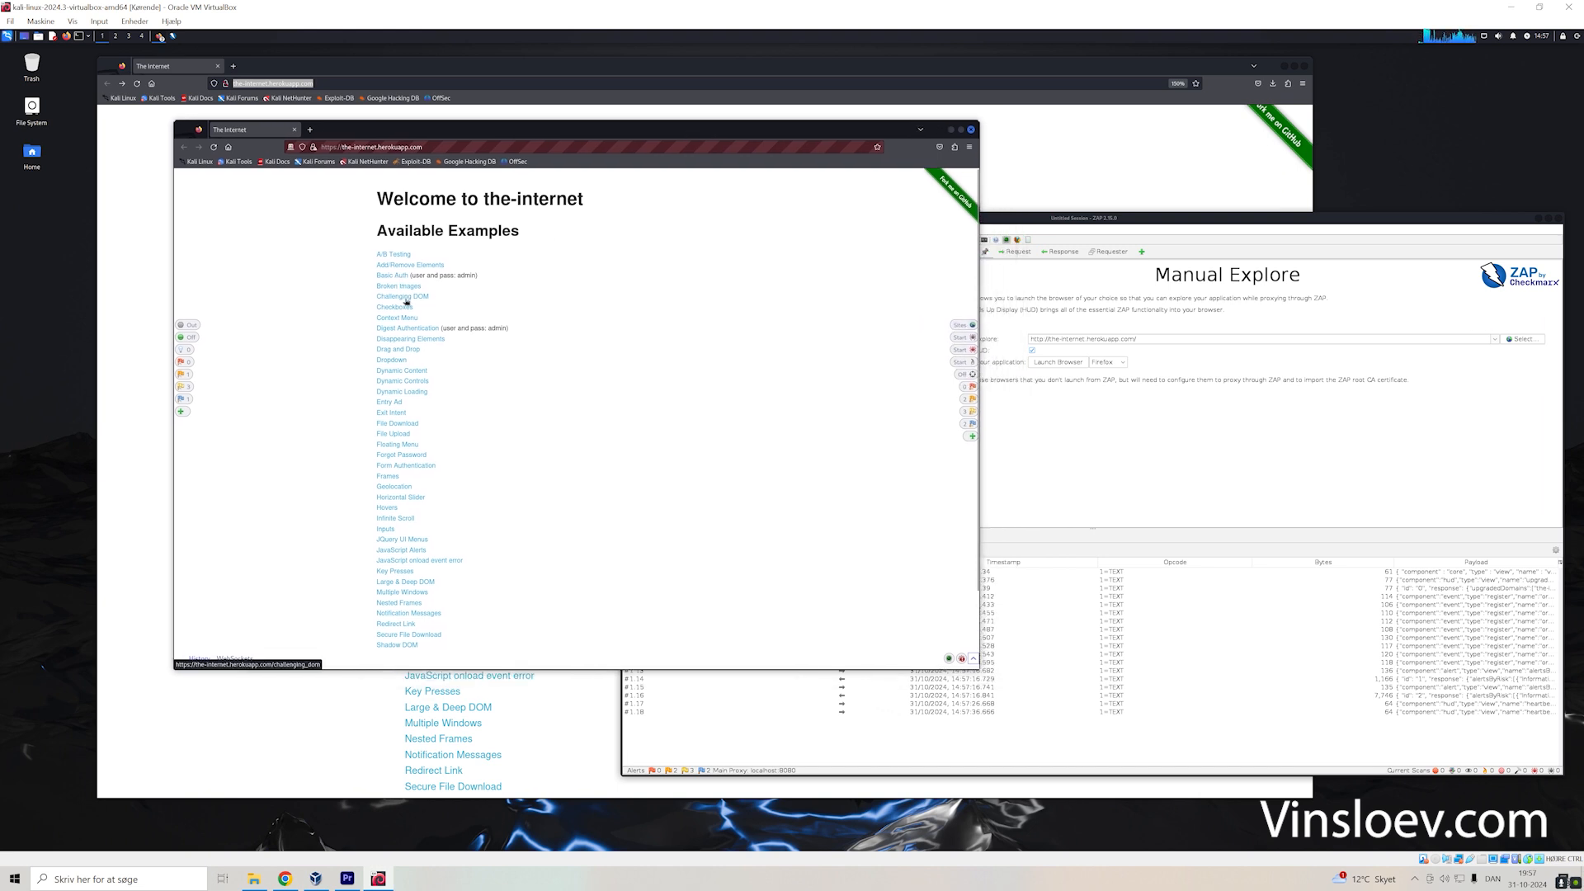
- Open the Basic Auth example page and submit its sign-in prompt
left_click(401, 297)
type("hej")
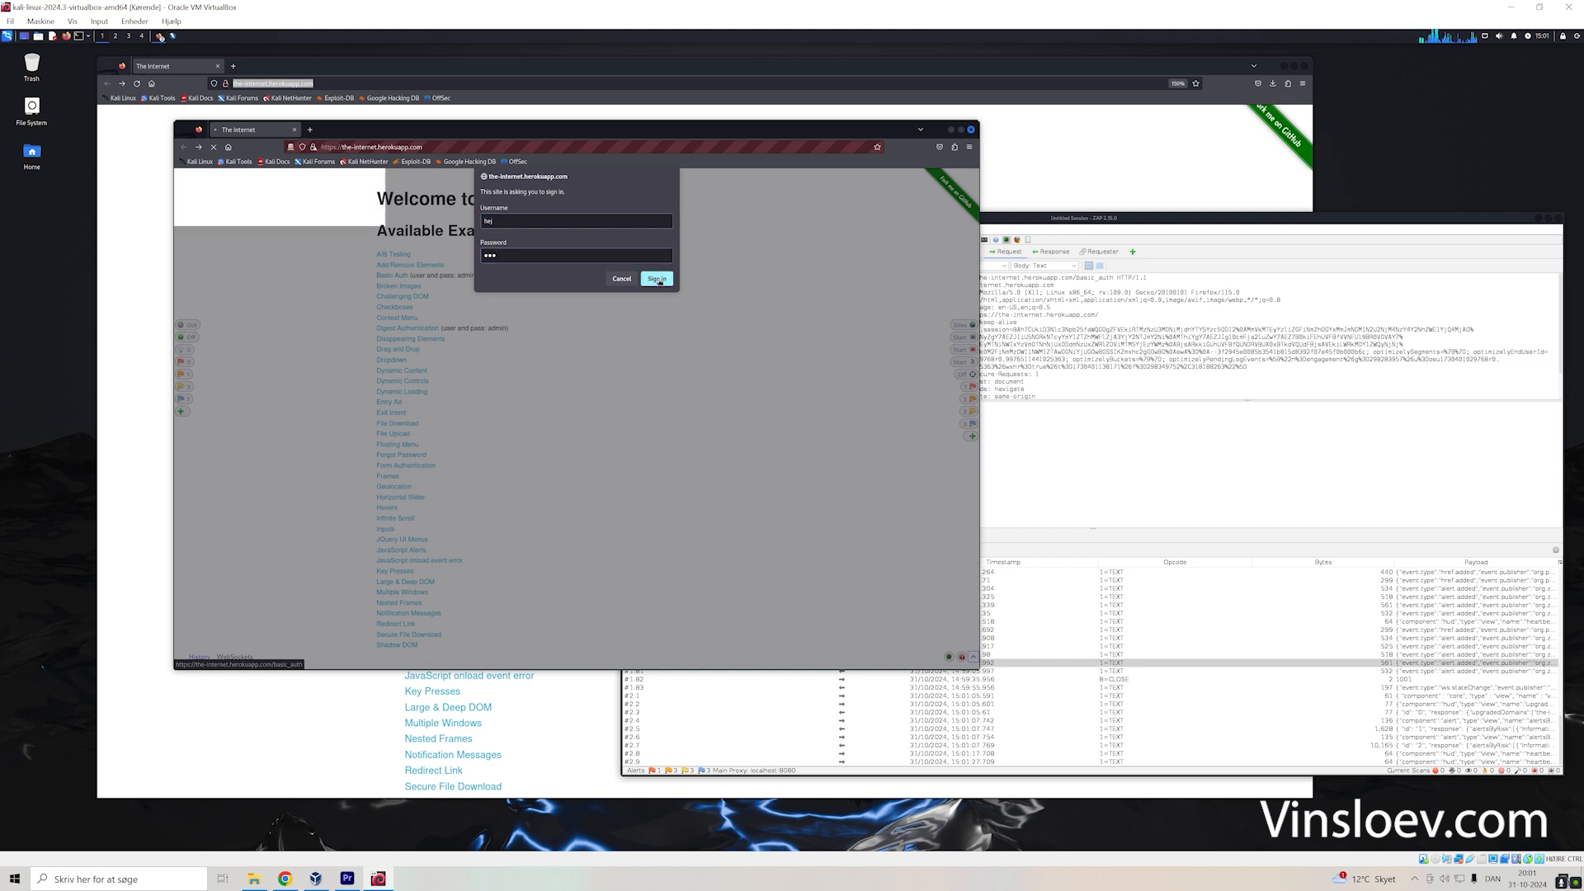
left_click(657, 278)
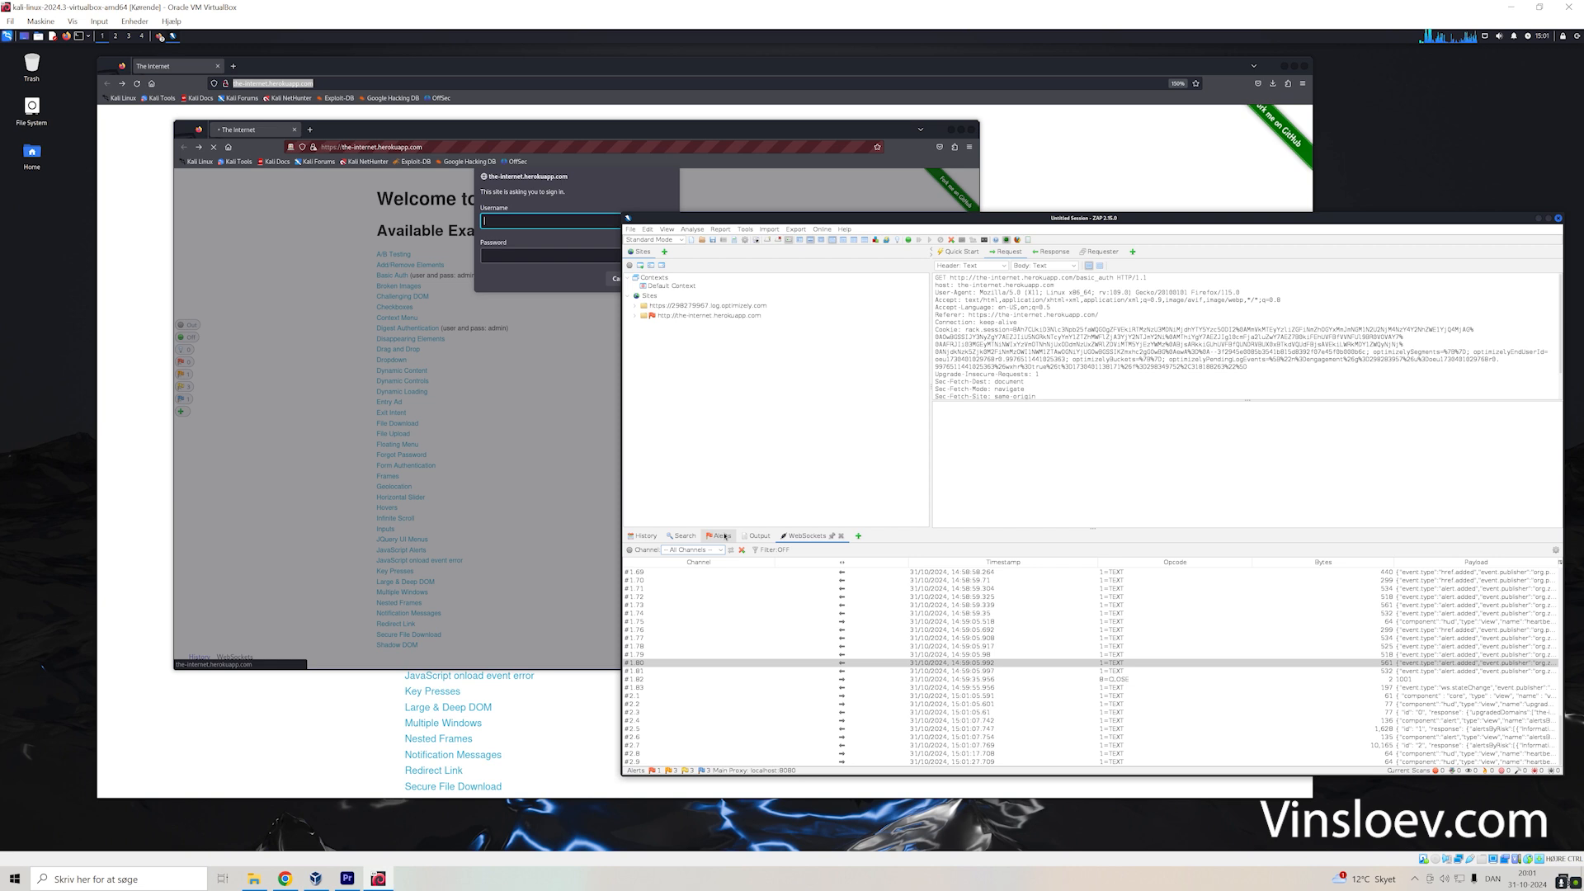
- Review the Weak Authentication Method, Authentication Credentials Captured and outdated jQuery alerts for basic_auth
left_click(719, 535)
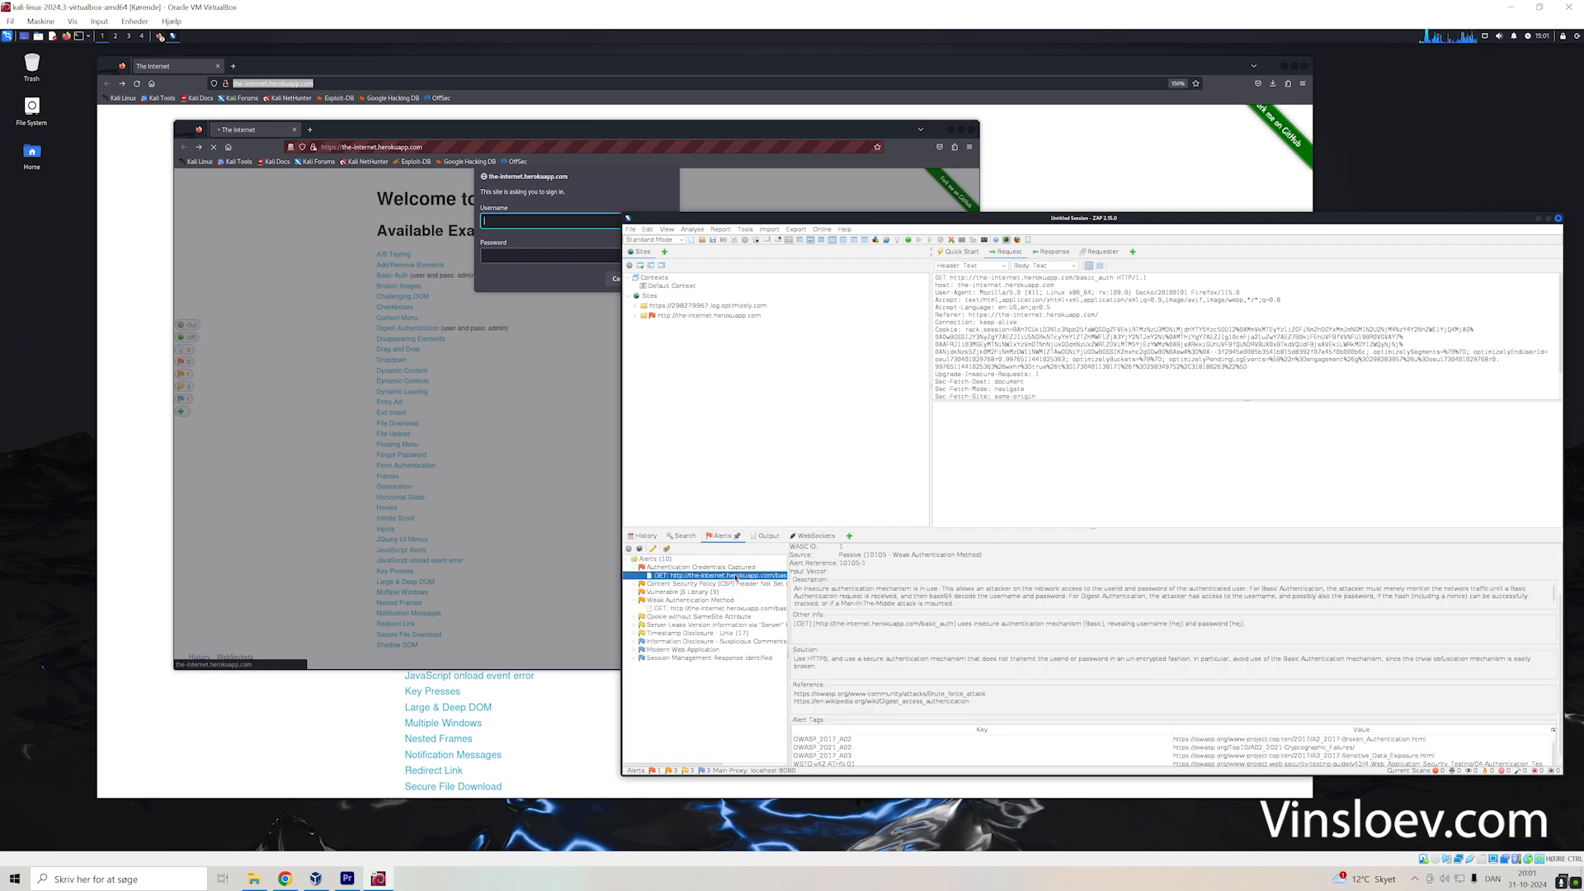
left_click(1052, 251)
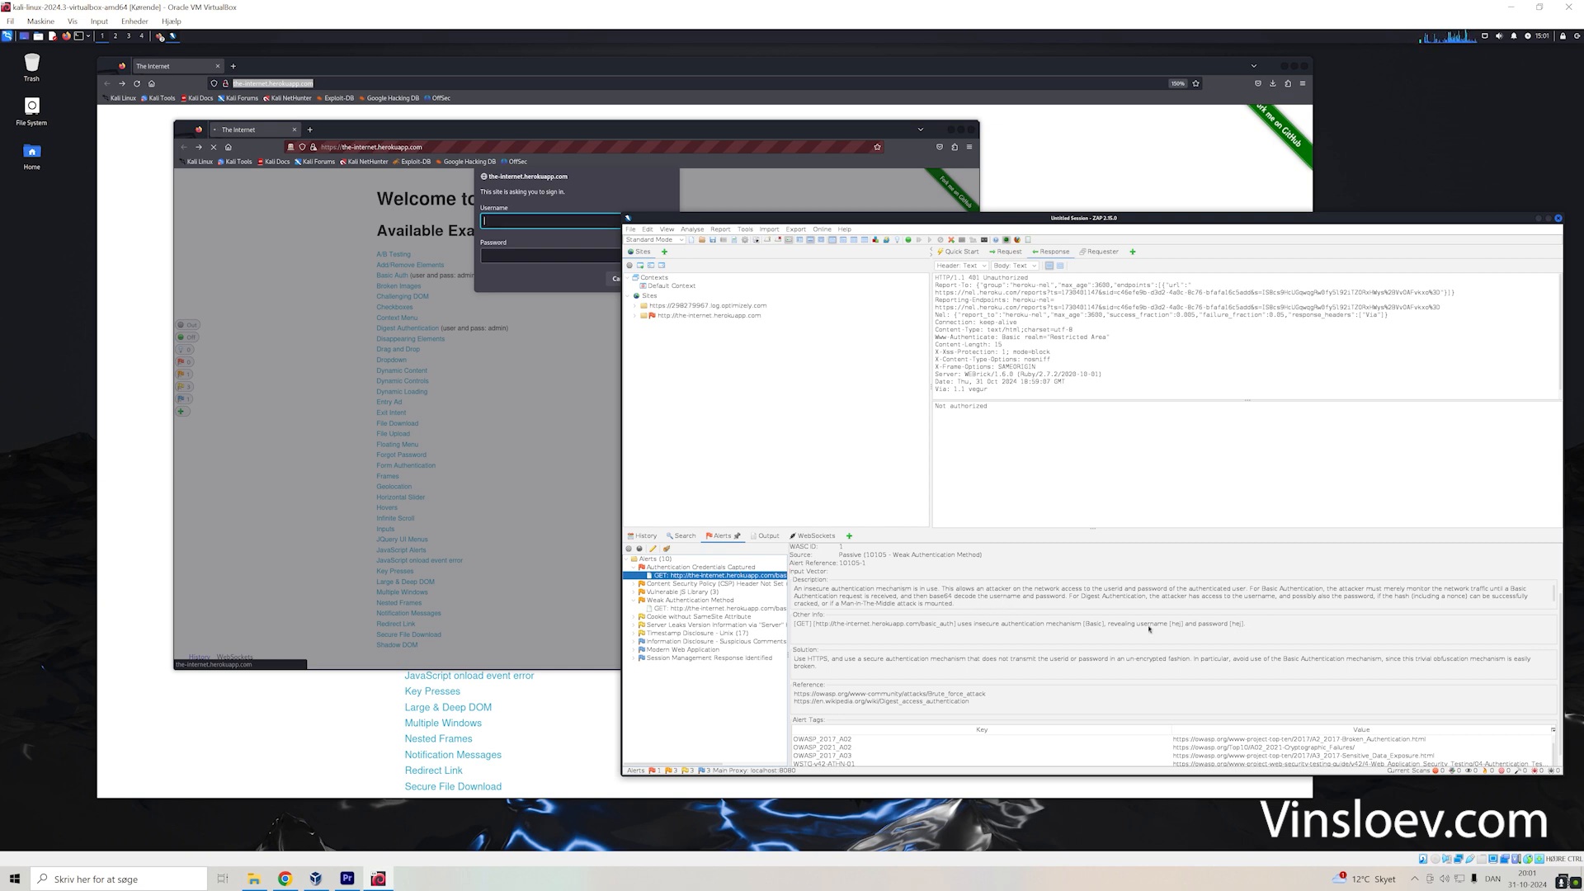
mouse_move(989, 691)
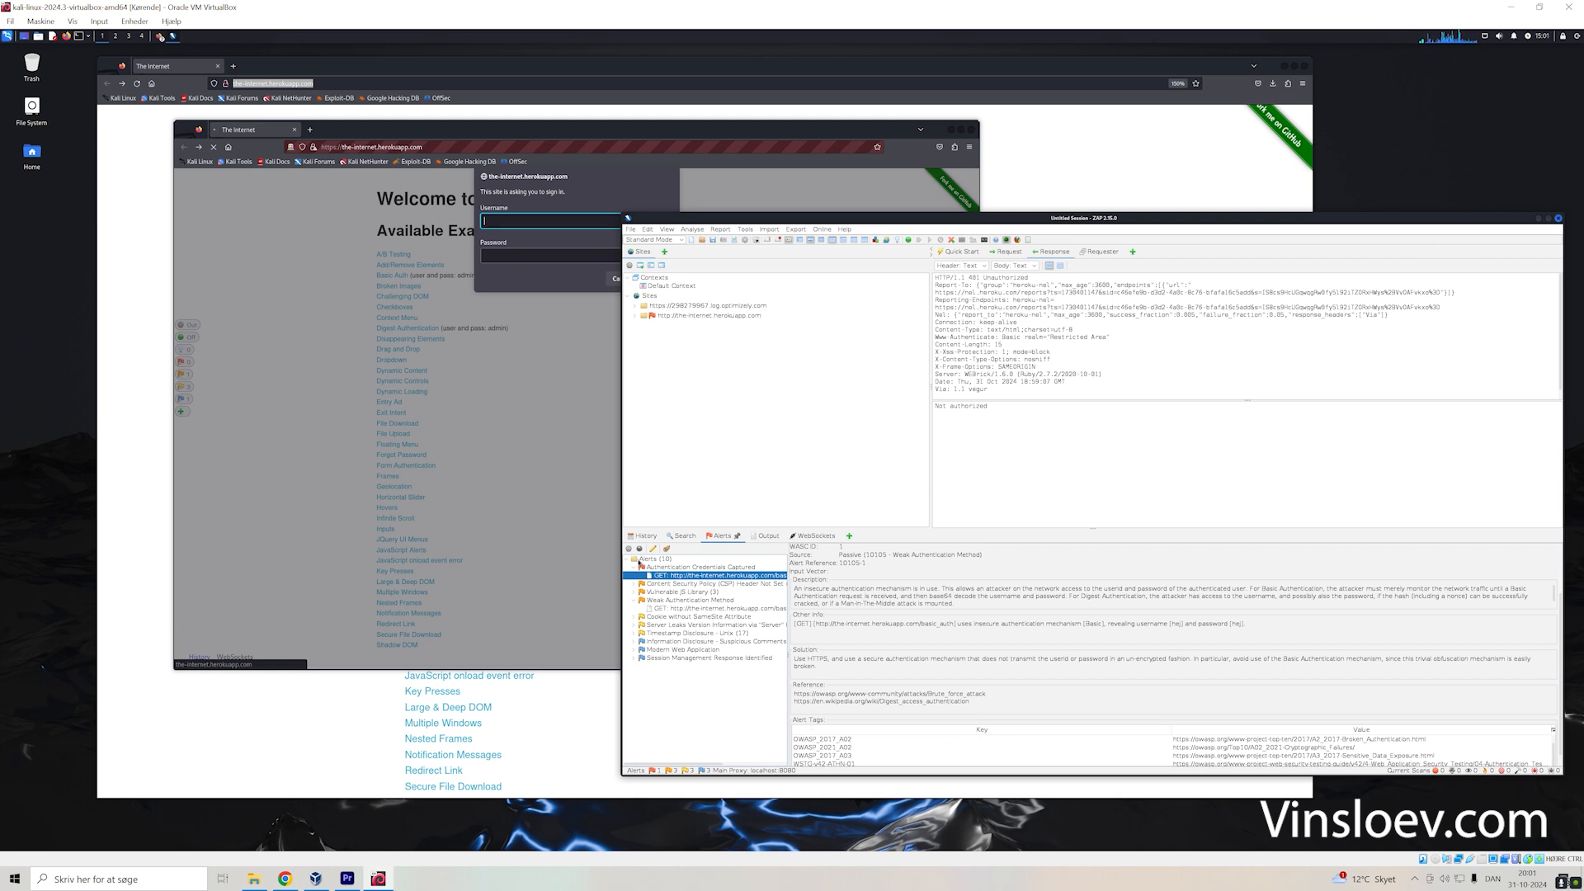
mouse_move(954, 742)
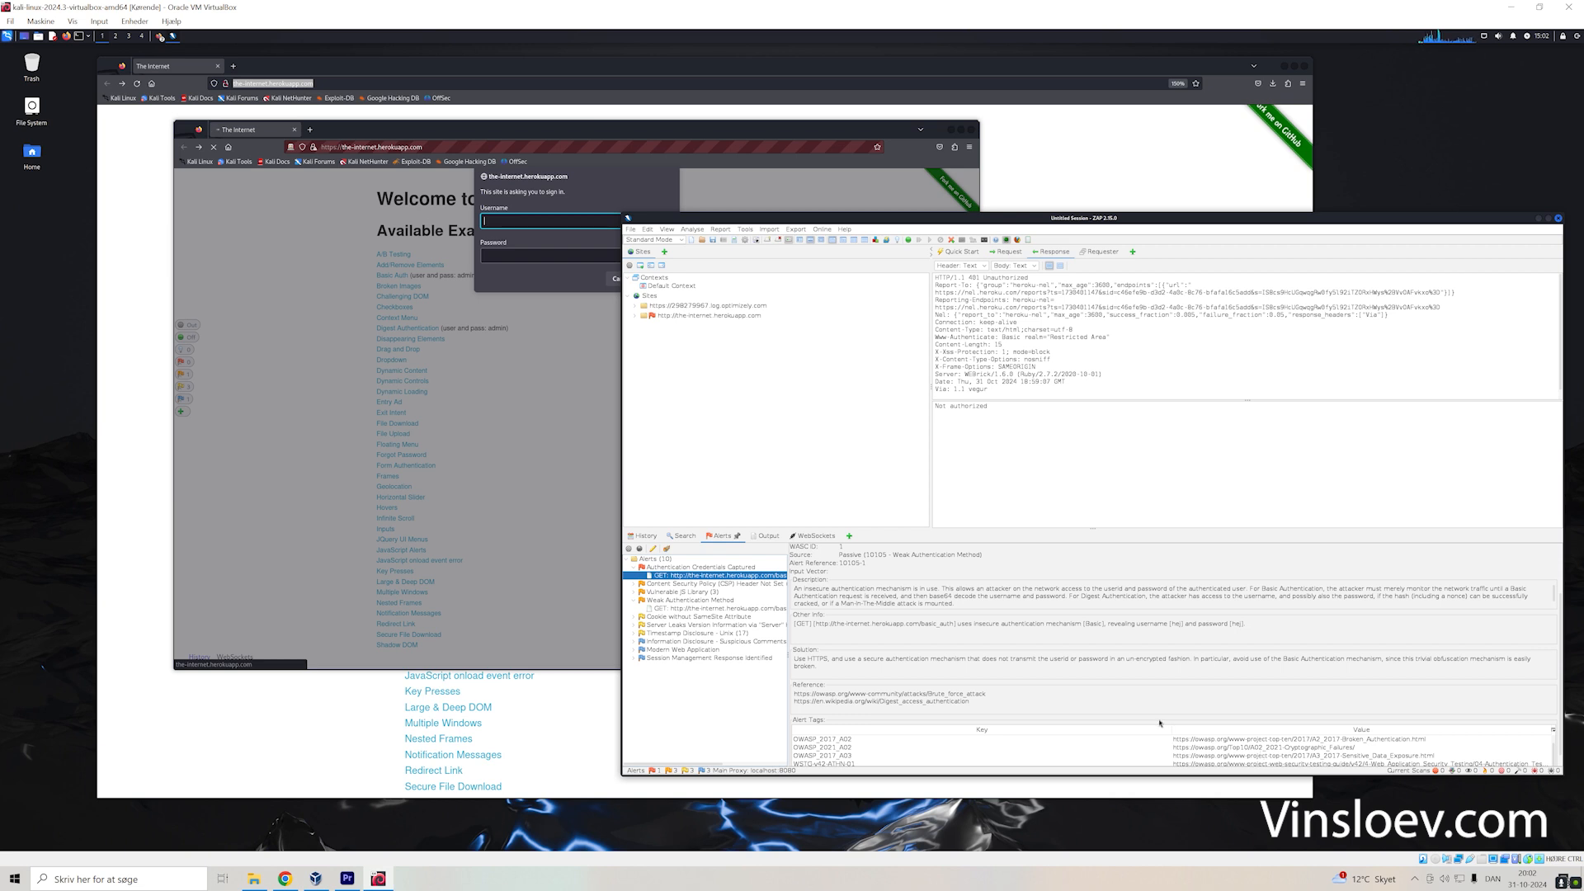
mouse_move(1139, 729)
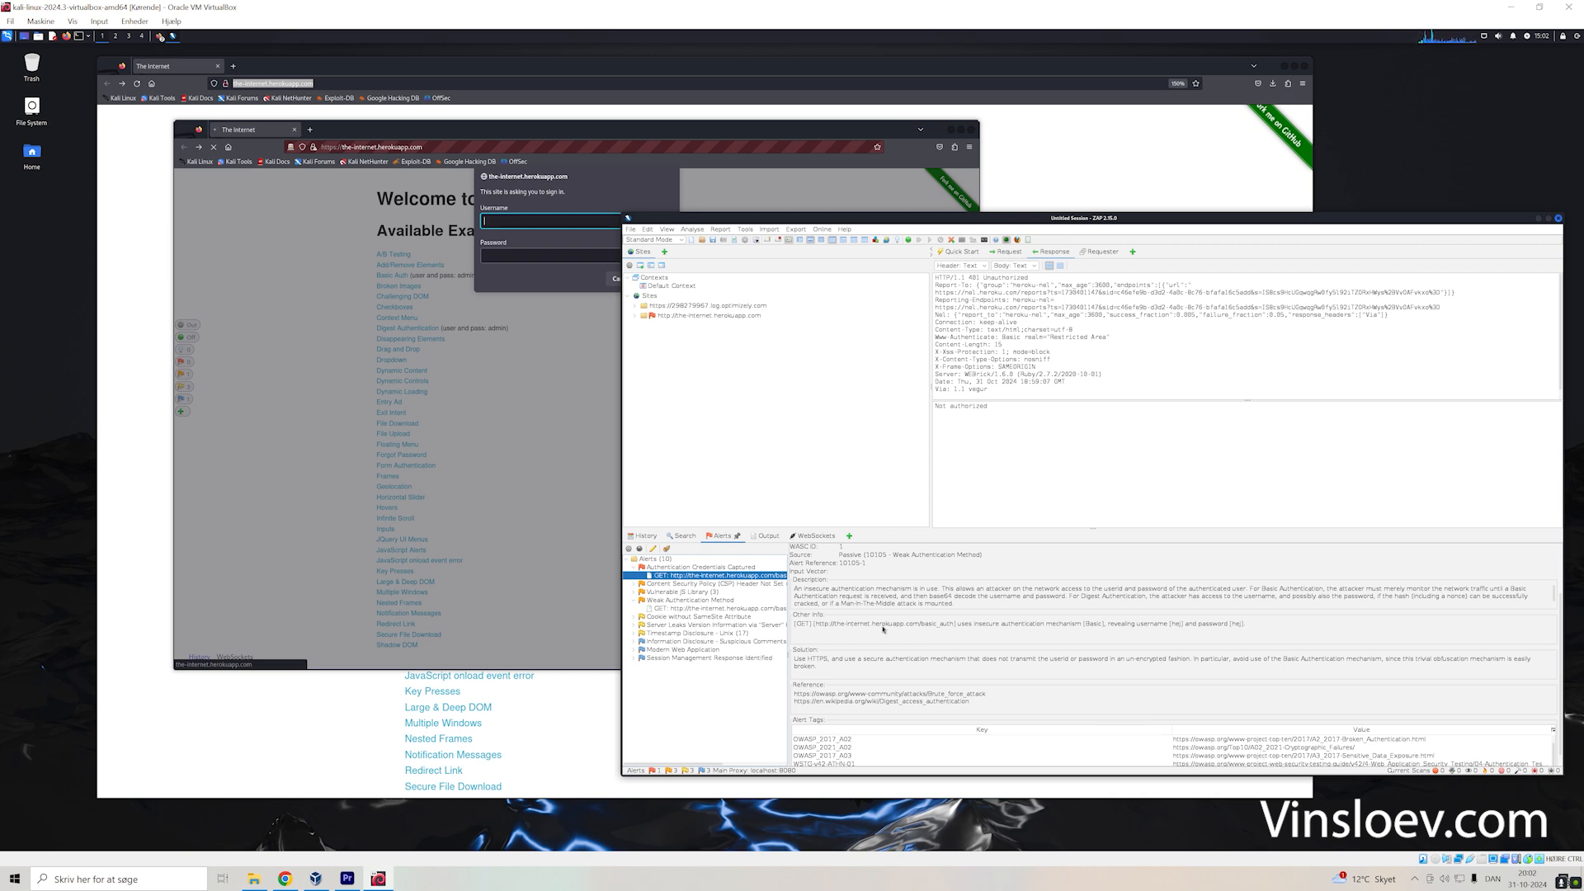
mouse_move(894, 589)
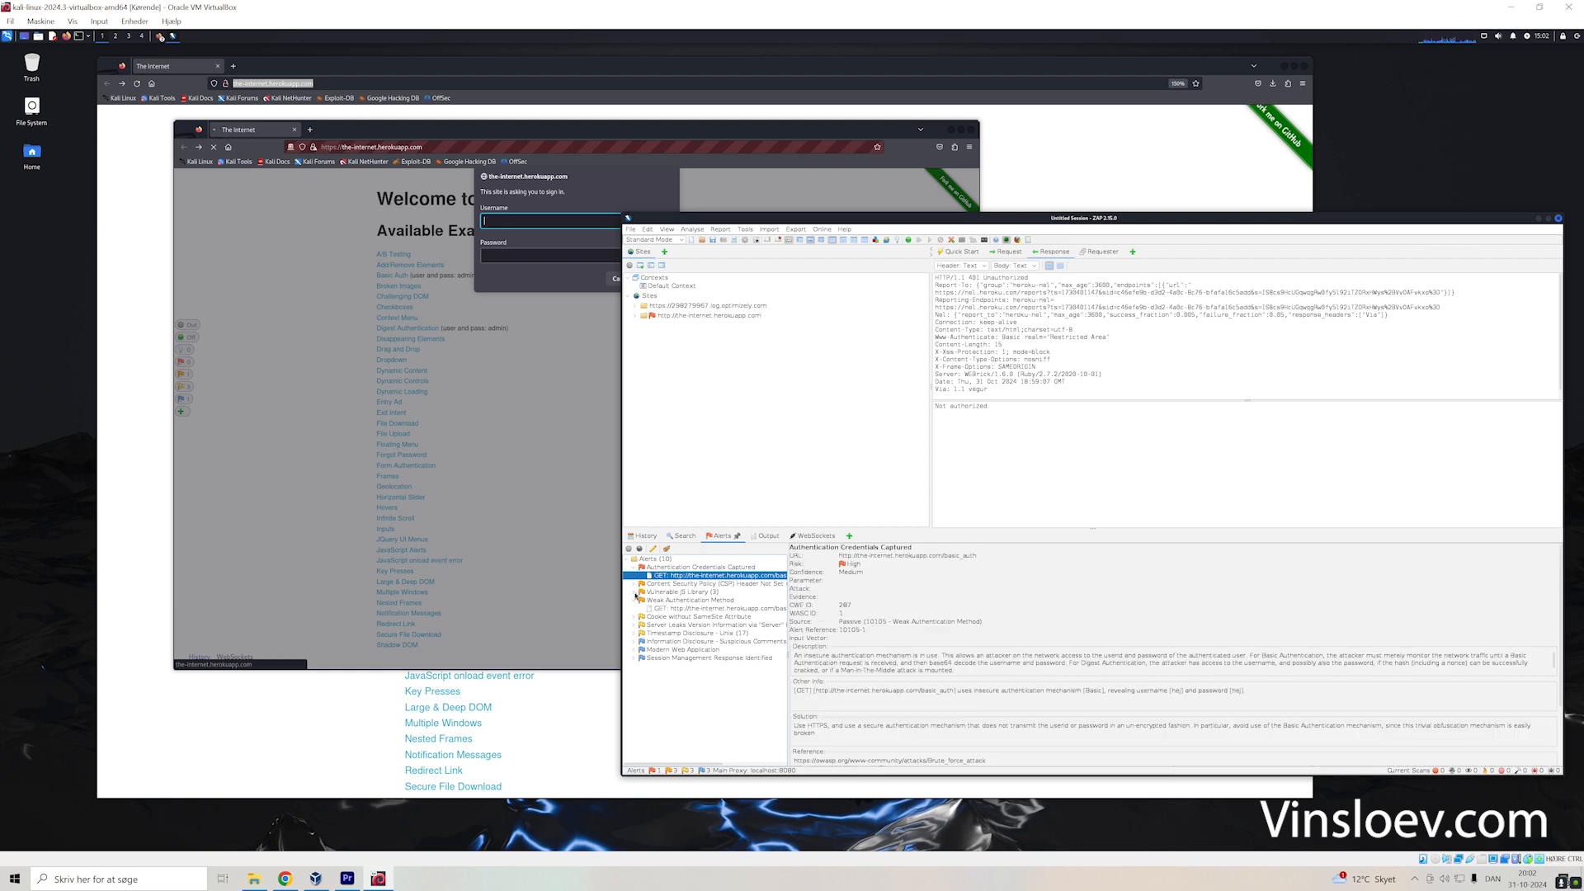
left_click(700, 615)
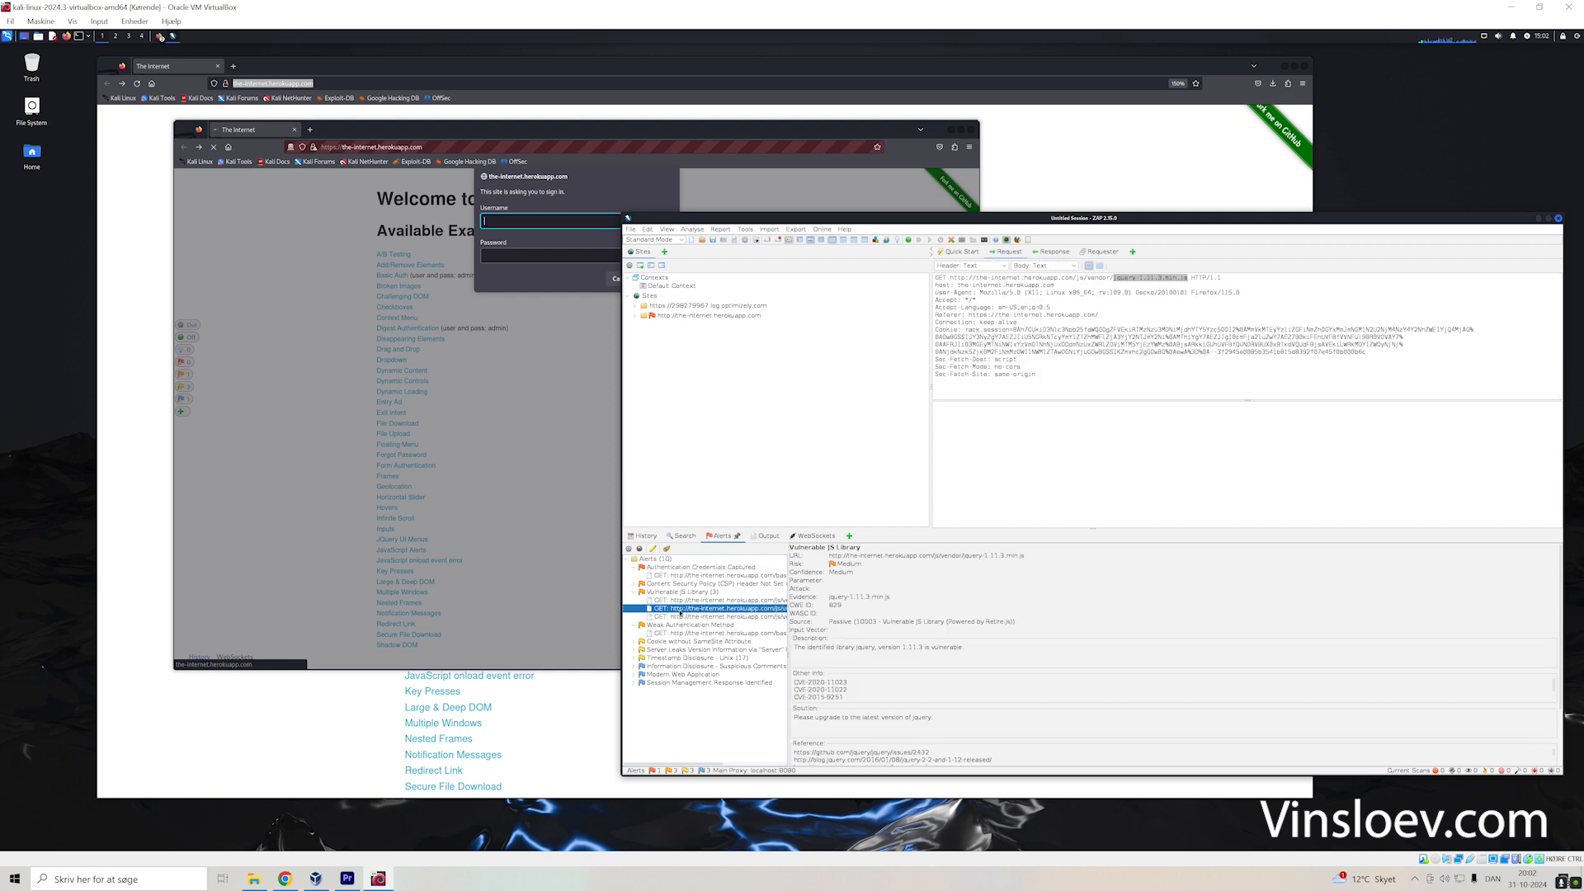
left_click(717, 609)
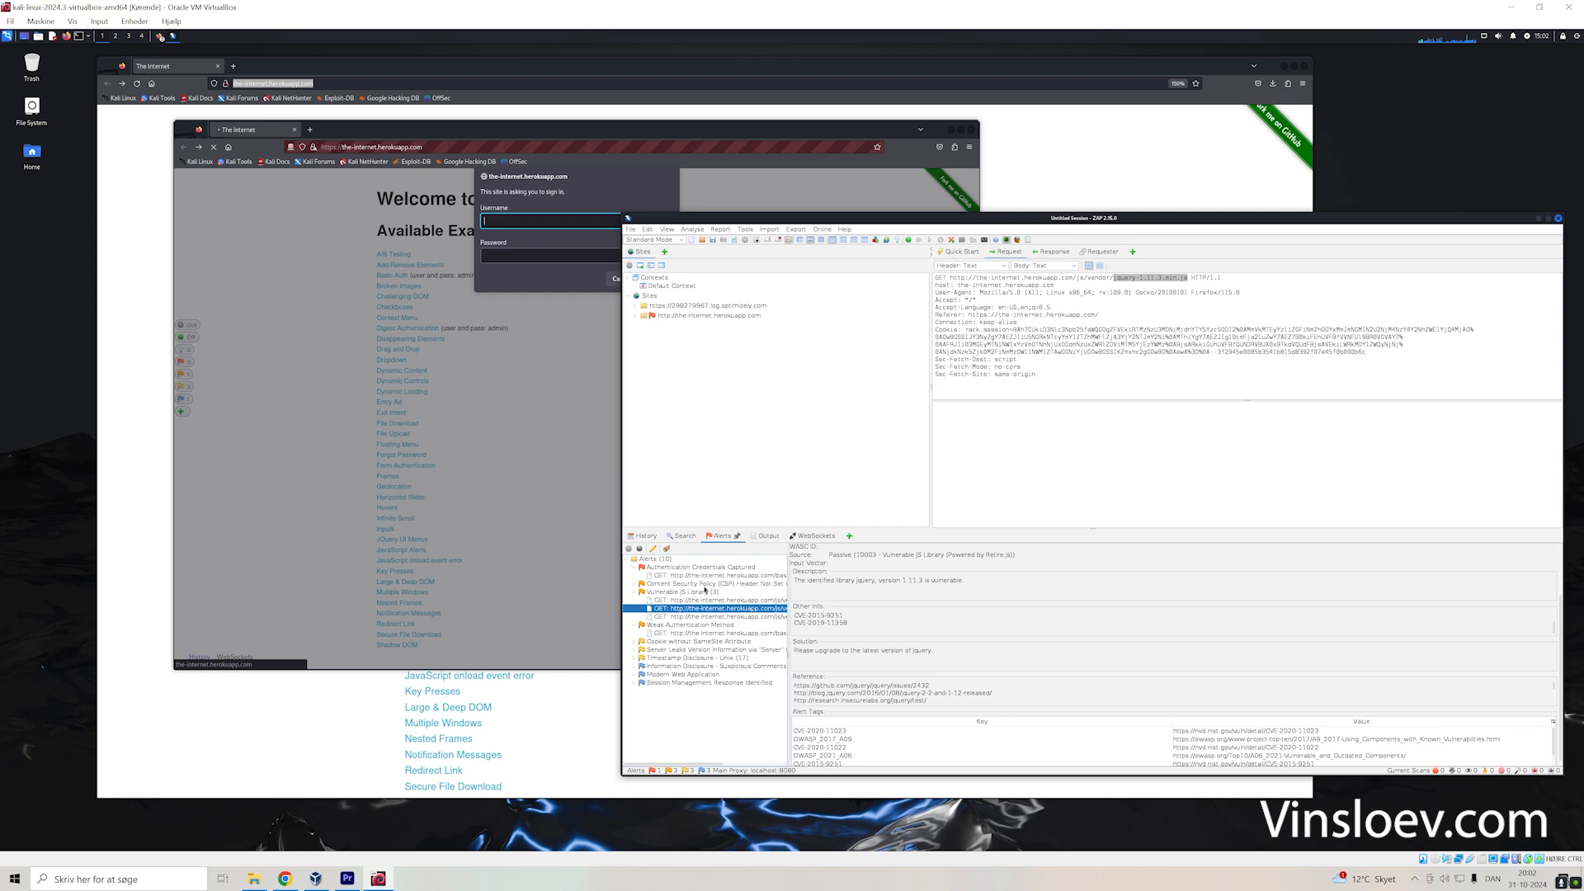
left_click(693, 574)
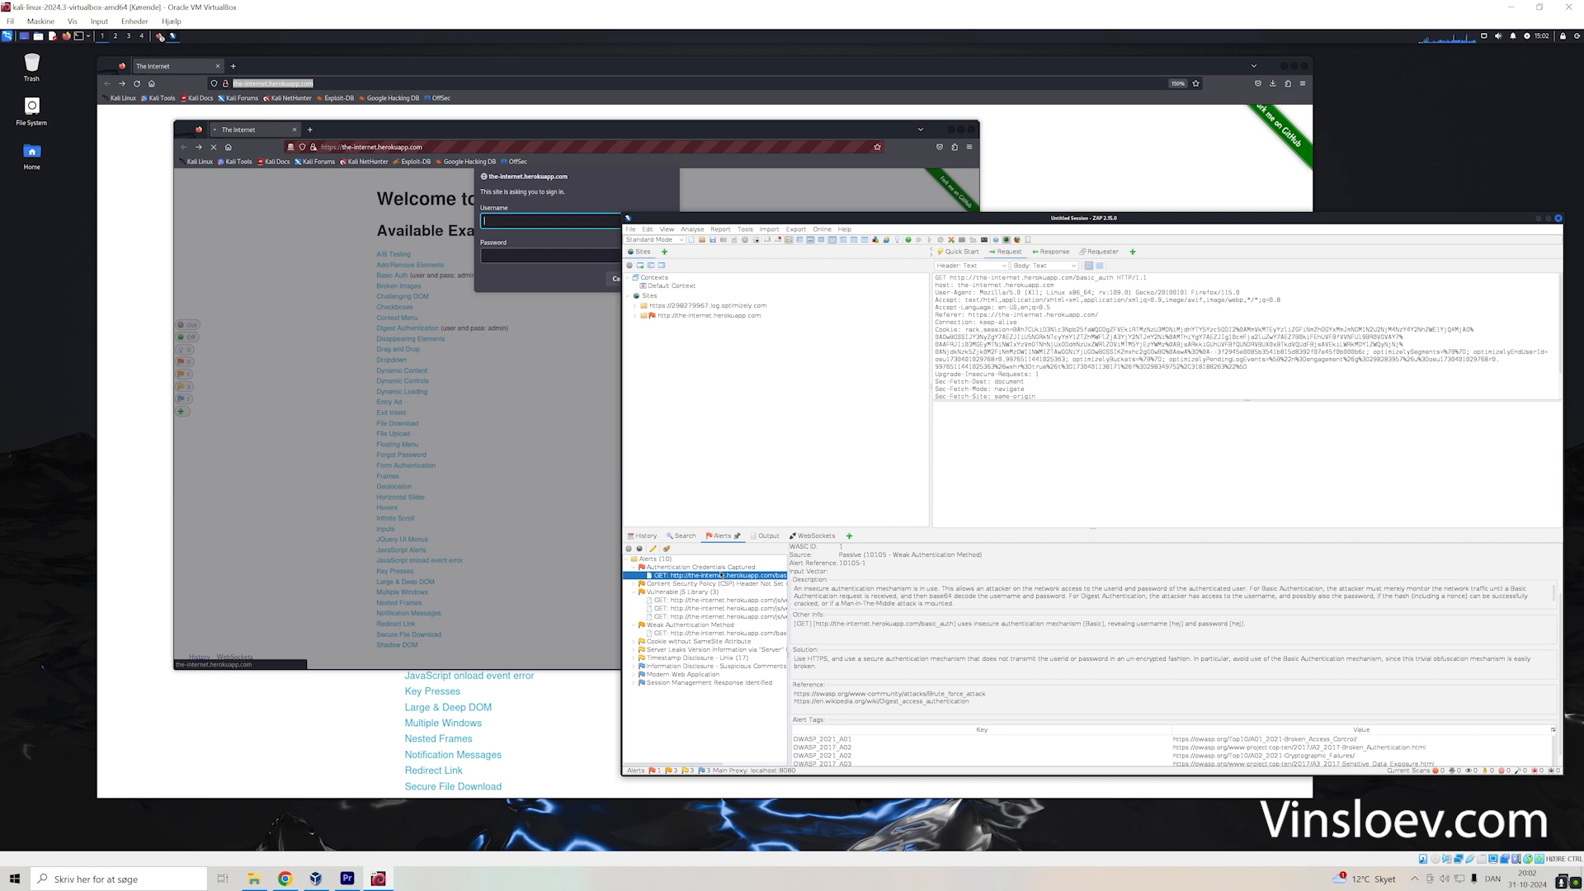
mouse_move(754, 566)
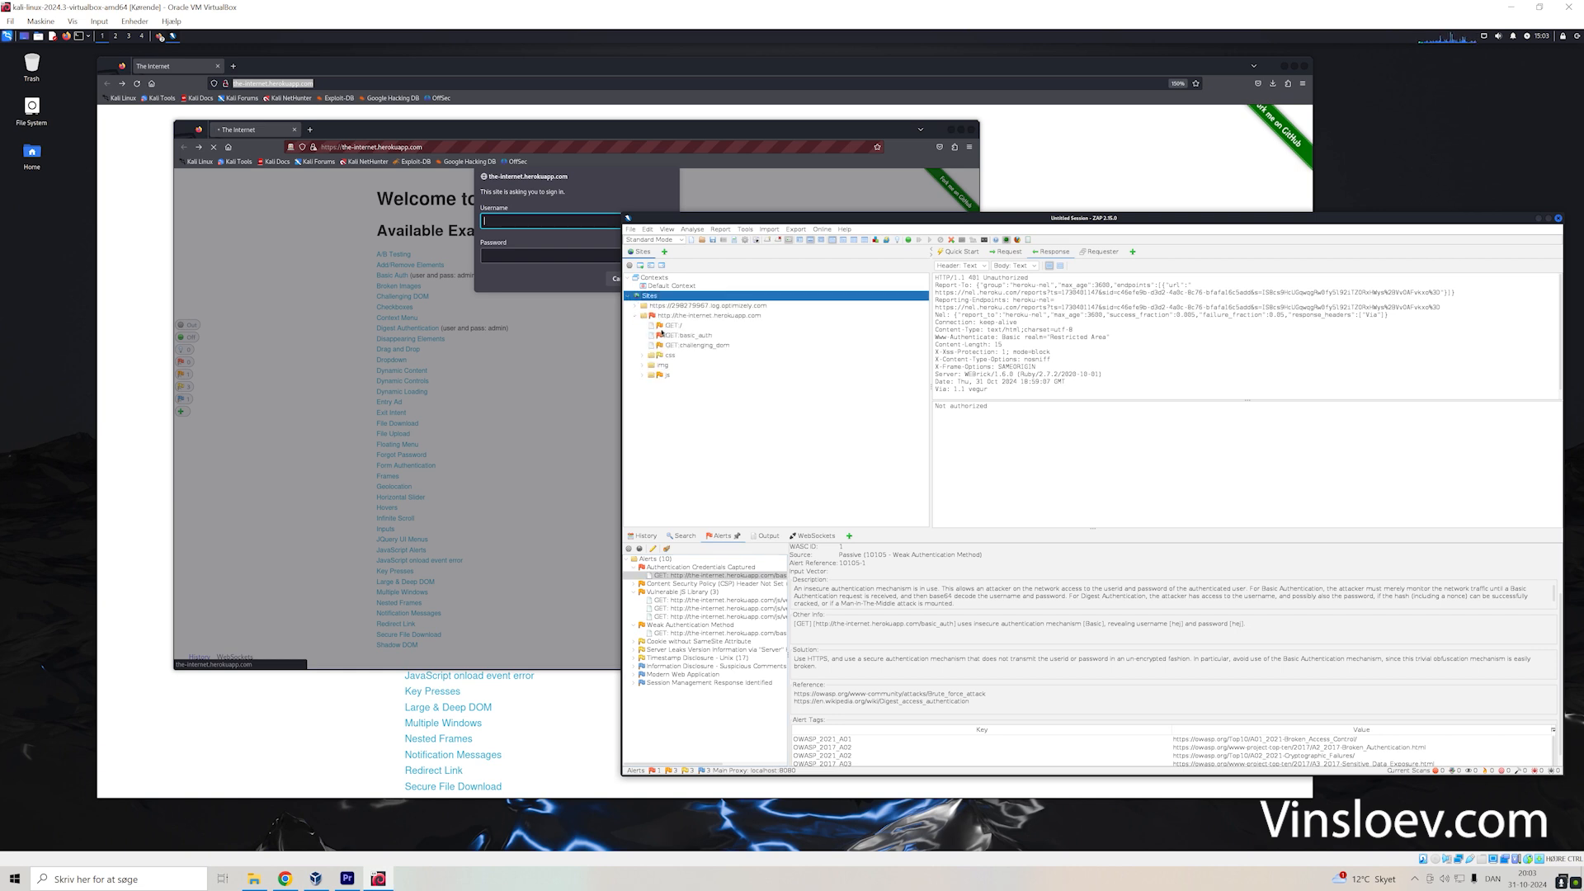
- Launch Active Scan setup on GET:basic_auth from the Sites tree with the Default Policy
left_click(687, 335)
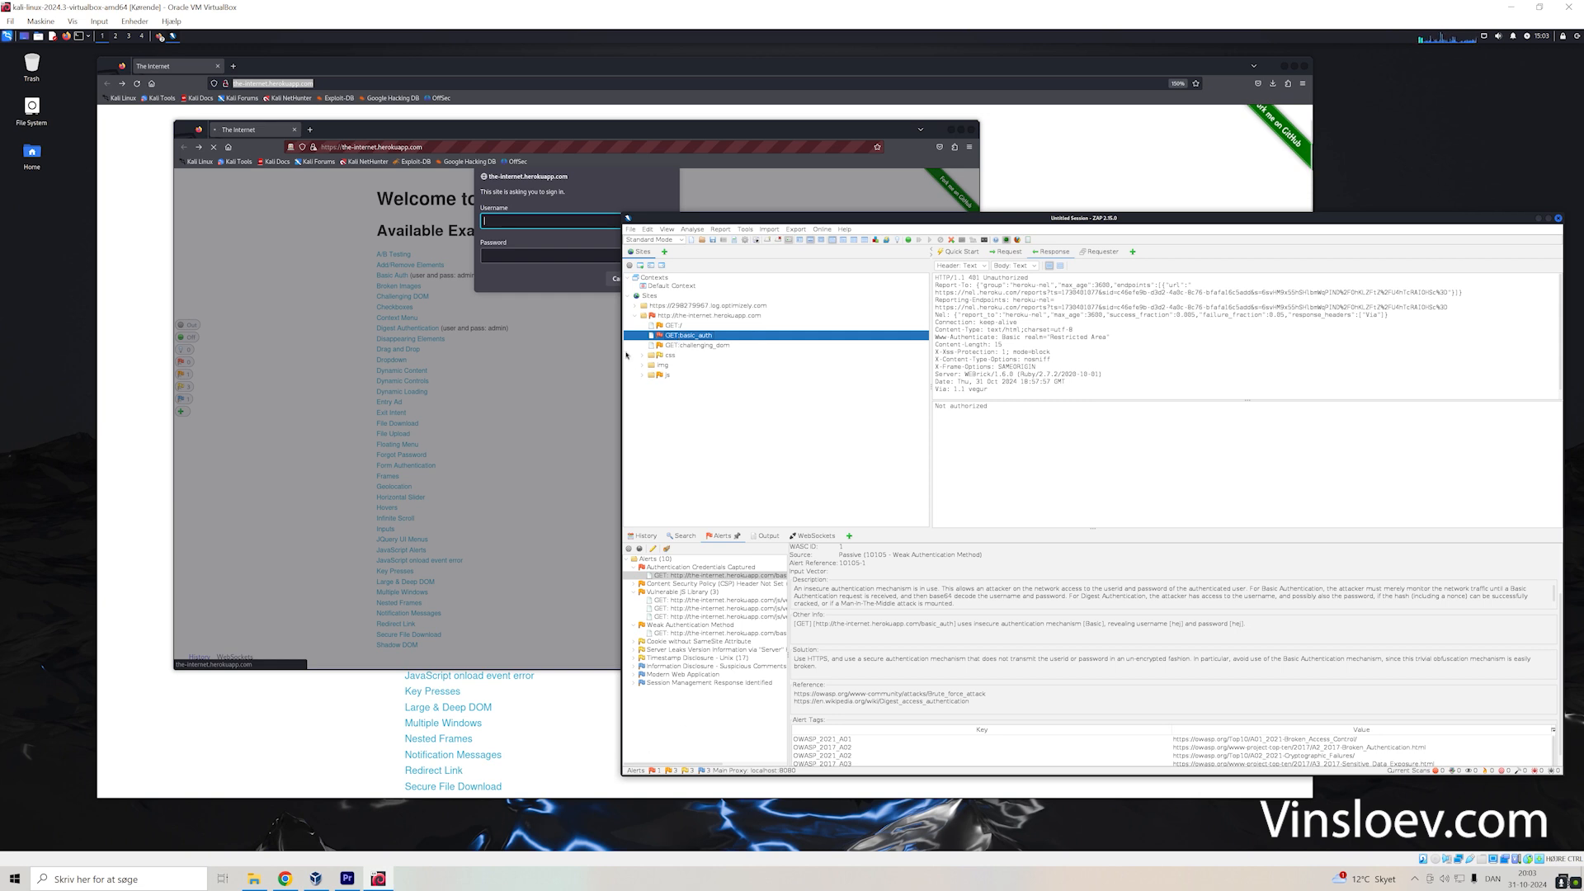
right_click(686, 335)
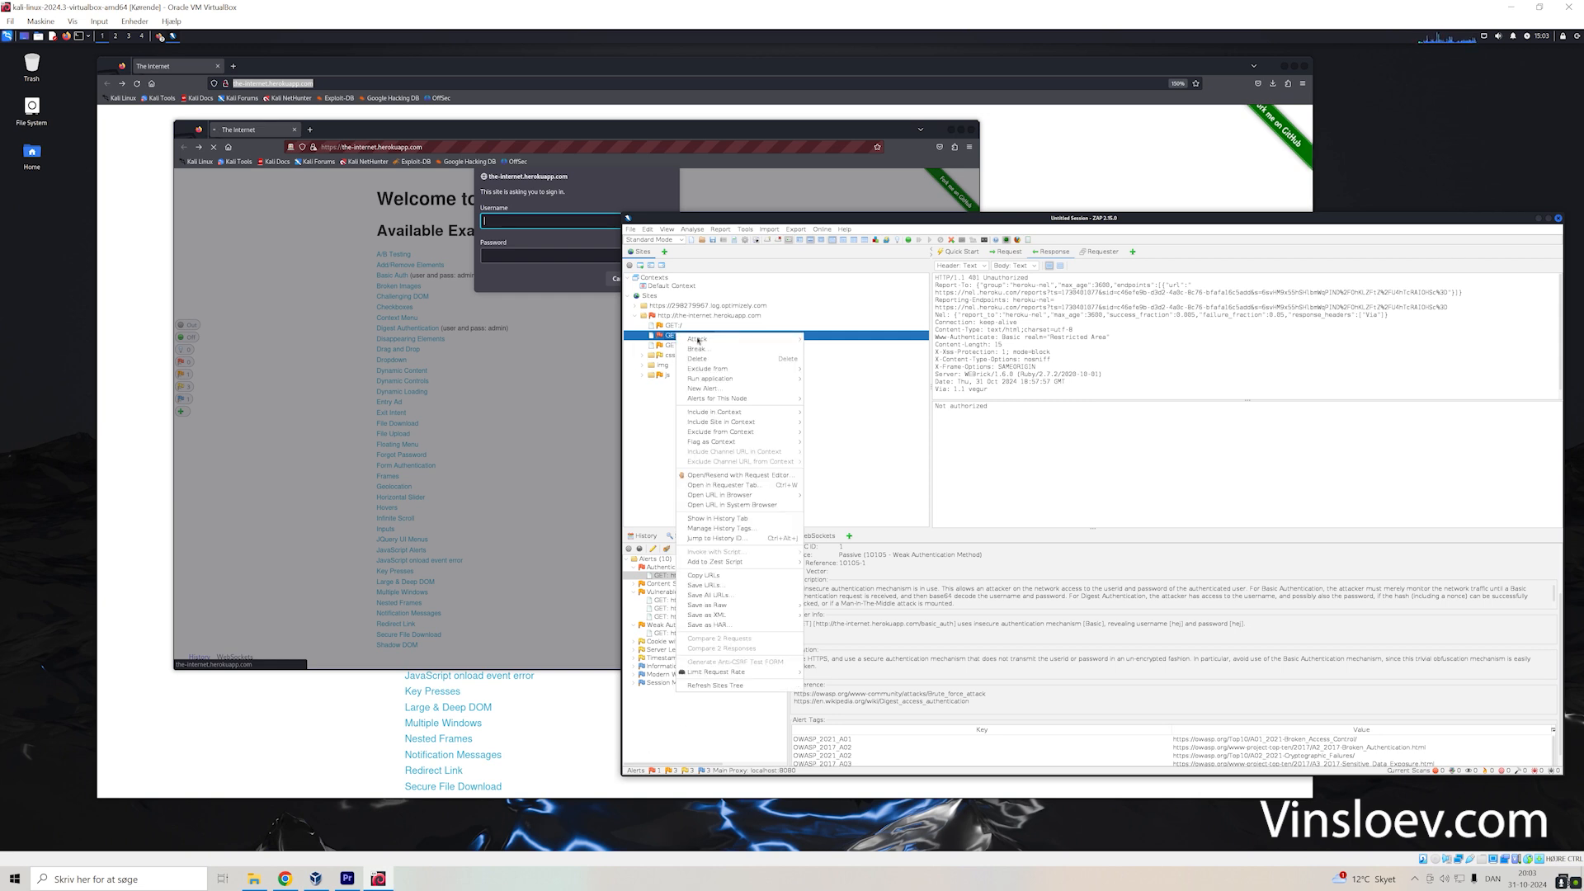
mouse_move(698, 339)
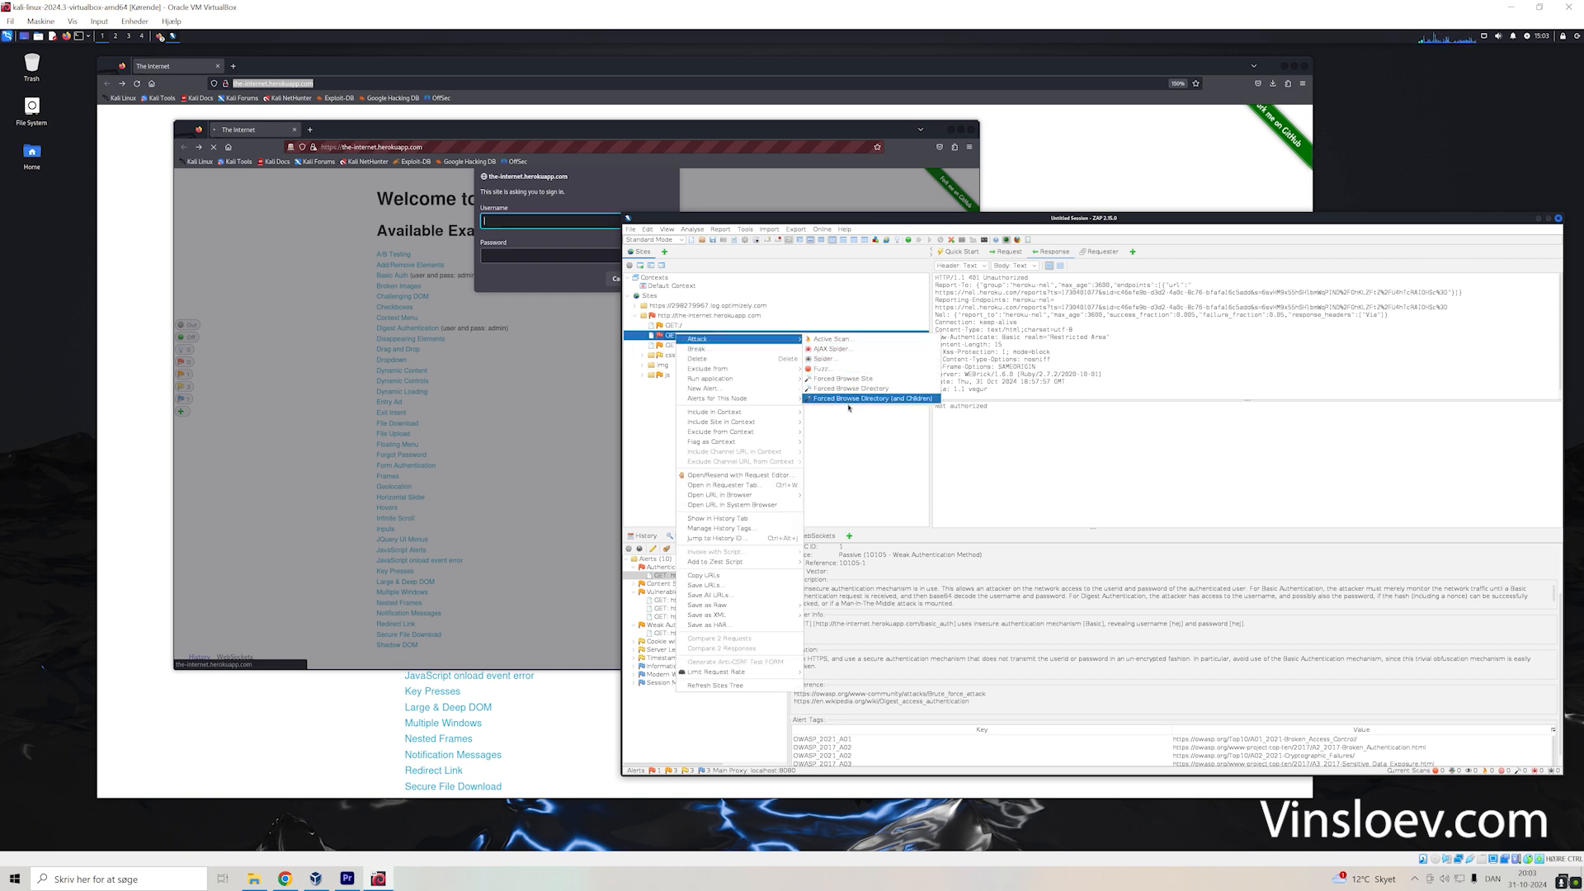
mouse_move(847, 378)
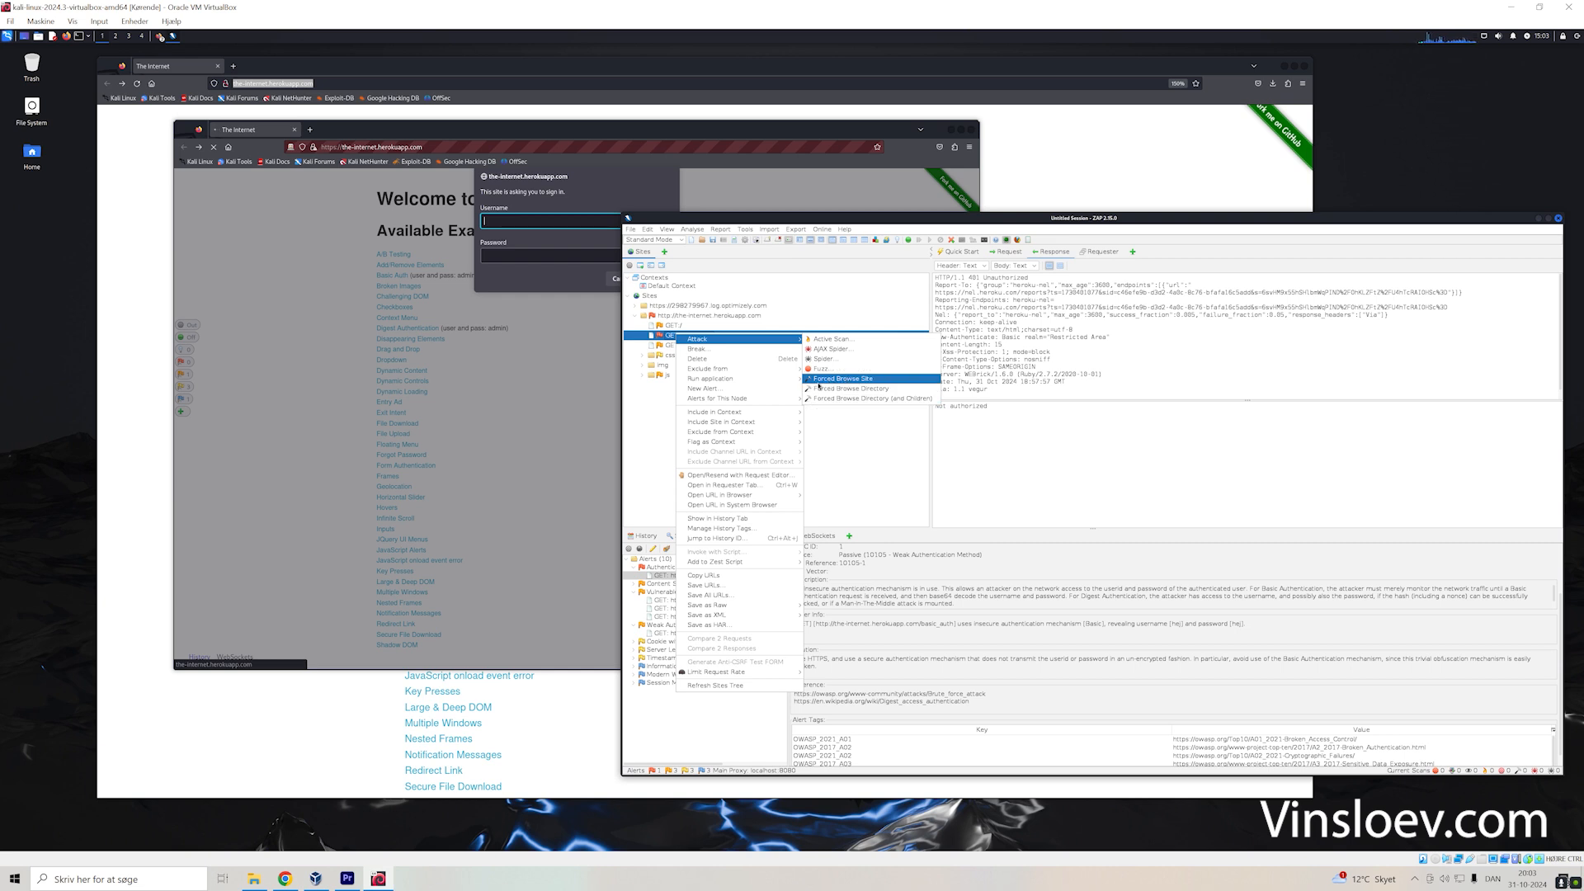
mouse_move(850, 387)
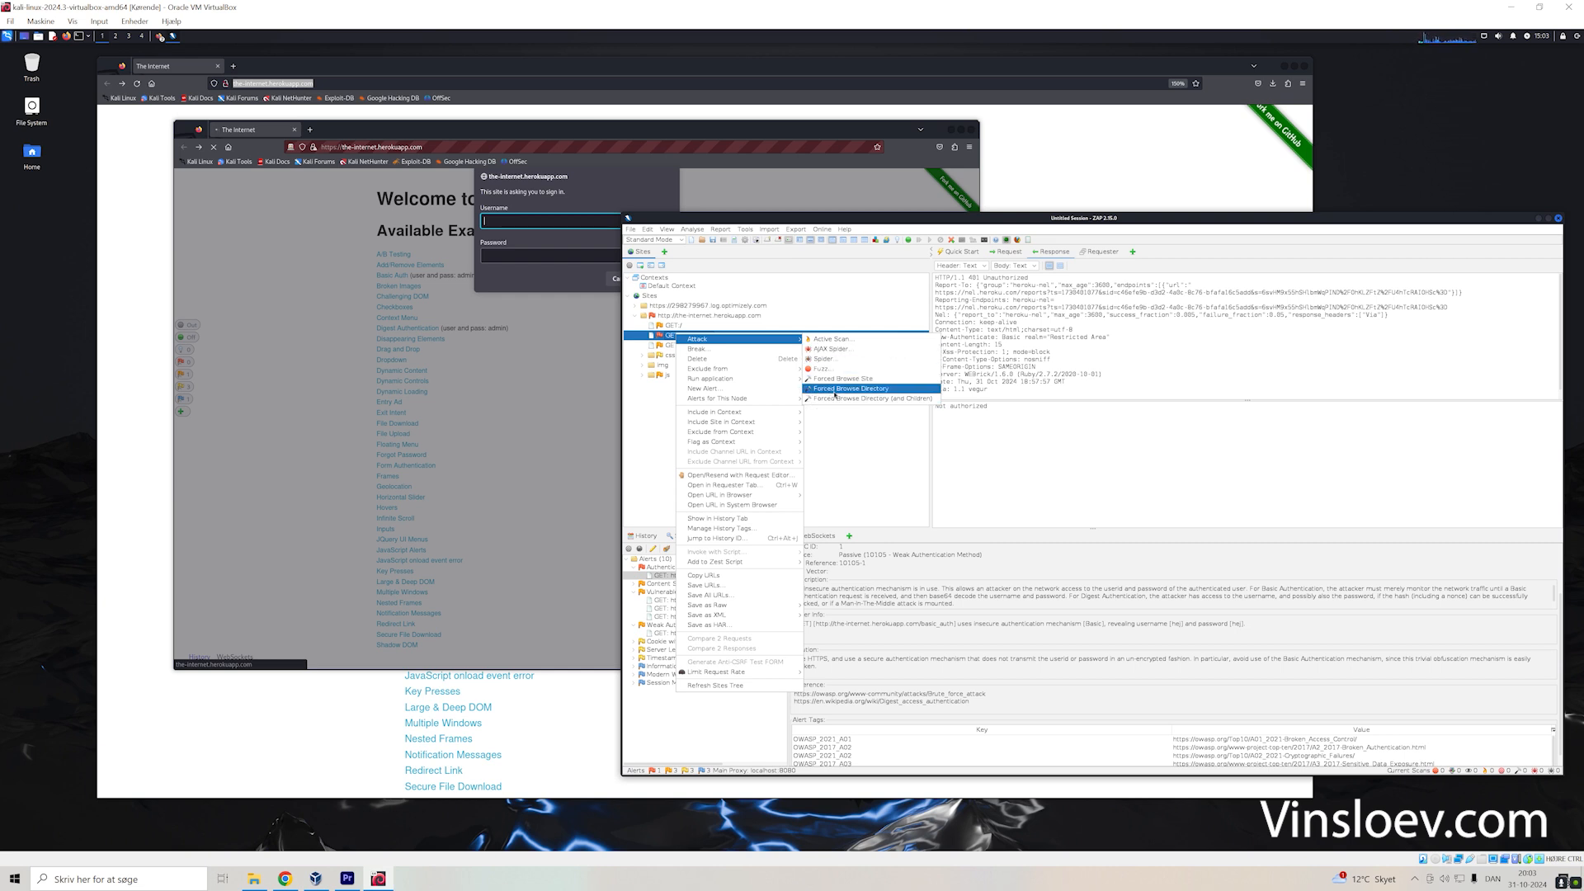
left_click(830, 338)
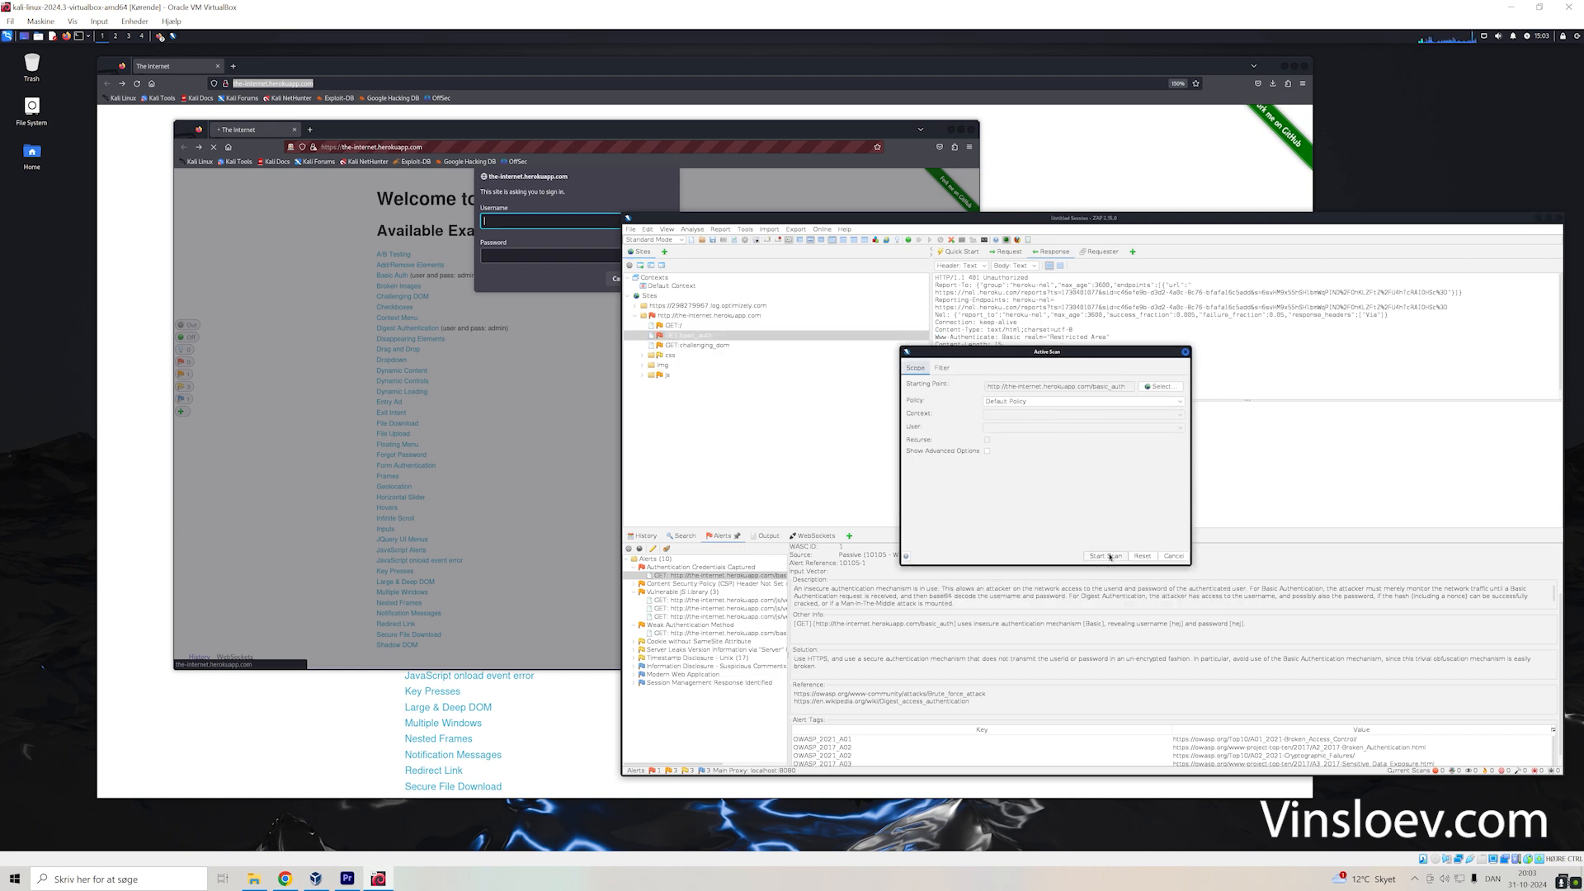
- Start the basic_auth active scan and show its per-rule progress, including SQL Injection
left_click(1106, 556)
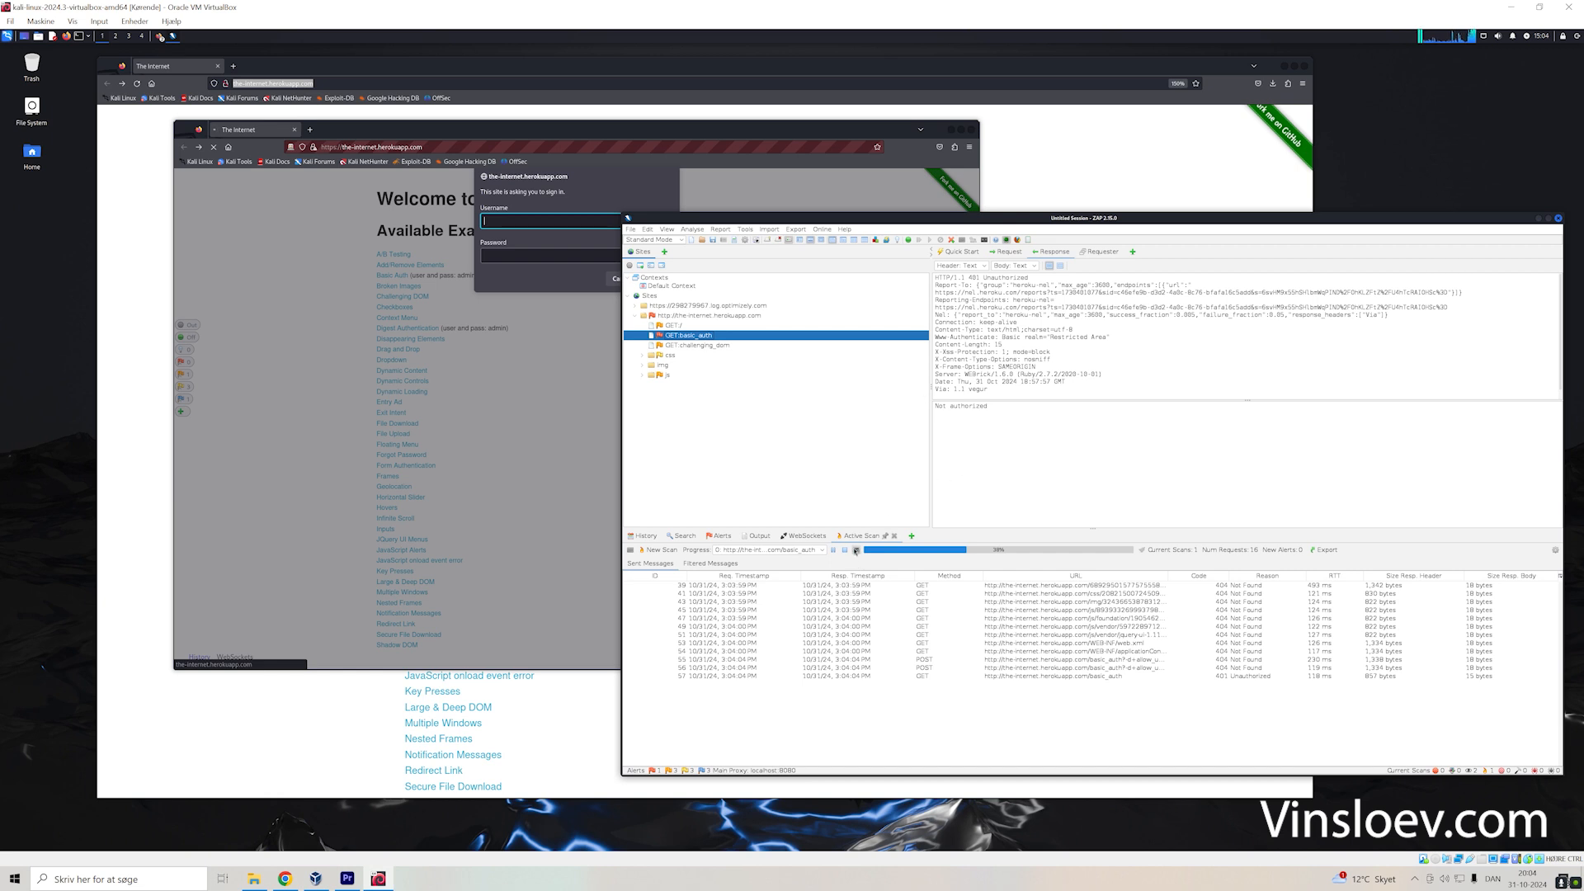
left_click(855, 549)
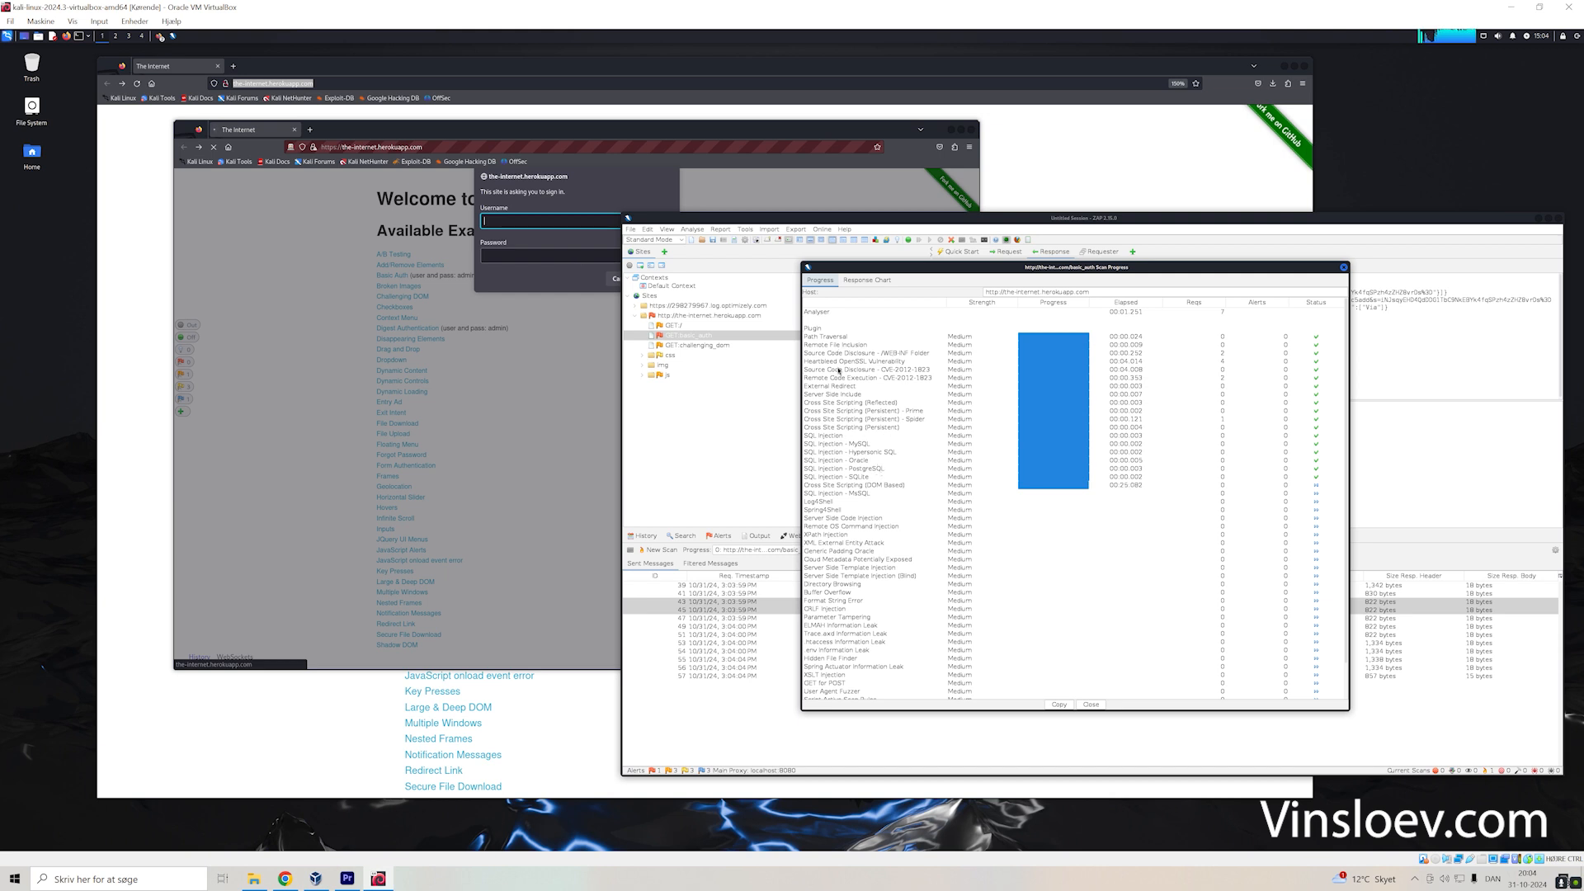
mouse_move(886, 449)
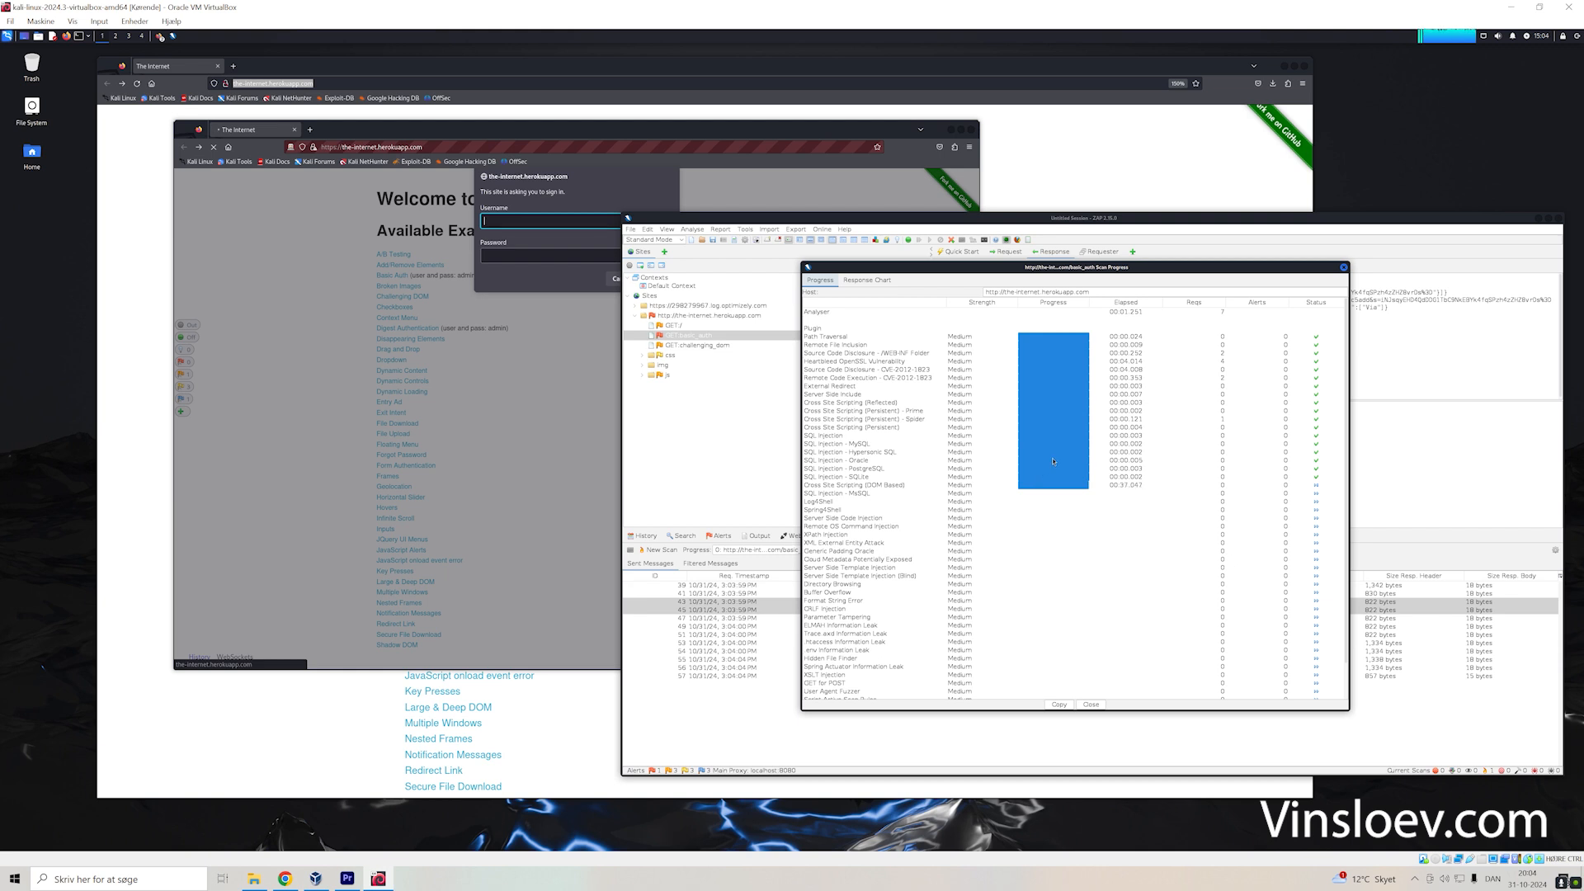
mouse_move(1037, 445)
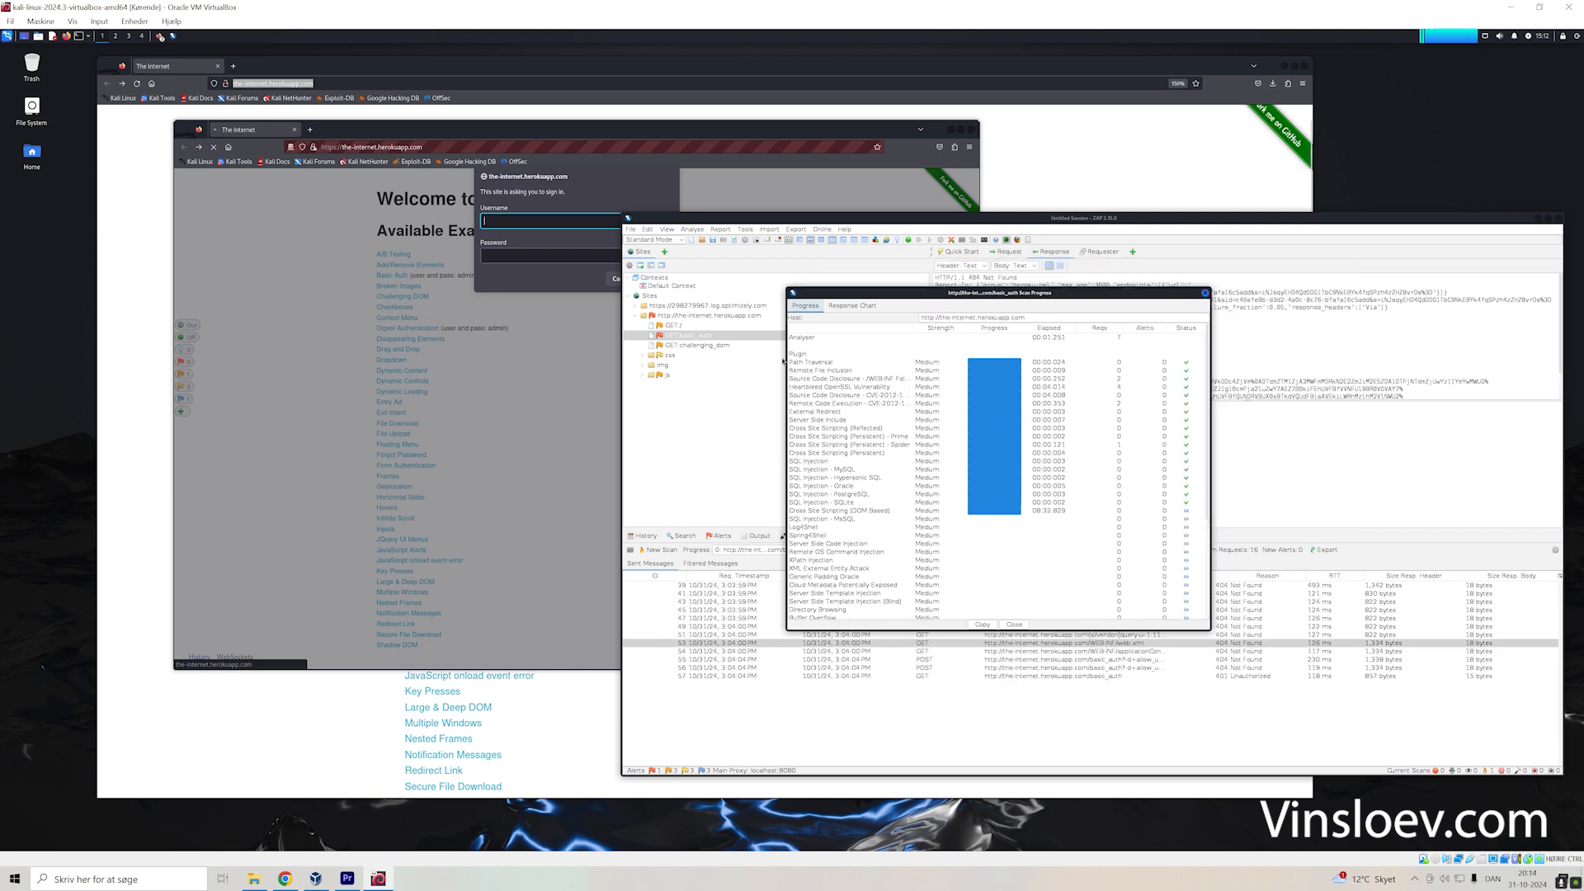
mouse_move(934, 462)
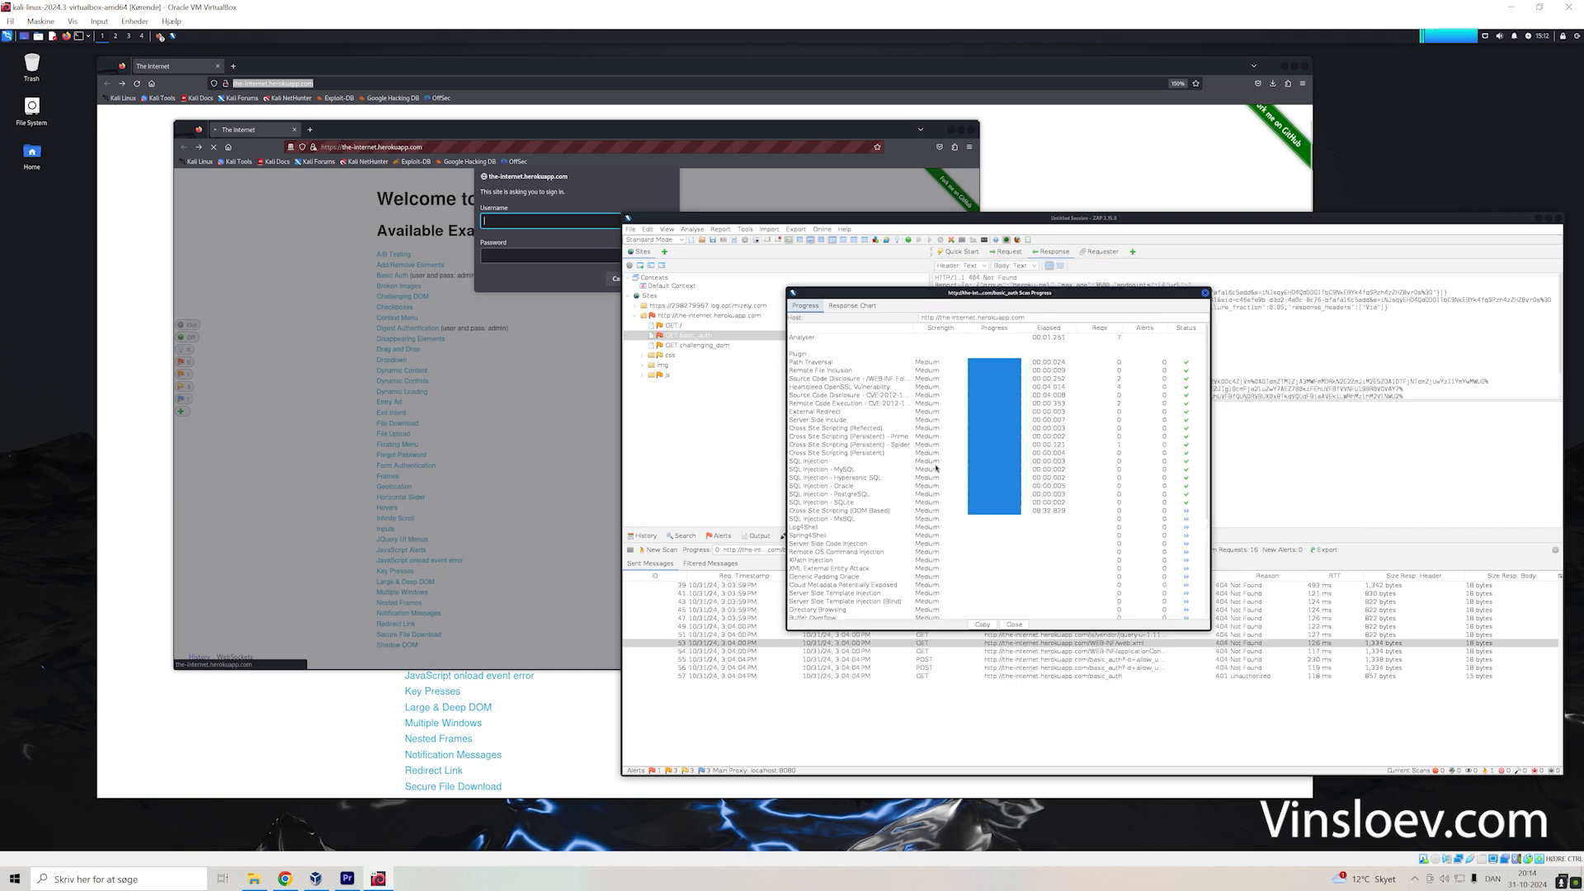
mouse_move(911, 468)
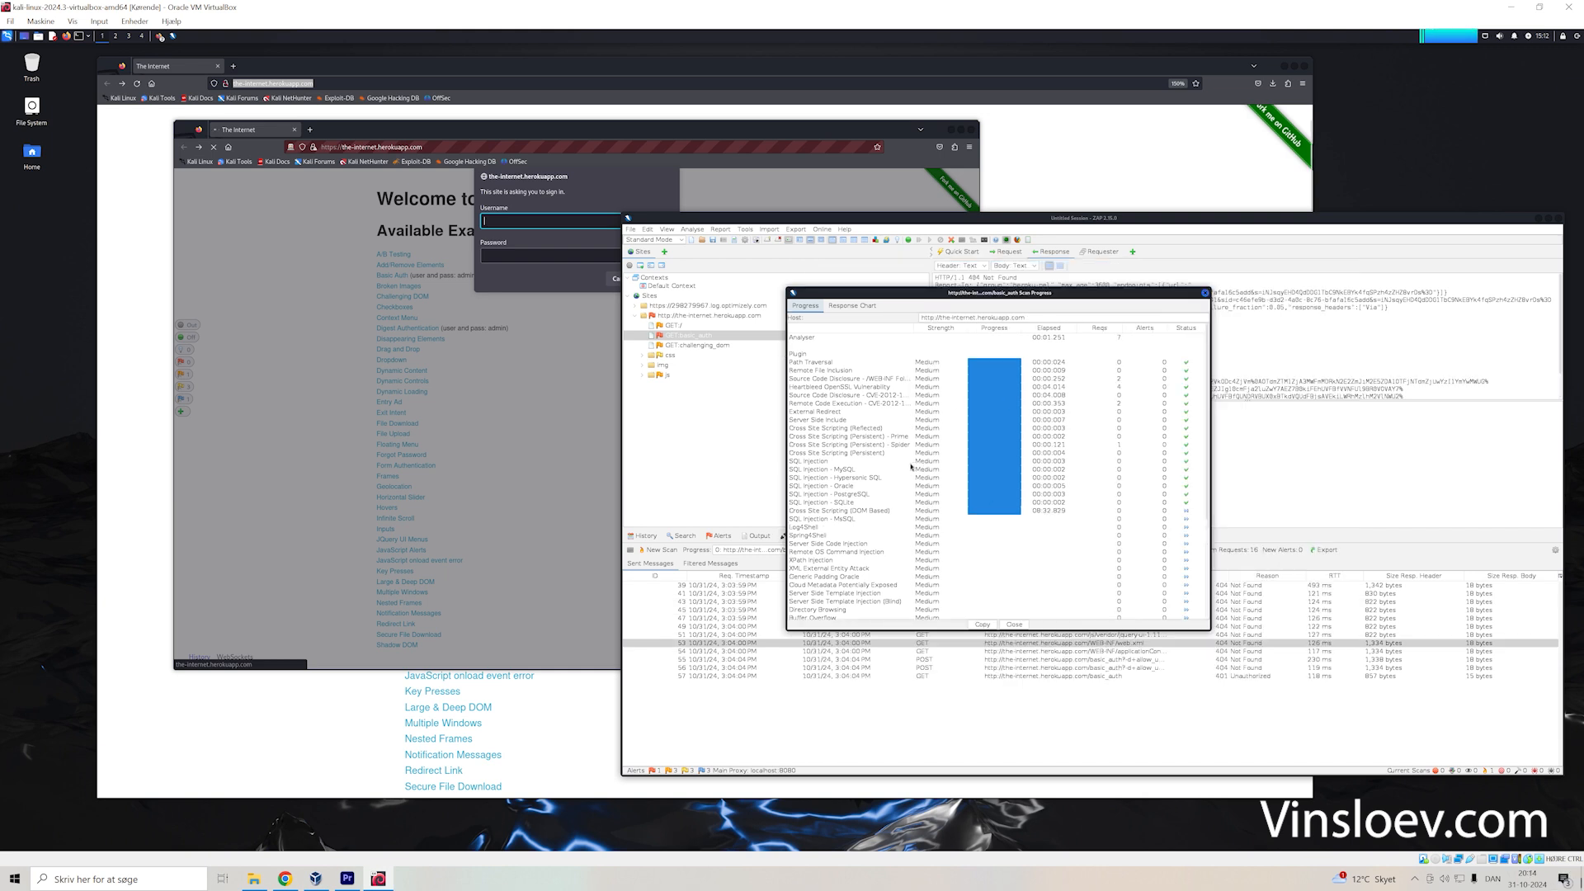
mouse_move(909, 446)
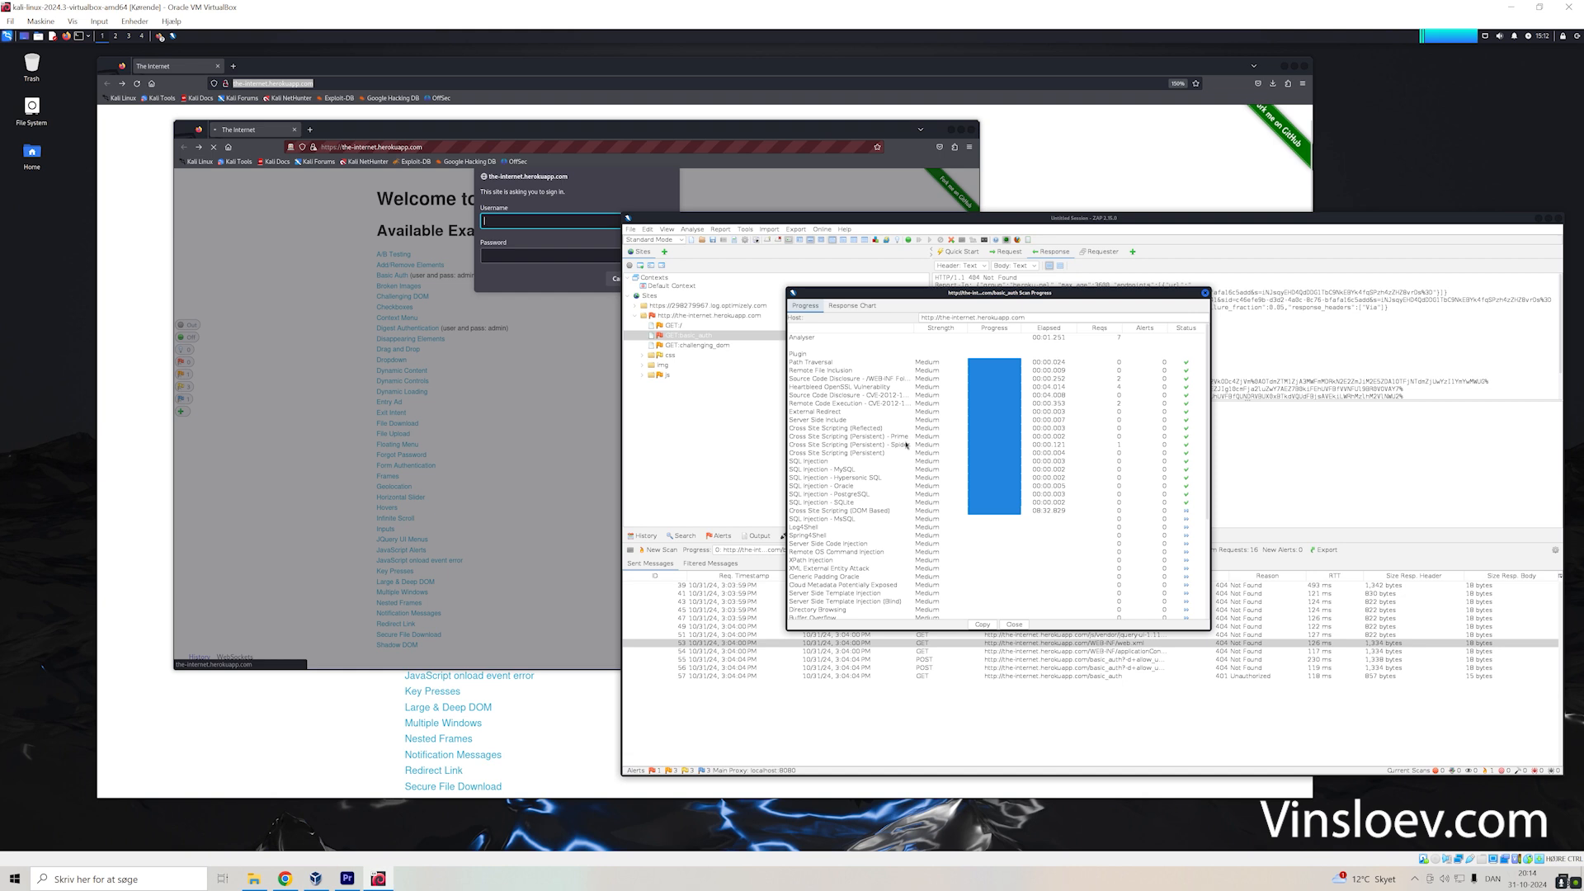
mouse_move(911, 436)
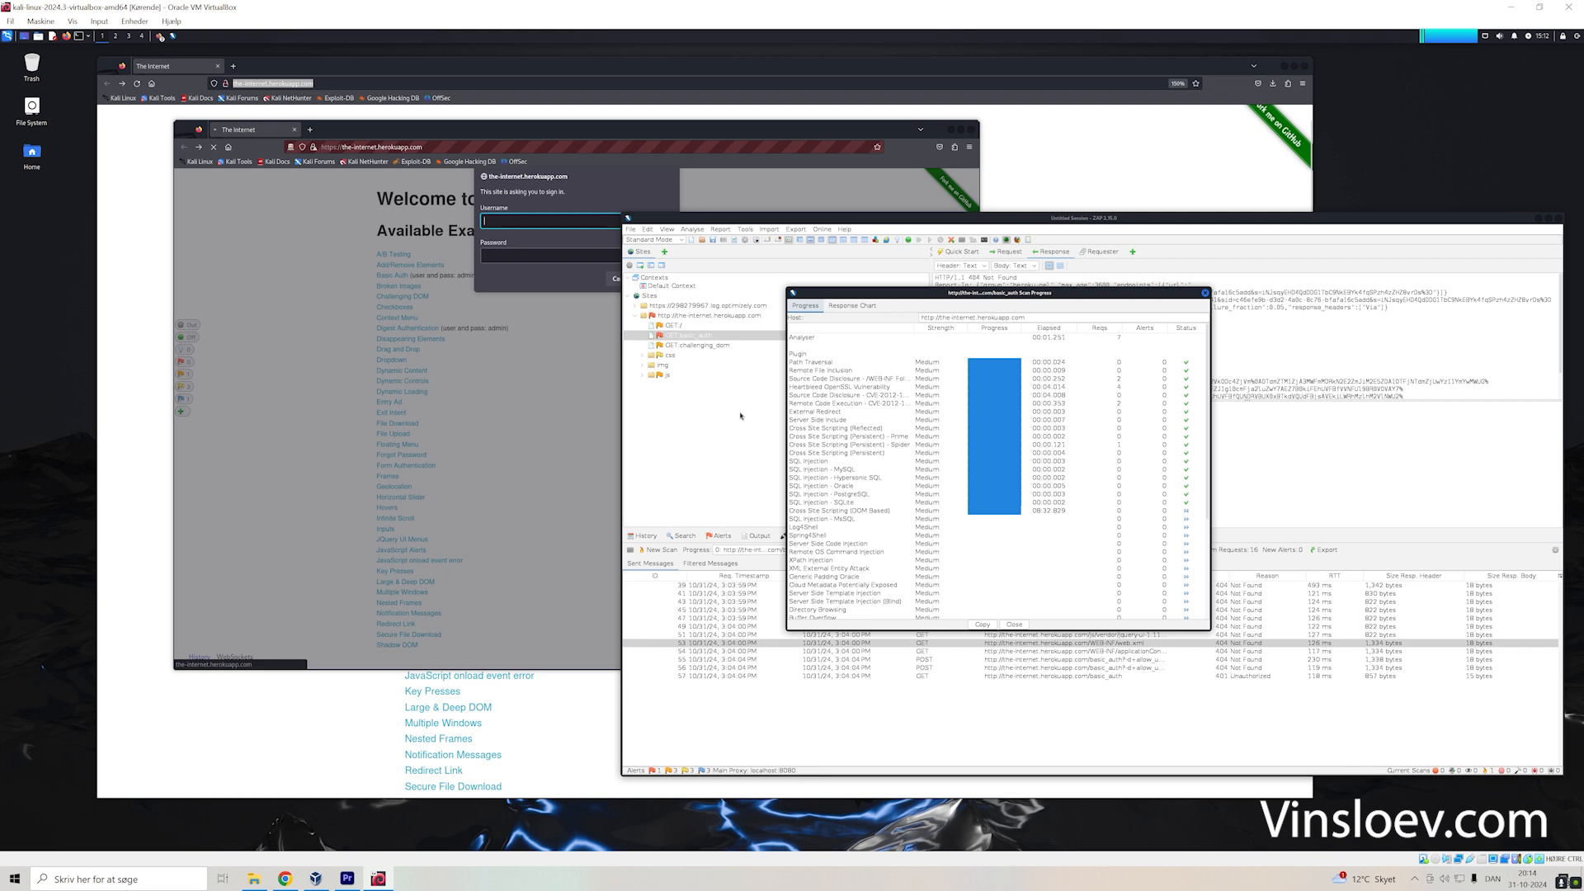
mouse_move(754, 397)
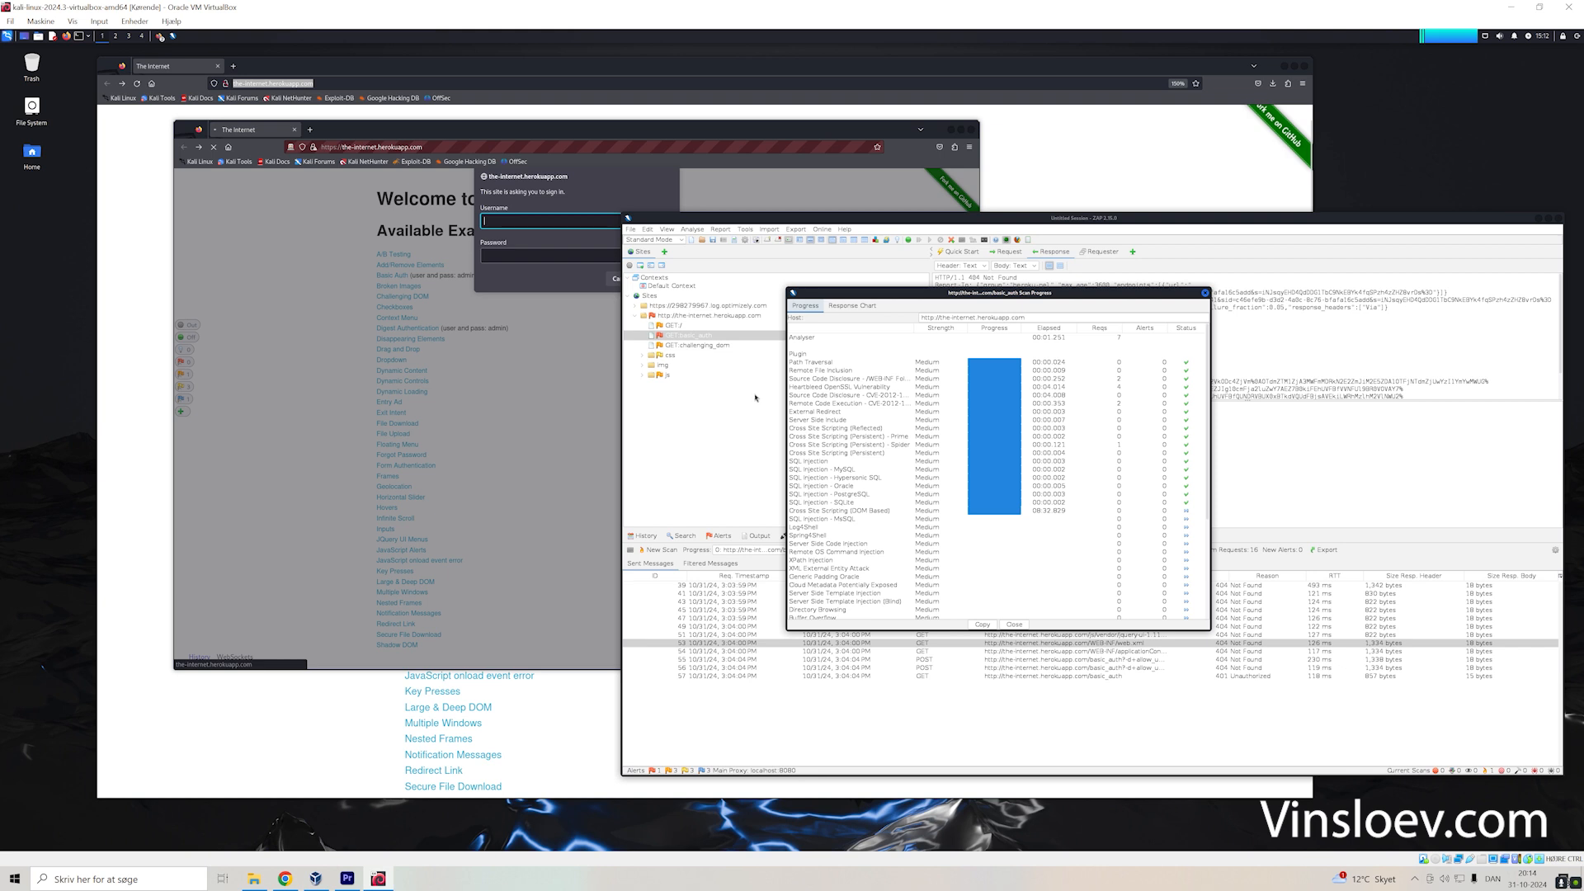
mouse_move(741, 393)
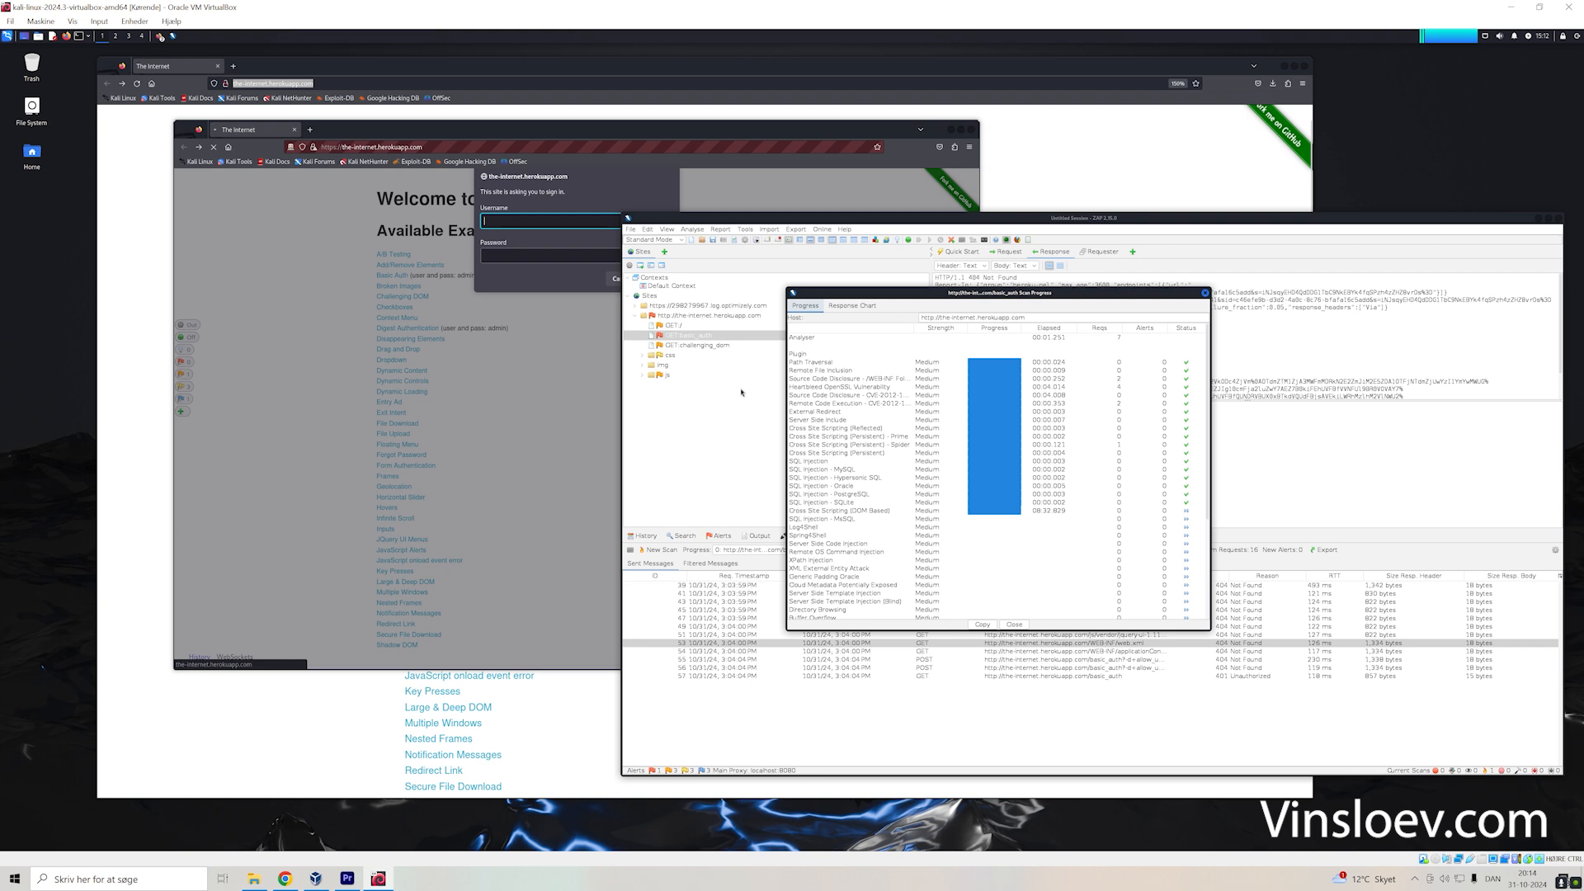